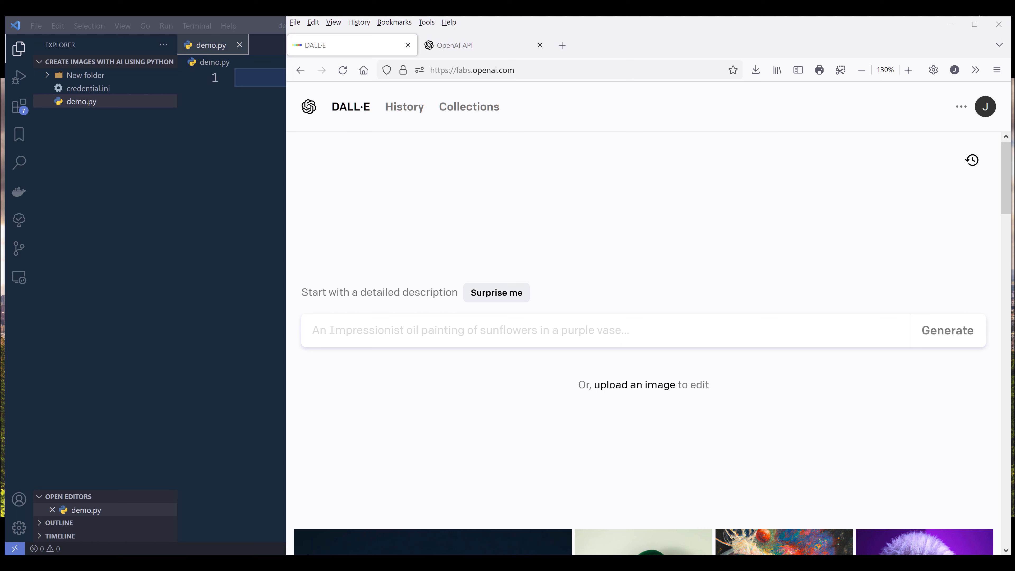
{"action": "mouse_move", "coordinate": [744, 242]}
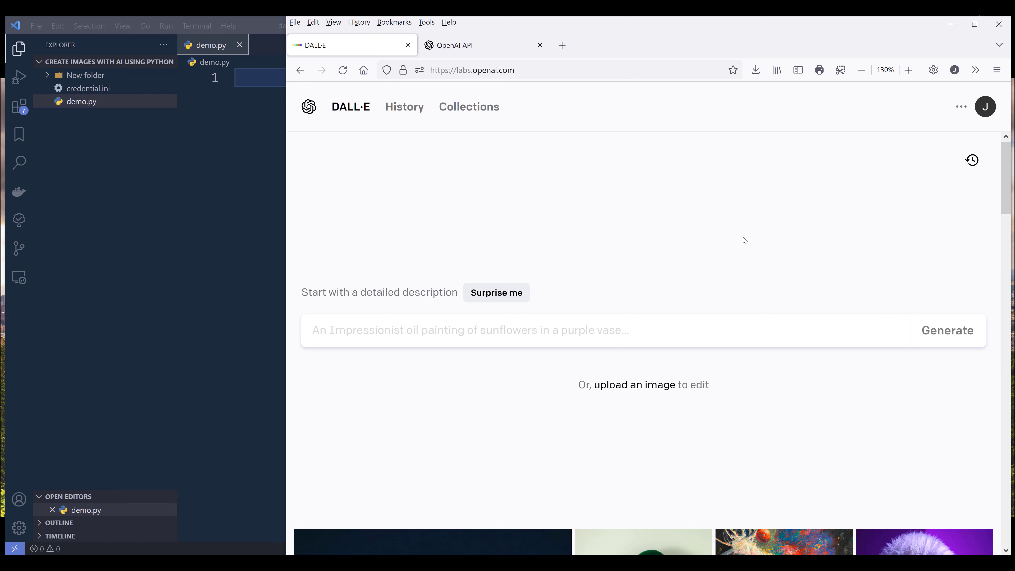
{"action": "mouse_move", "coordinate": [672, 210]}
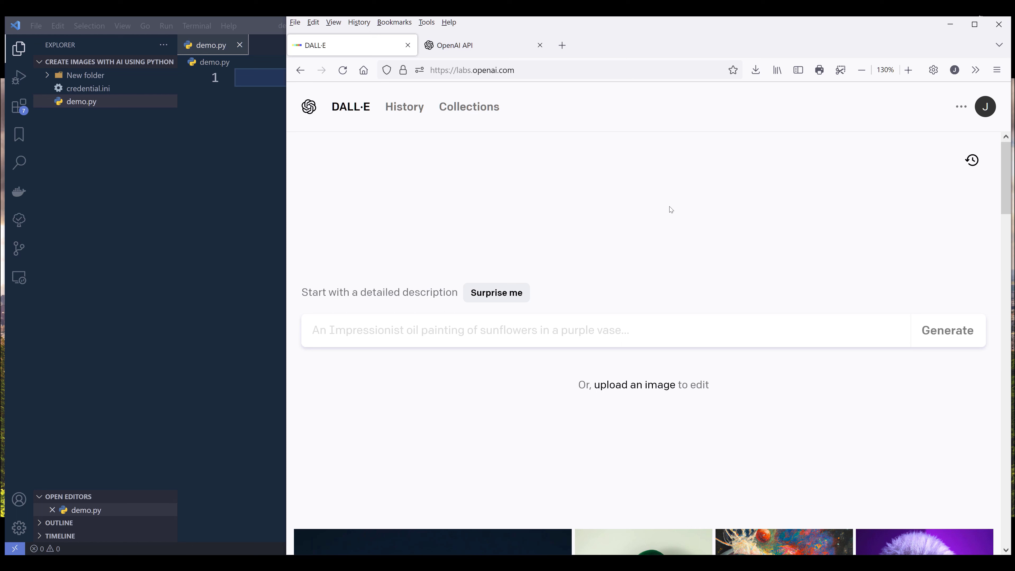
{"action": "mouse_move", "coordinate": [580, 92]}
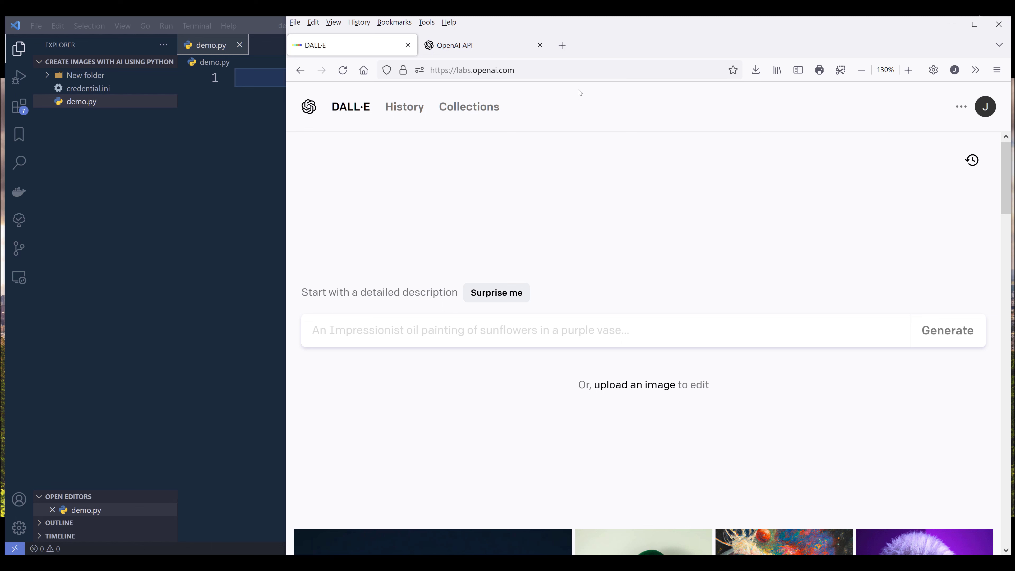
Generate 'yosemite at night' images, view one result, then switch to the OpenAI API site.
{"action": "scroll", "scroll_direction": "down", "scroll_amount": 3}
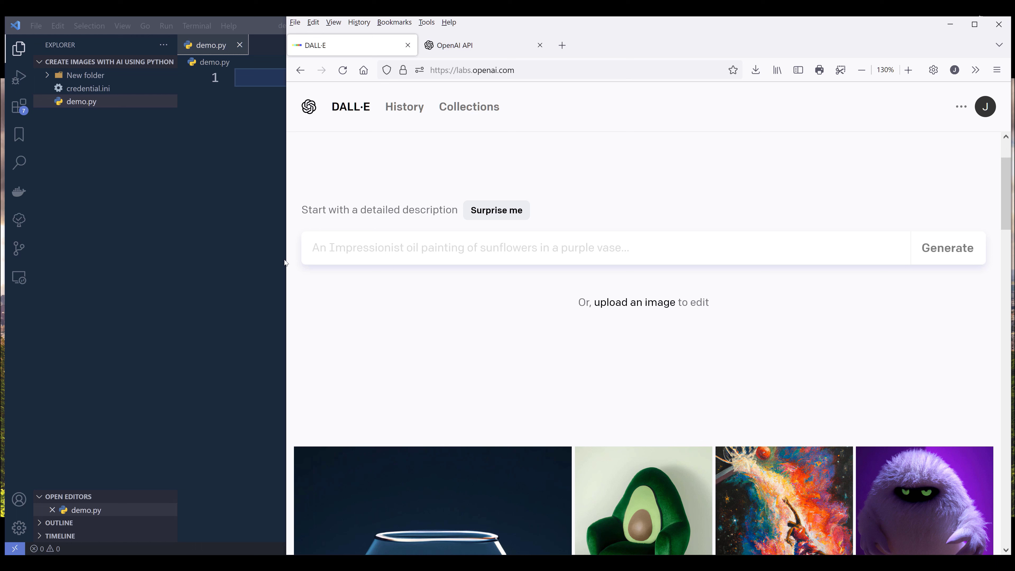
{"action": "type", "text": "y"}
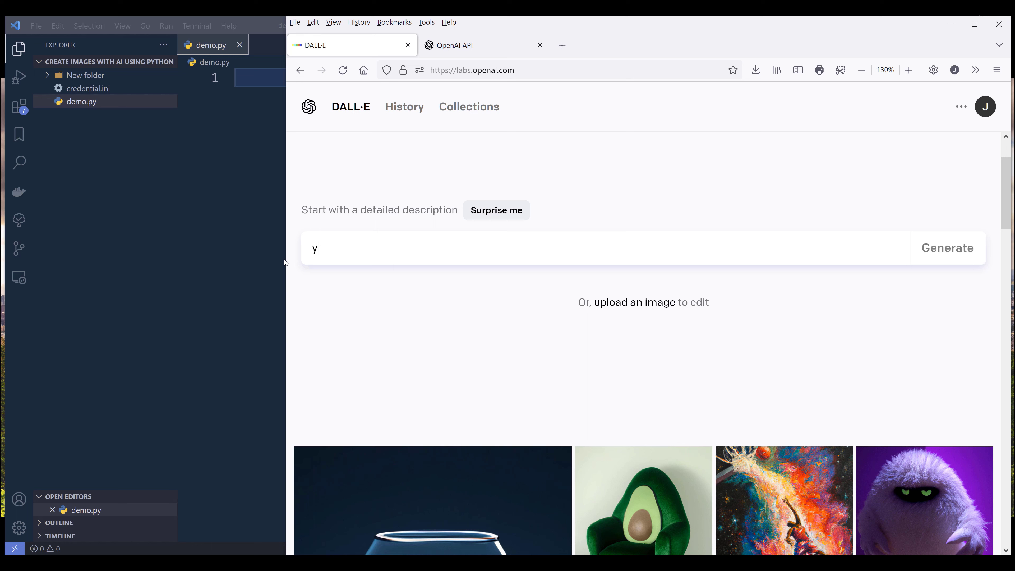
{"action": "type", "text": "osemite at night"}
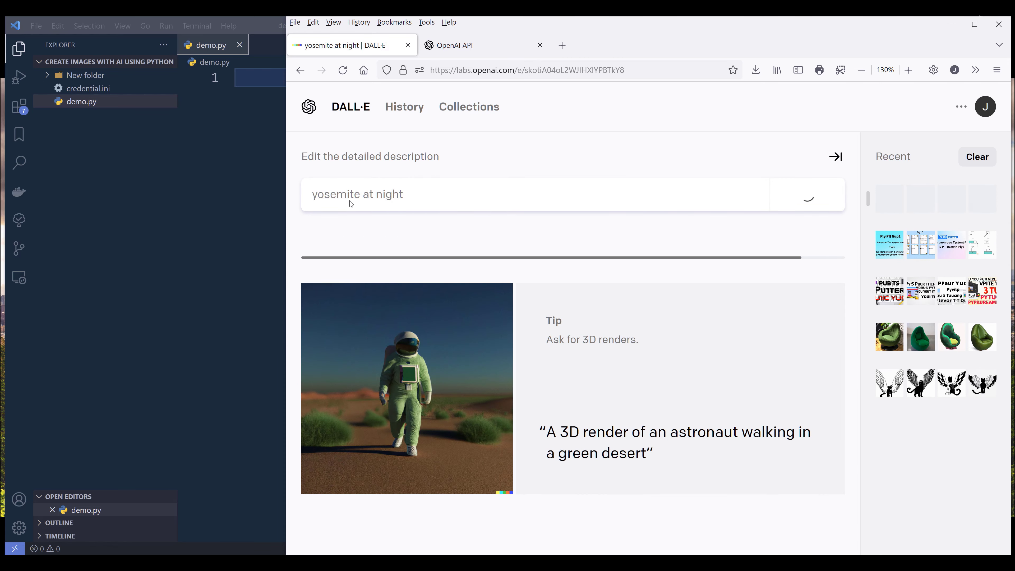
{"action": "left_click", "coordinate": [806, 195]}
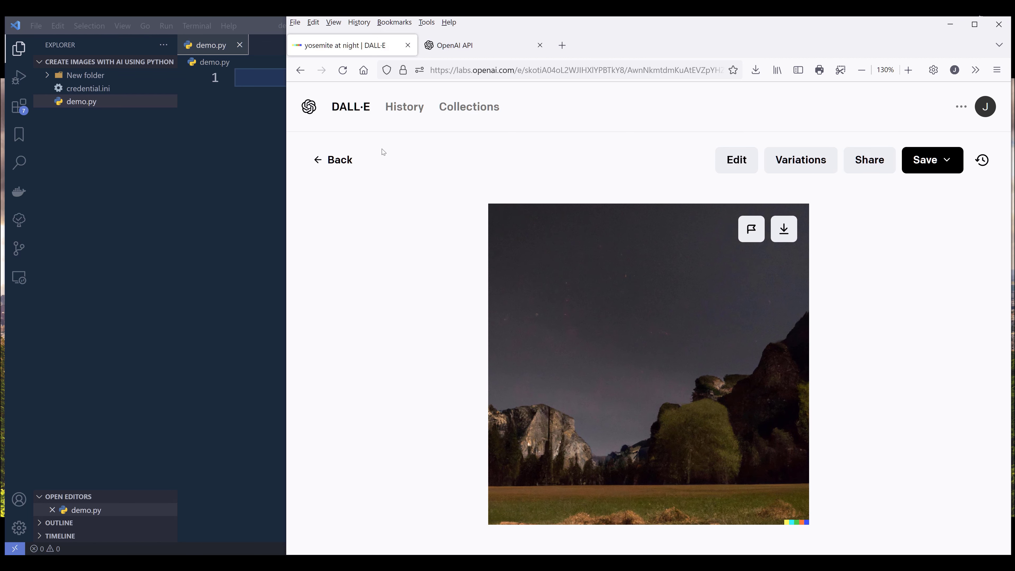
{"action": "left_click", "coordinate": [332, 159]}
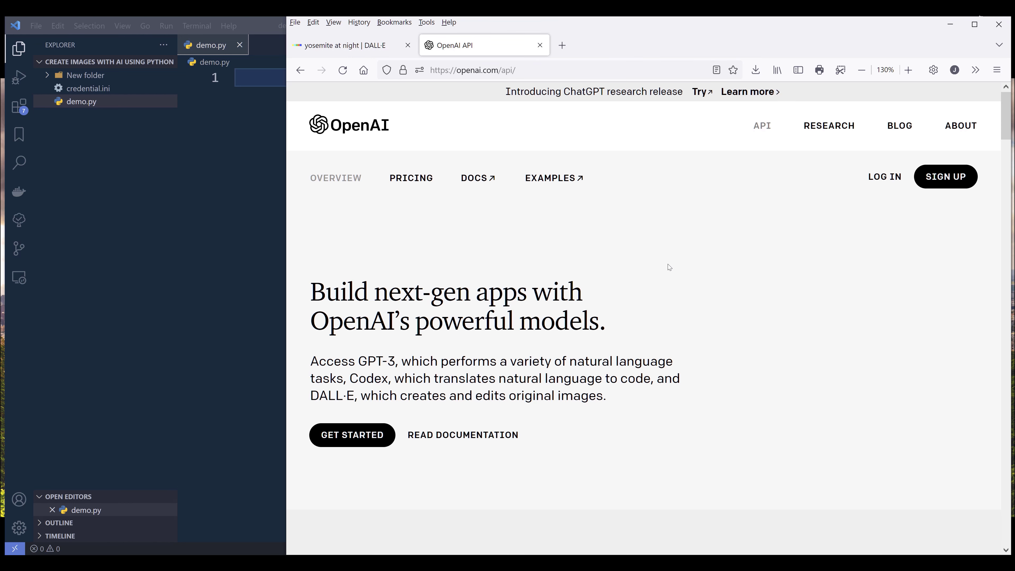
{"action": "mouse_move", "coordinate": [678, 266]}
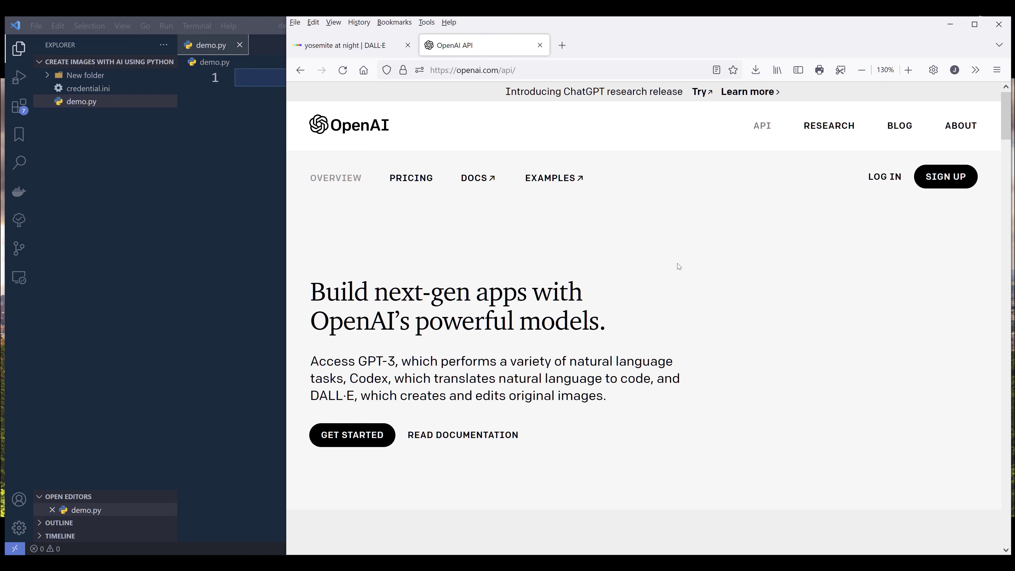
{"action": "mouse_move", "coordinate": [638, 63]}
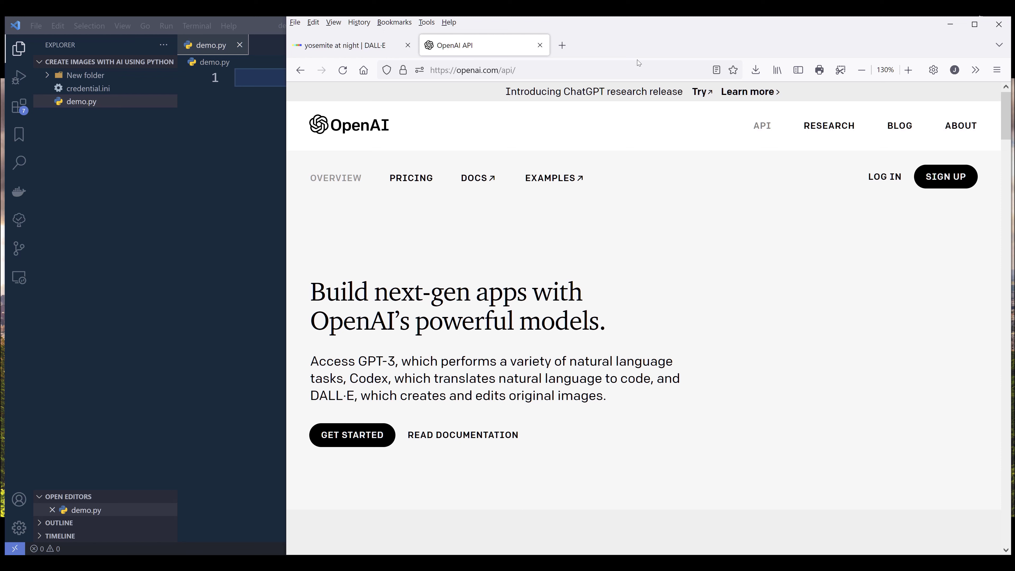
Log in to the OpenAI account and bring up the January usage page ($0.53 of $18.00 used).
{"action": "left_click", "coordinate": [472, 69]}
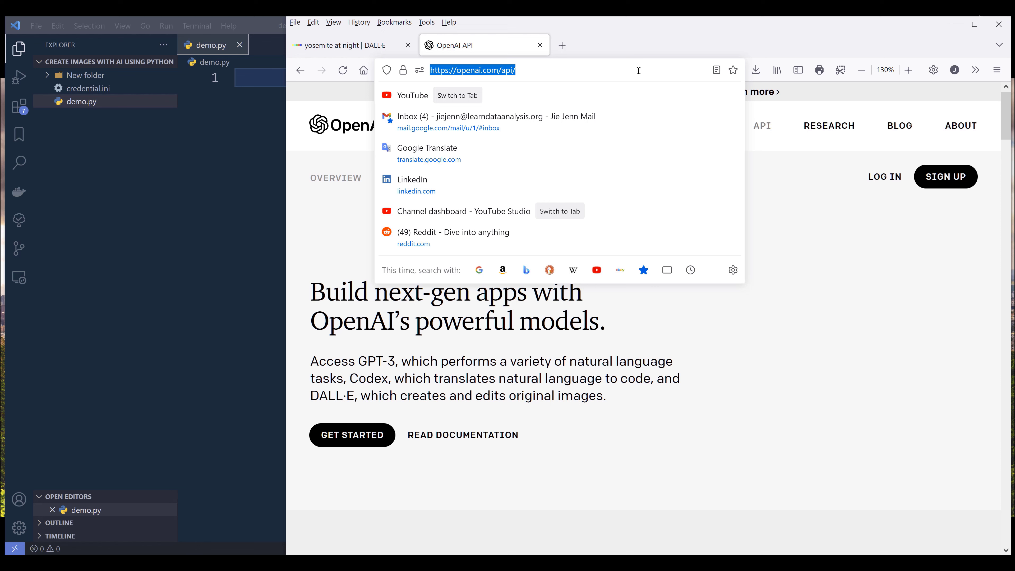
{"action": "mouse_move", "coordinate": [897, 356]}
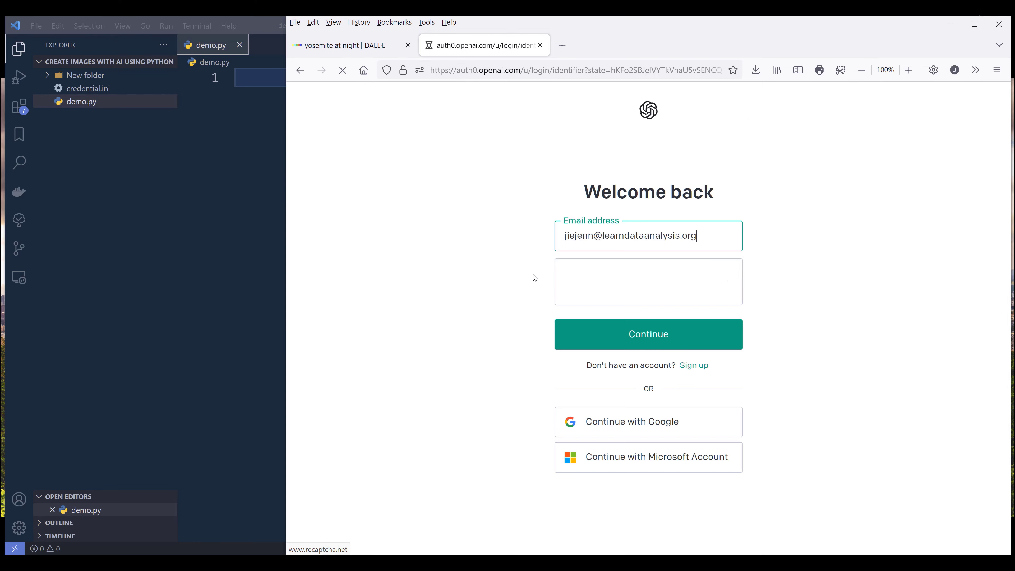
{"action": "left_click", "coordinate": [648, 335]}
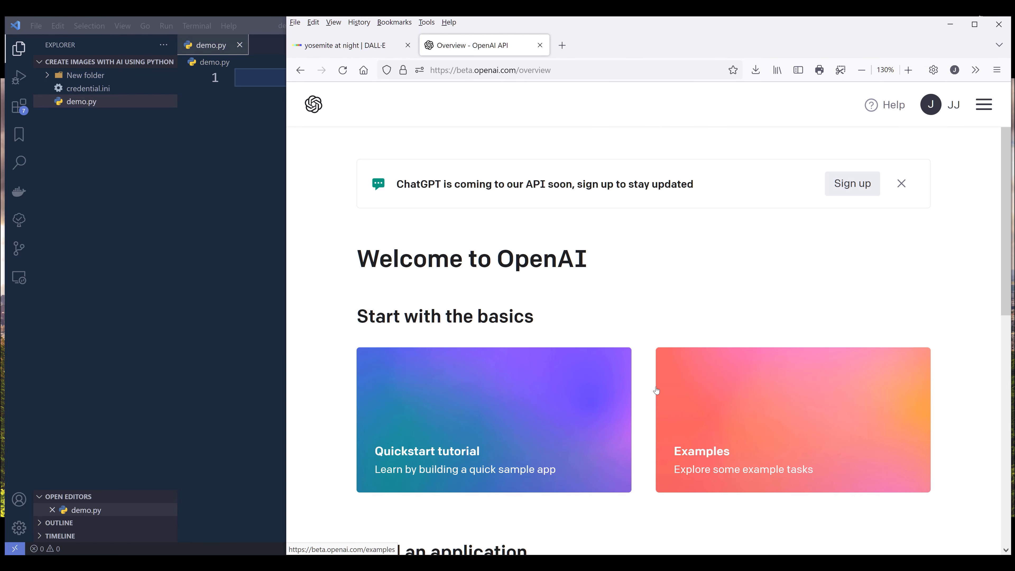
{"action": "mouse_move", "coordinate": [654, 420]}
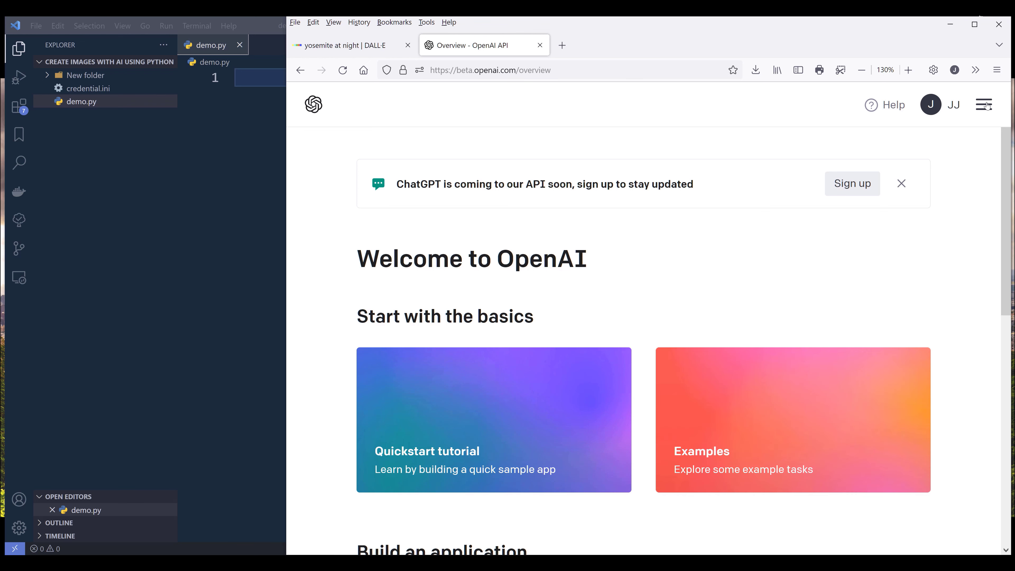
{"action": "left_click", "coordinate": [984, 104]}
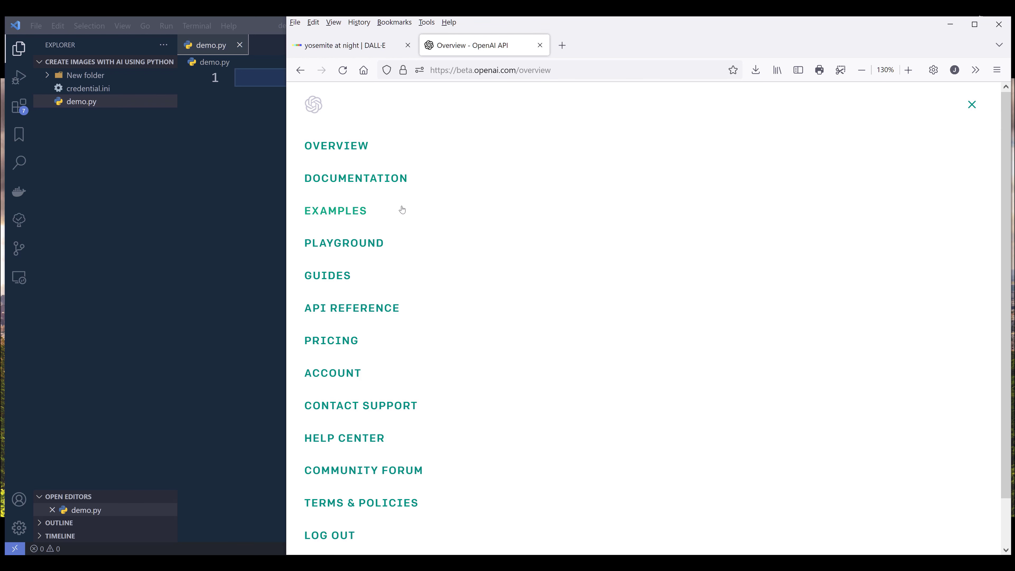
{"action": "mouse_move", "coordinate": [340, 377]}
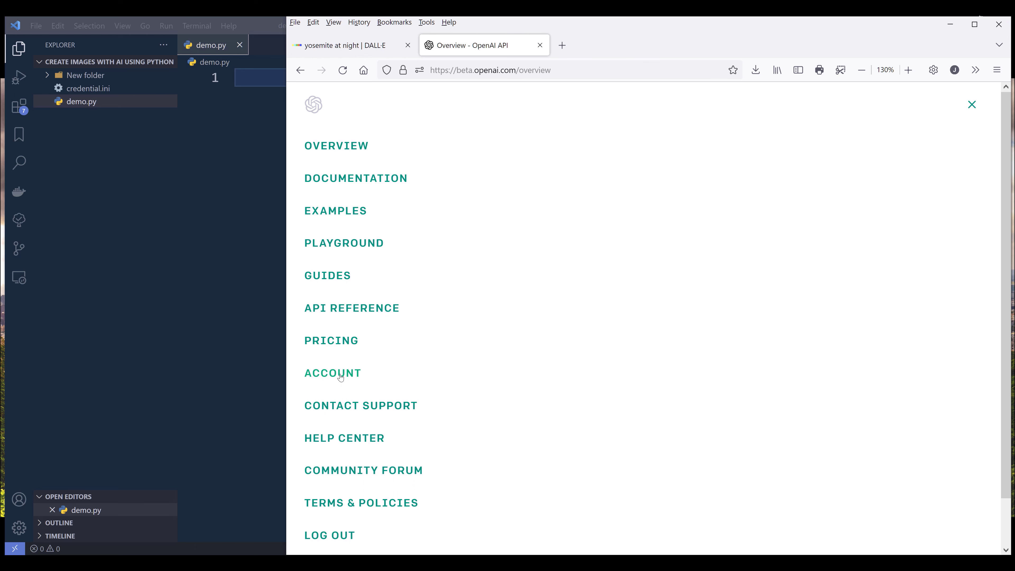
{"action": "left_click", "coordinate": [333, 372]}
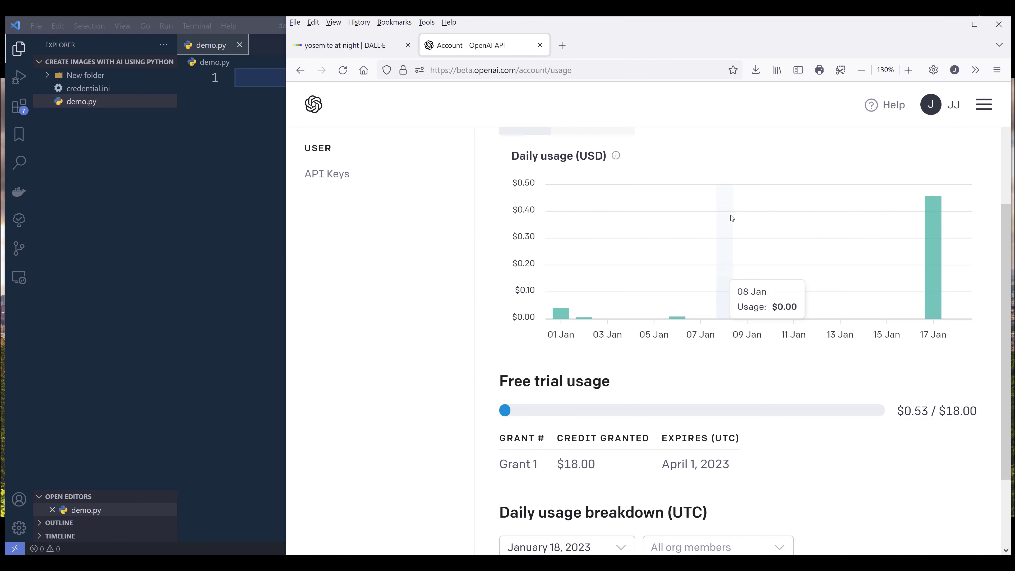
{"action": "scroll", "scroll_direction": "down", "scroll_amount": 3}
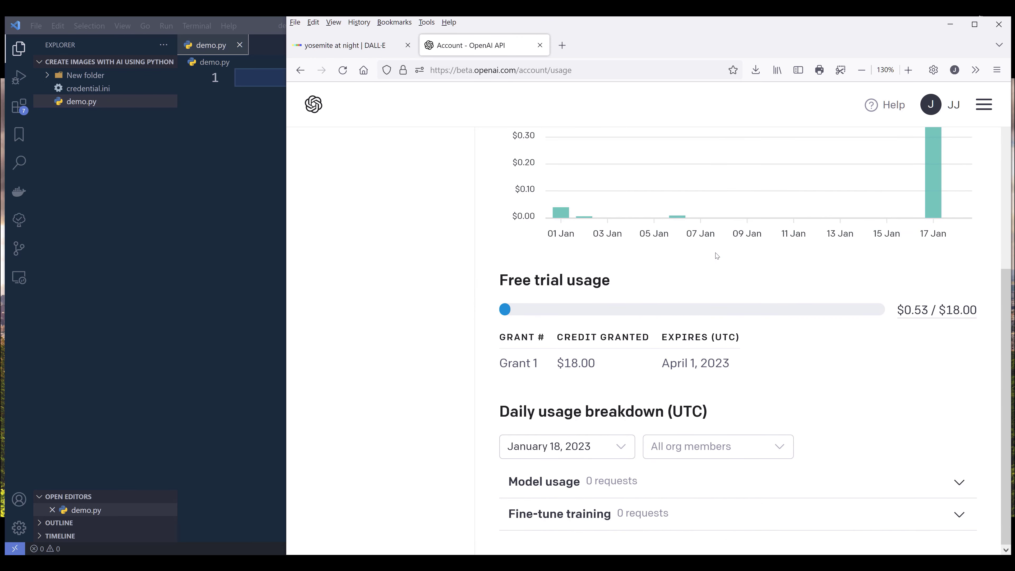
{"action": "mouse_move", "coordinate": [716, 260]}
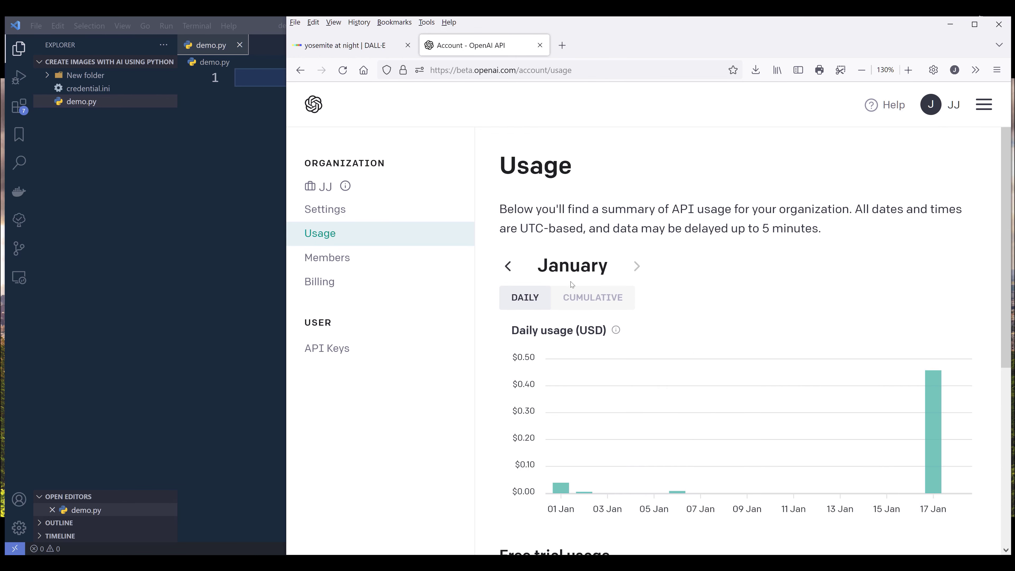
Create a new secret API key and paste it as the APIKEY value in credential.ini.
{"action": "left_click", "coordinate": [326, 348]}
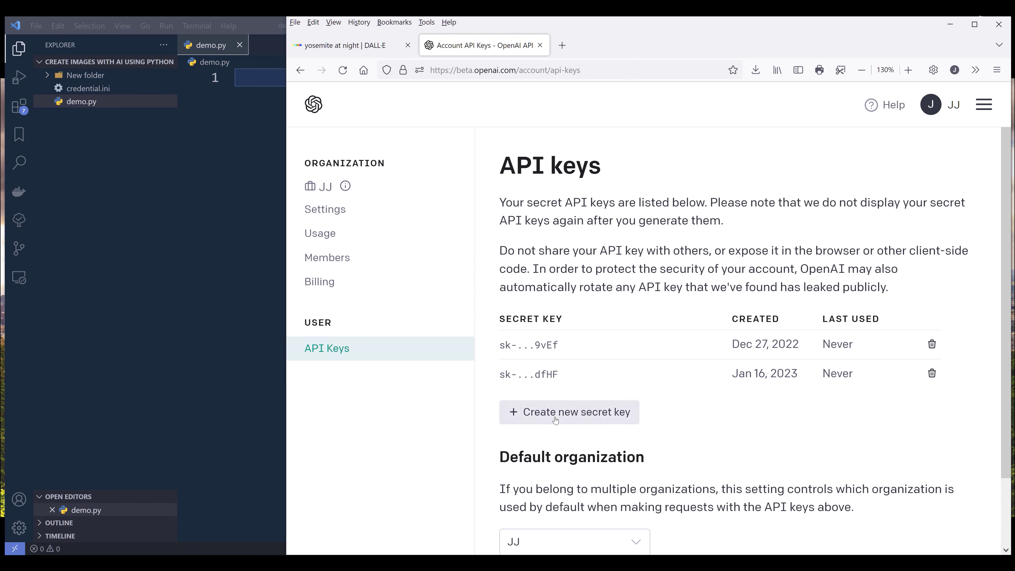
{"action": "left_click", "coordinate": [568, 412]}
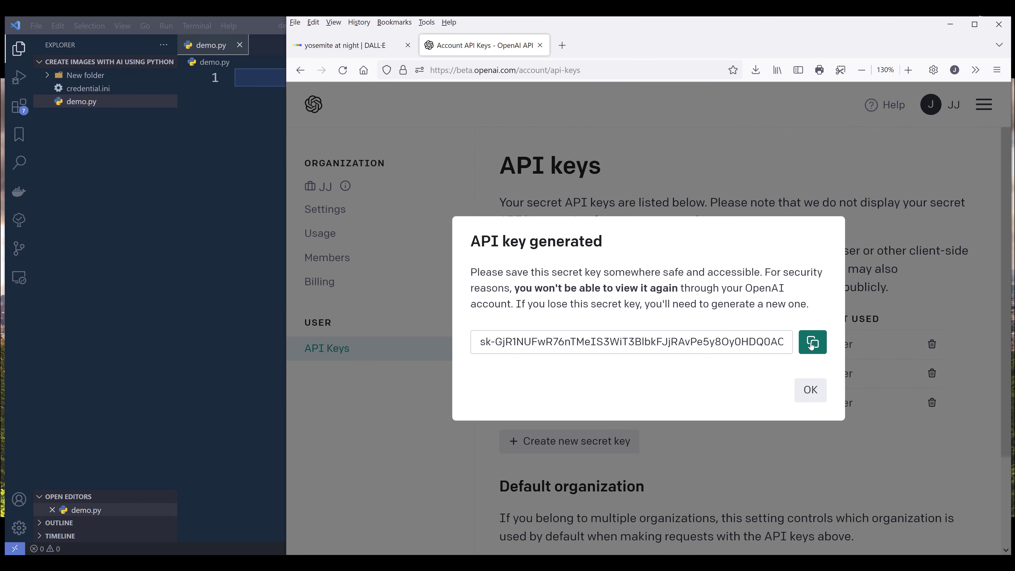
{"action": "left_click", "coordinate": [813, 342]}
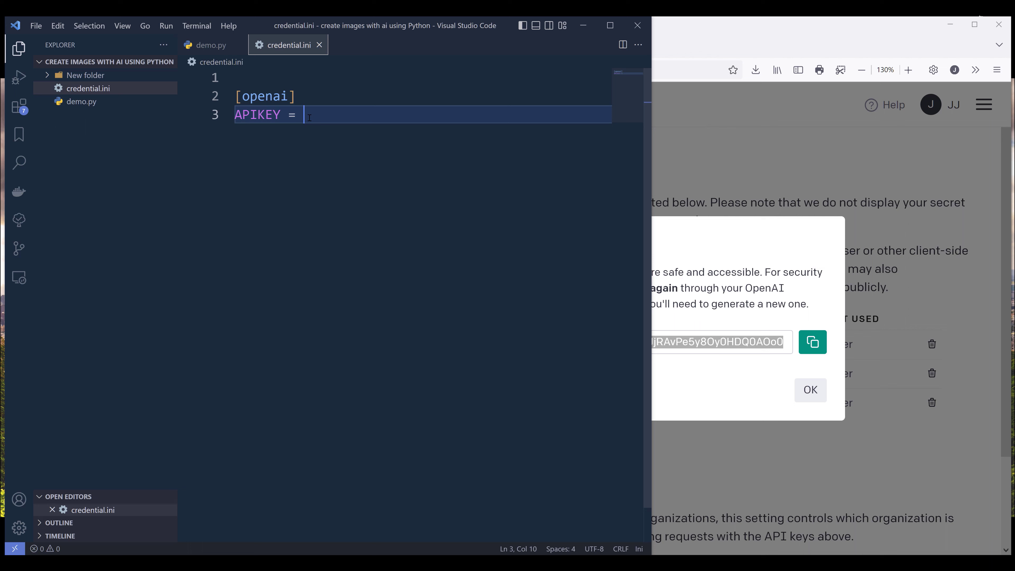
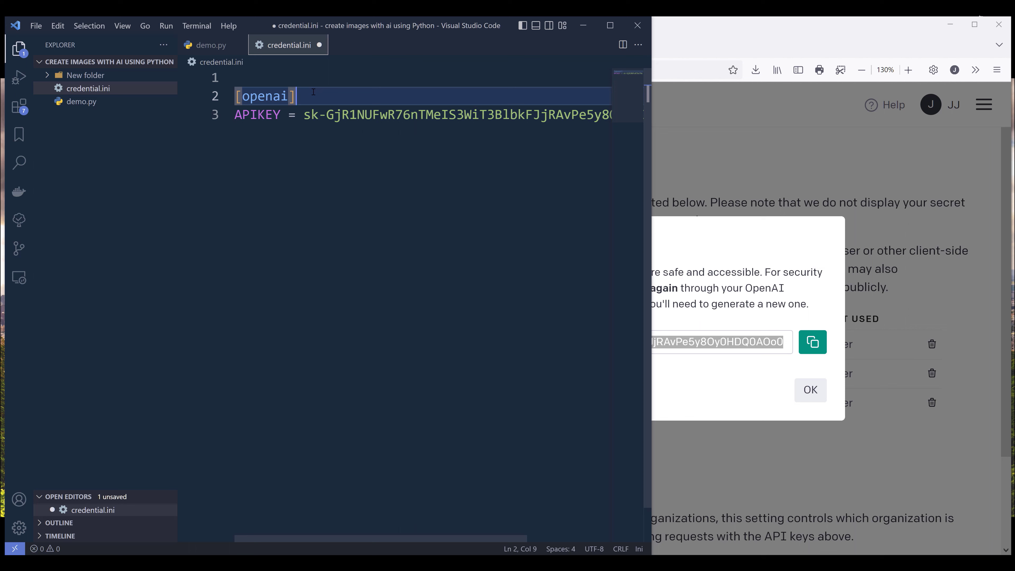
{"action": "left_click", "coordinate": [207, 45]}
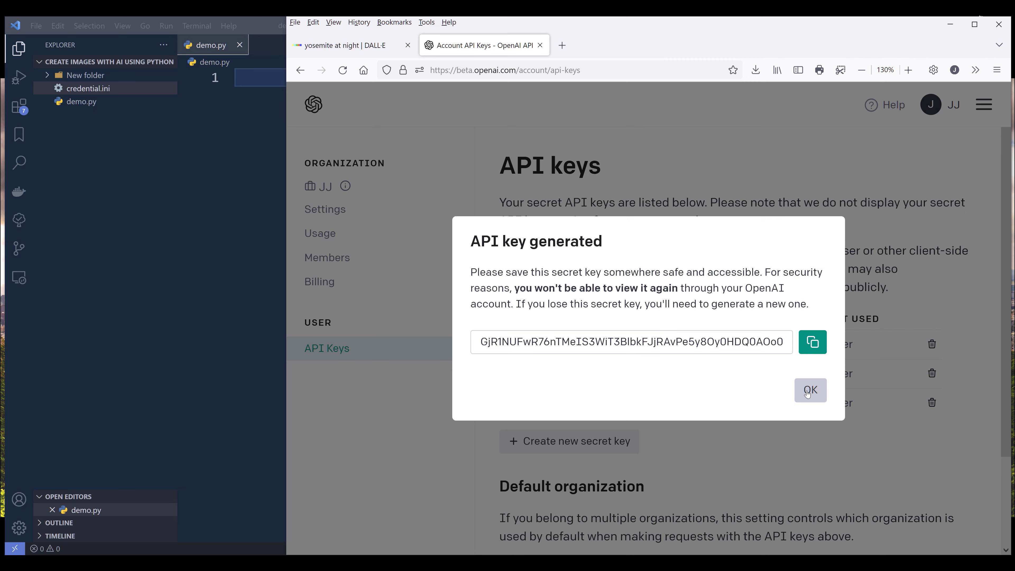
Dismiss the key notice and run pip install openai in the terminal.
{"action": "left_click", "coordinate": [811, 389]}
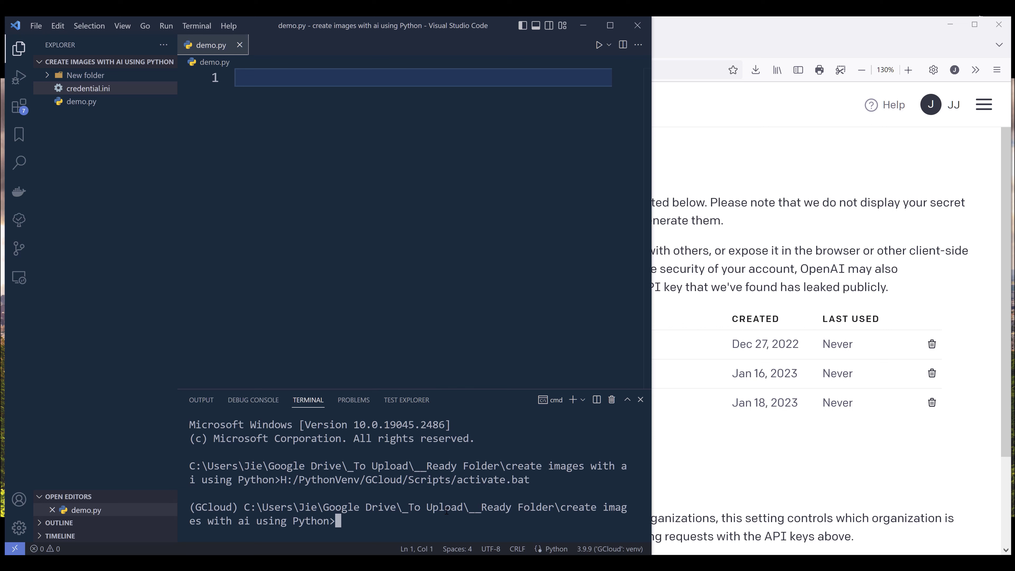
{"action": "type", "text": "pip"}
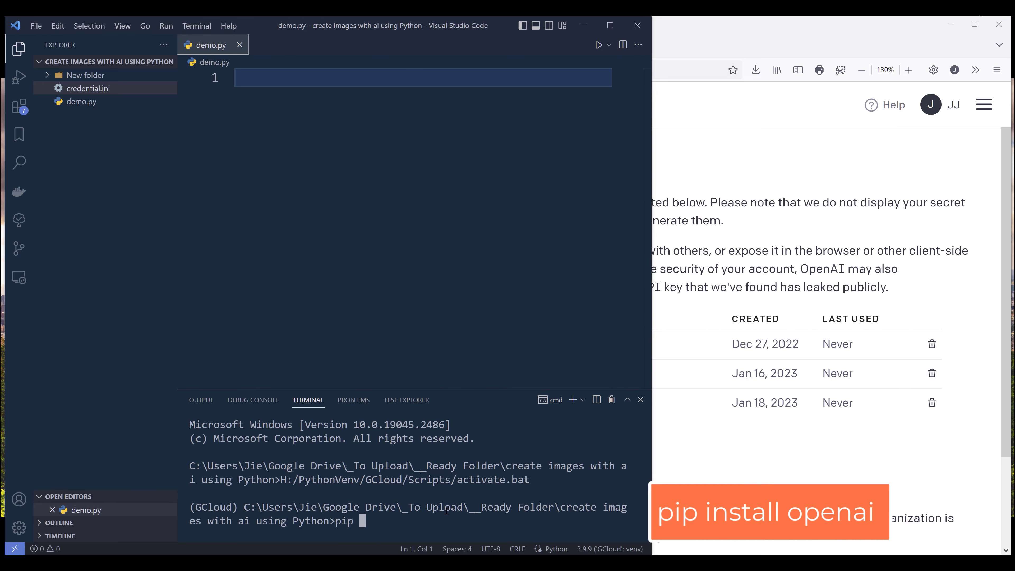
{"action": "type", "text": "install"}
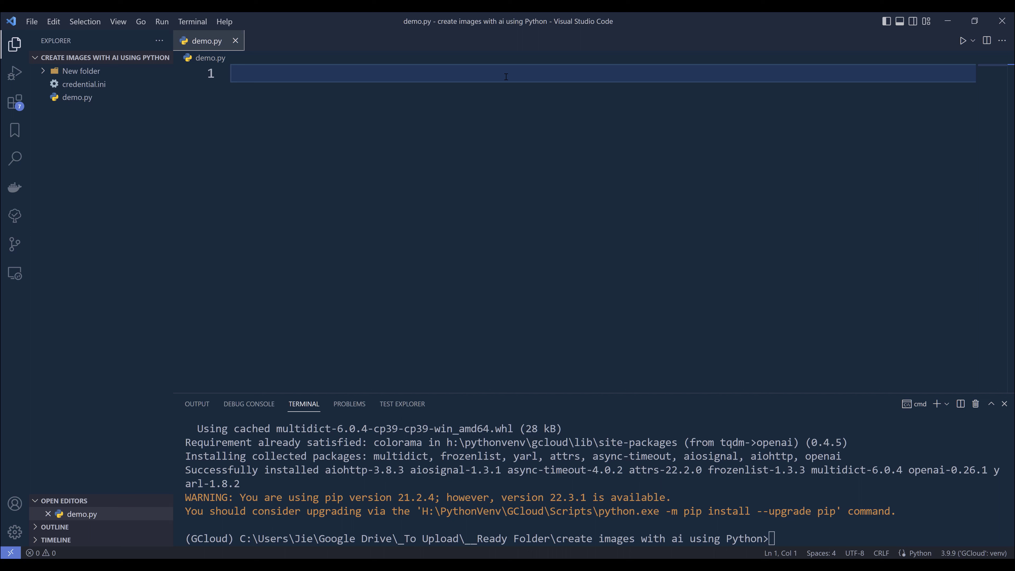
Write the six import lines (datetime, configparser, b64decode, webbrowser, openai, InvalidRequestError) with blank lines below.
{"action": "type", "text": "import datetime"}
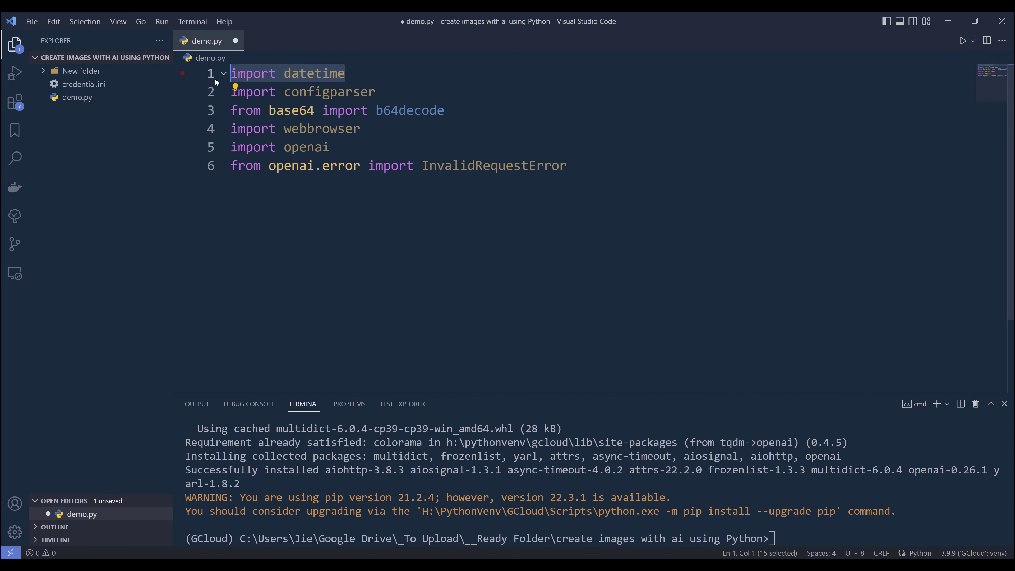
{"action": "double_click", "coordinate": [330, 91]}
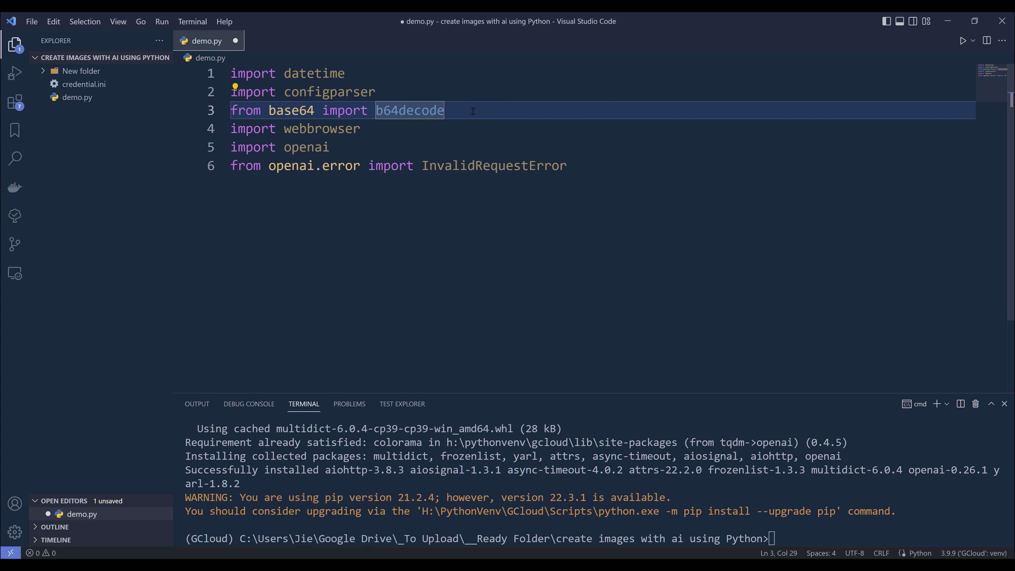
{"action": "mouse_move", "coordinate": [408, 110]}
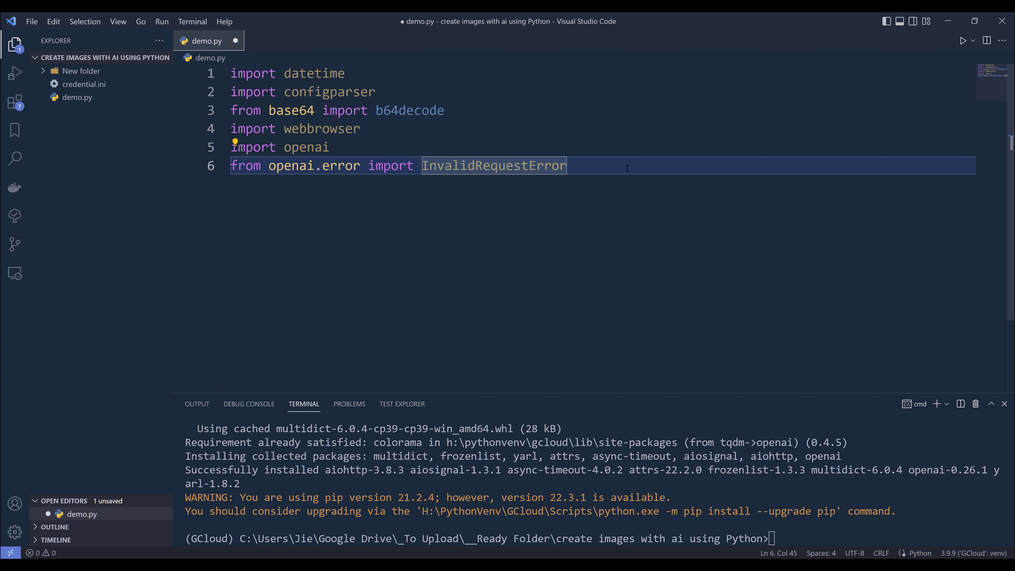
{"action": "mouse_move", "coordinate": [633, 168]}
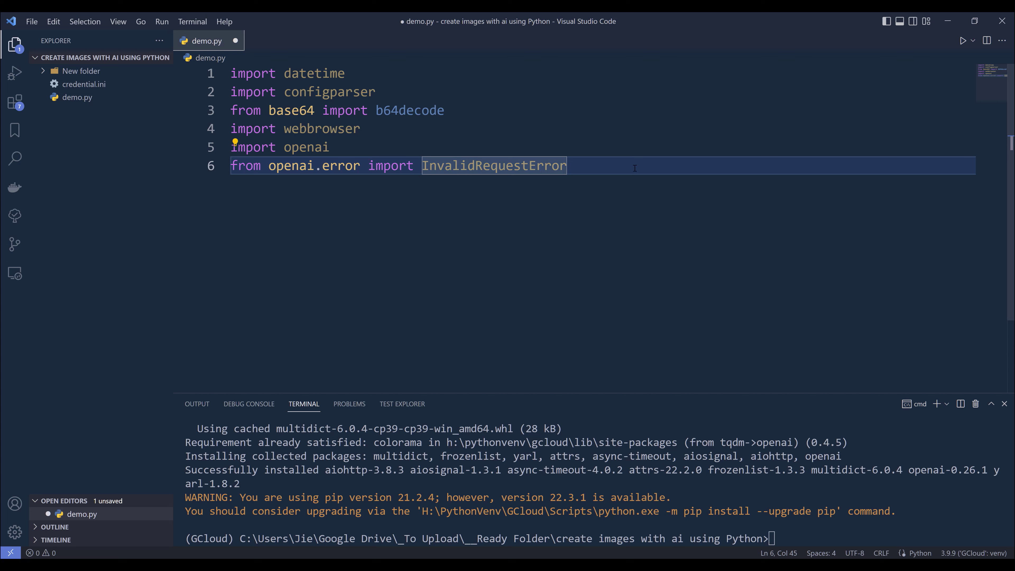
{"action": "key", "text": "enter"}
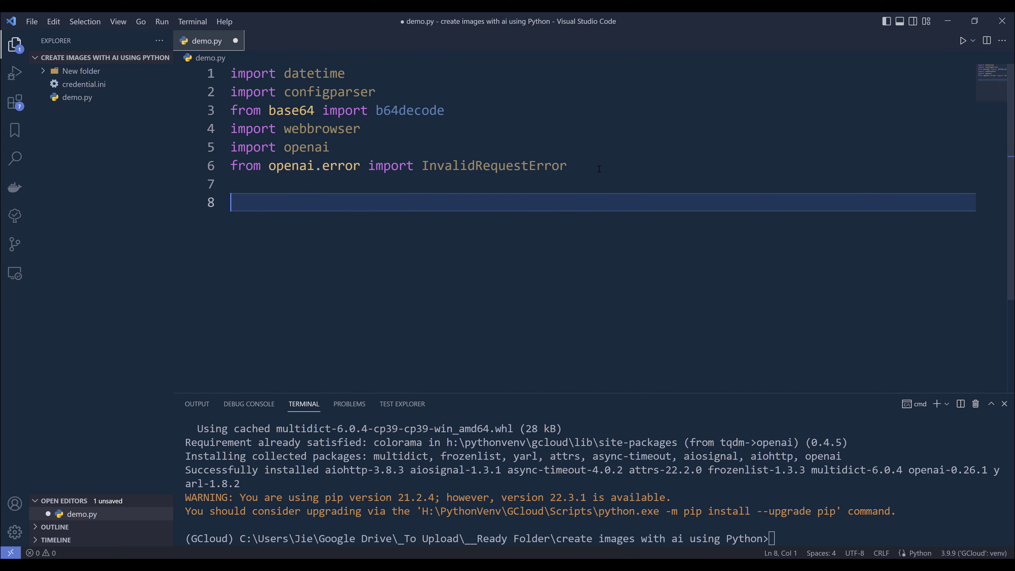
Add ConfigParser code reading credential.ini's openai APIKEY into API_KEY, checking the file in Explorer.
{"action": "left_click", "coordinate": [15, 44]}
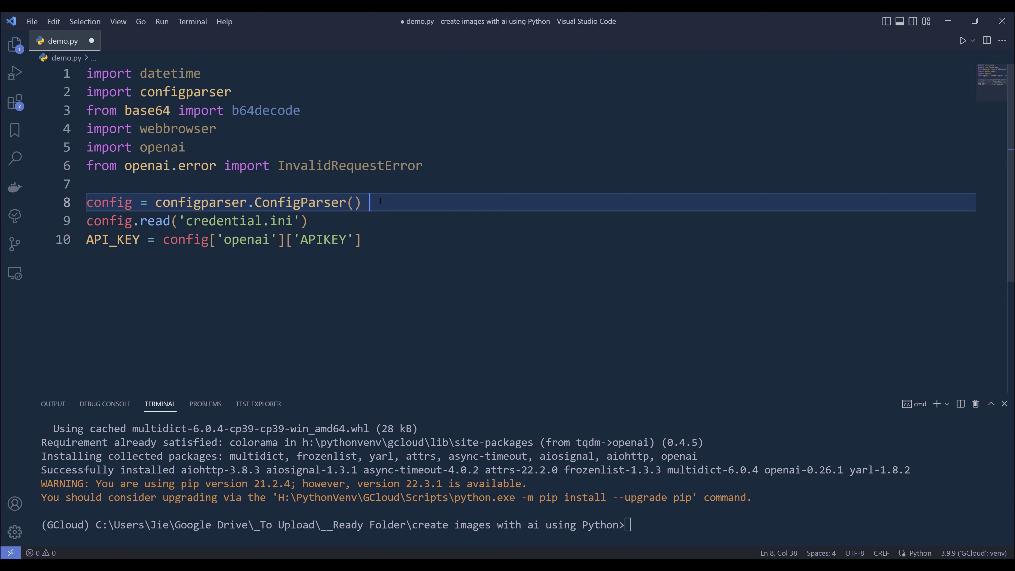
{"action": "mouse_move", "coordinate": [109, 202]}
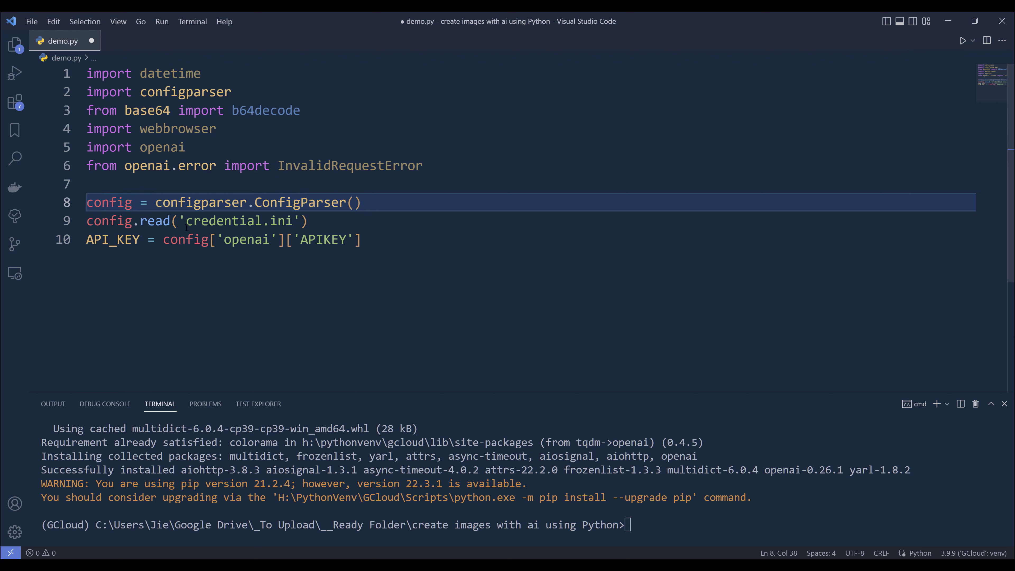
{"action": "left_click", "coordinate": [14, 44]}
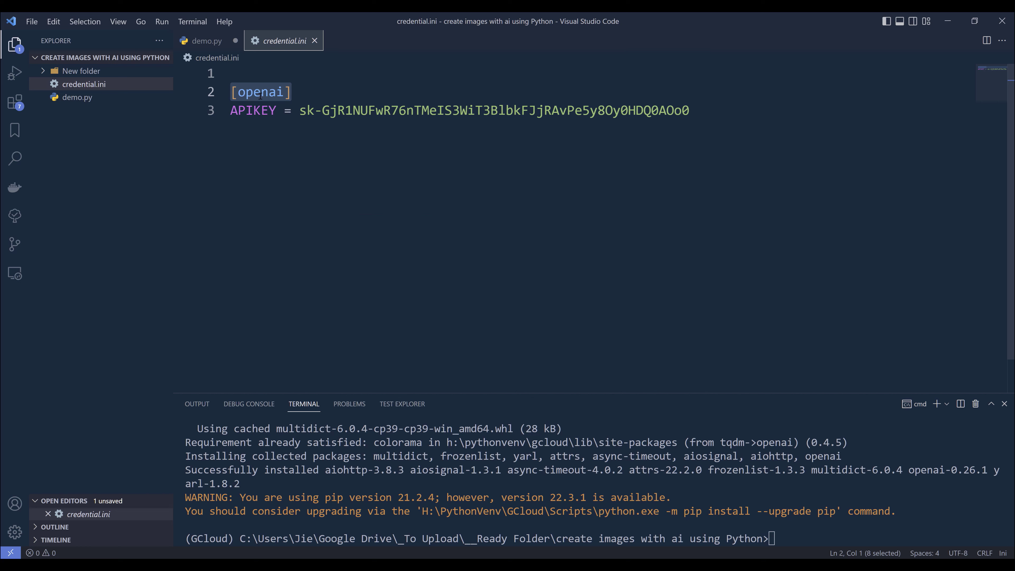
{"action": "left_click", "coordinate": [205, 41]}
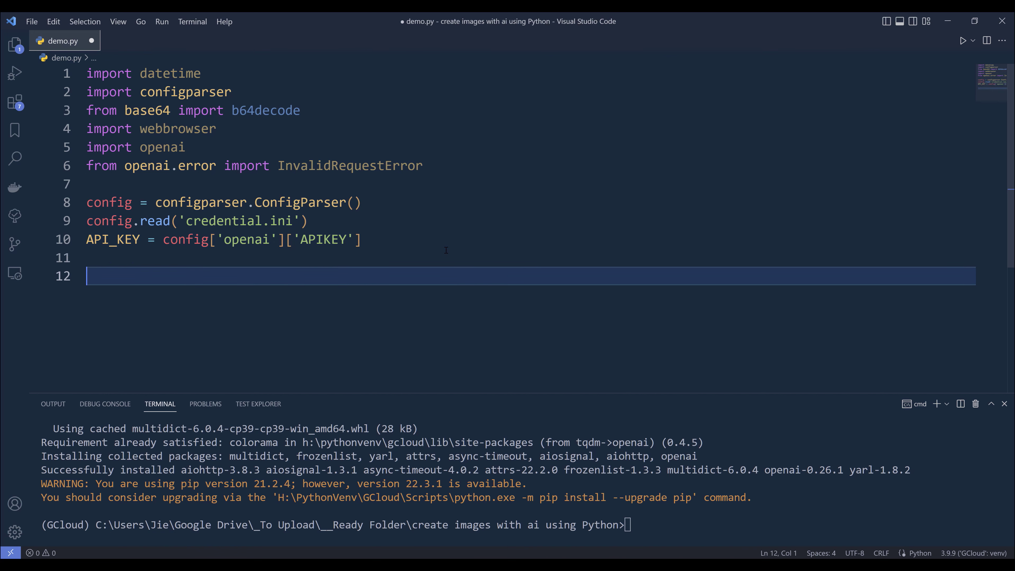
Assign openai.api_key = API_KEY and define SIZES as ('1024x1024', '512x512', '256x256').
{"action": "type", "text": "op"}
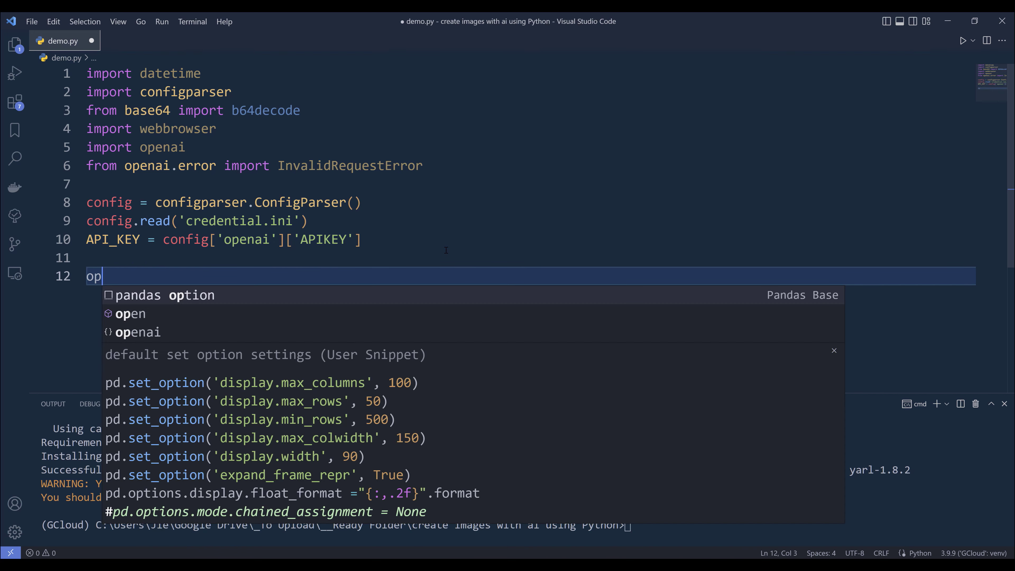
{"action": "type", "text": "enai."}
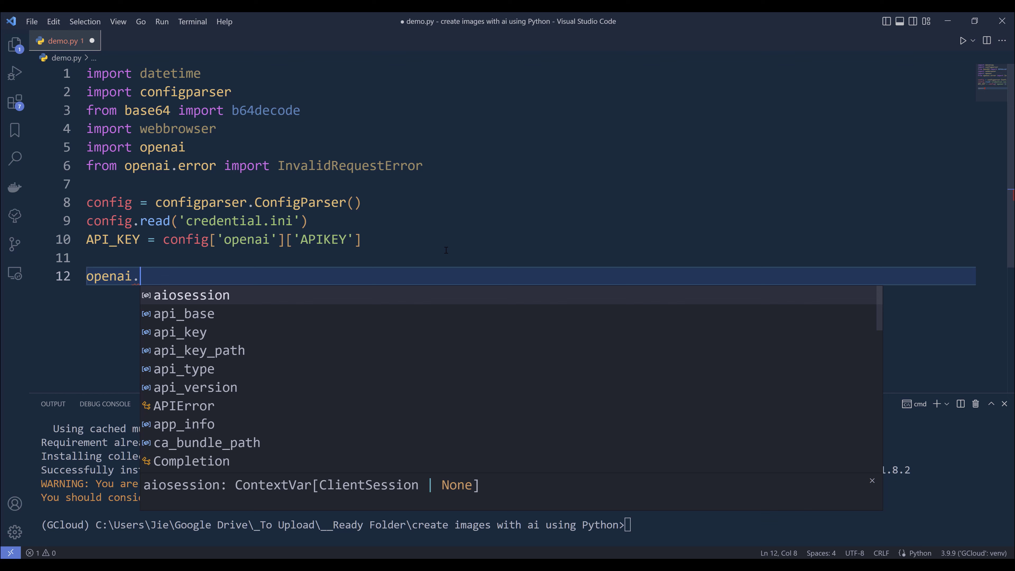
{"action": "type", "text": "api_key ="}
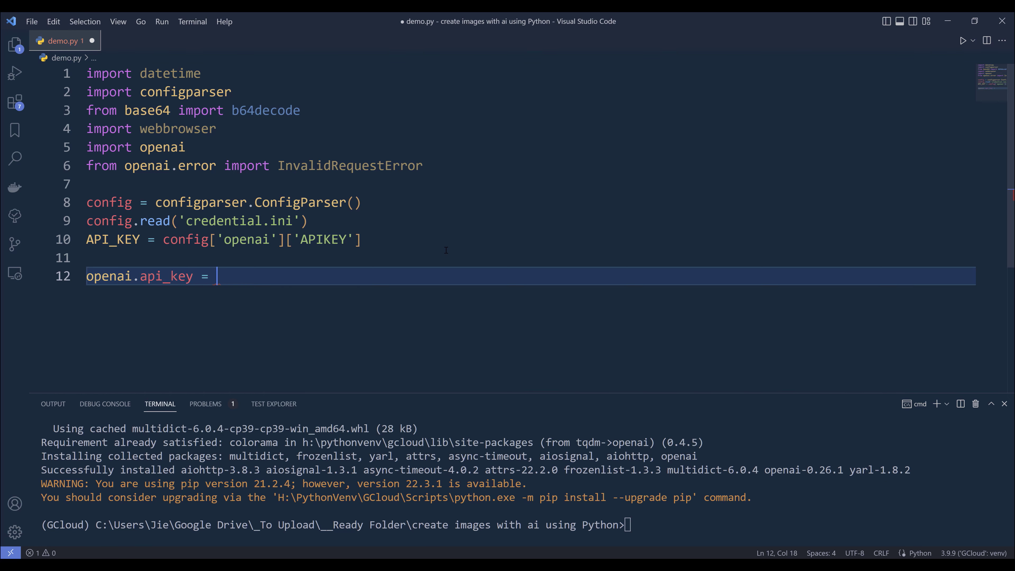
{"action": "type", "text": "API_KEY"}
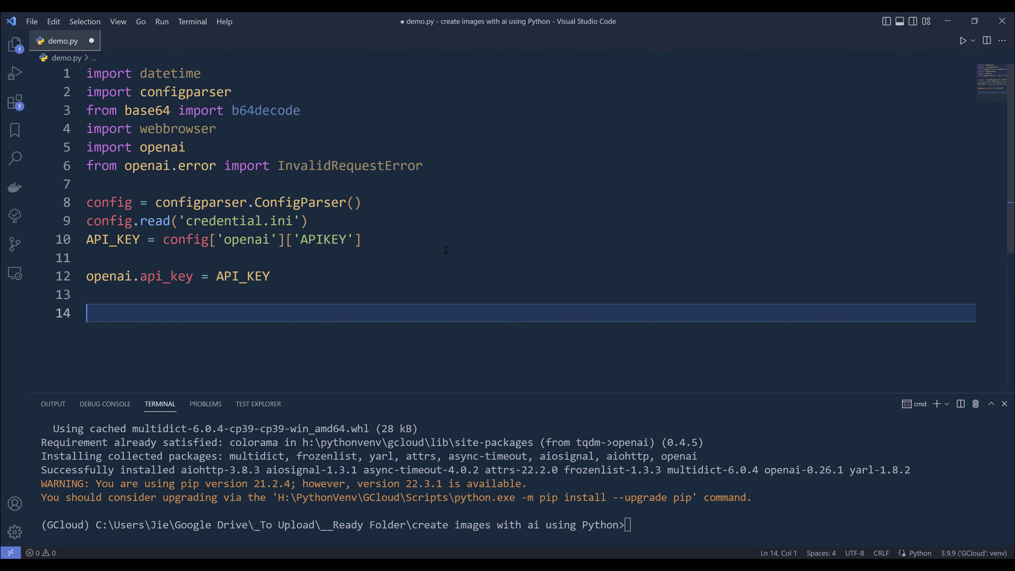
{"action": "type", "text": "SIZES = ('1024x1024', '512x512', '256x256')"}
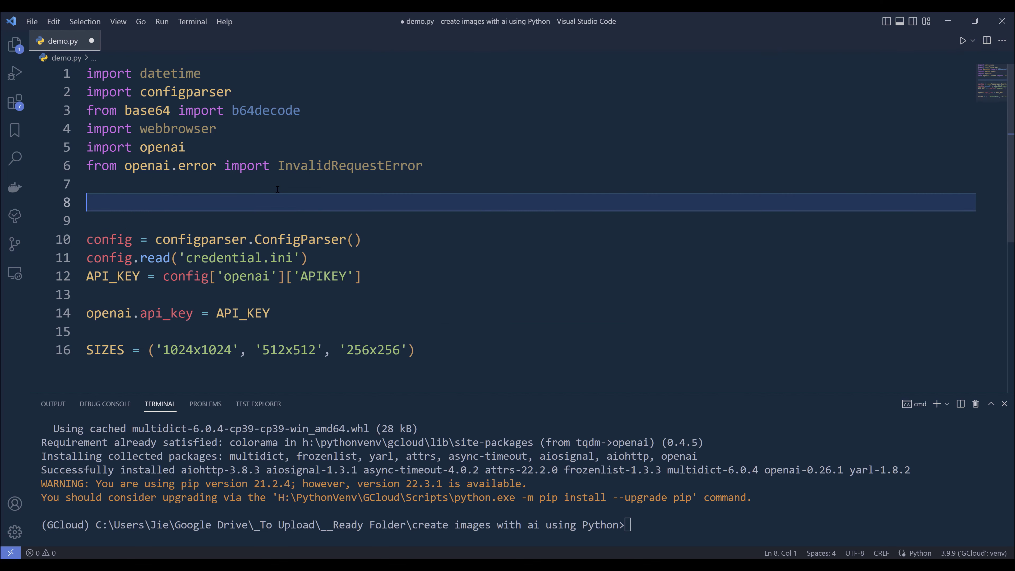
Paste the generate_image(prompt, num_image, size, output_format) definition with its docstring and review its parameters.
{"action": "scroll", "scroll_direction": "down", "scroll_amount": 3}
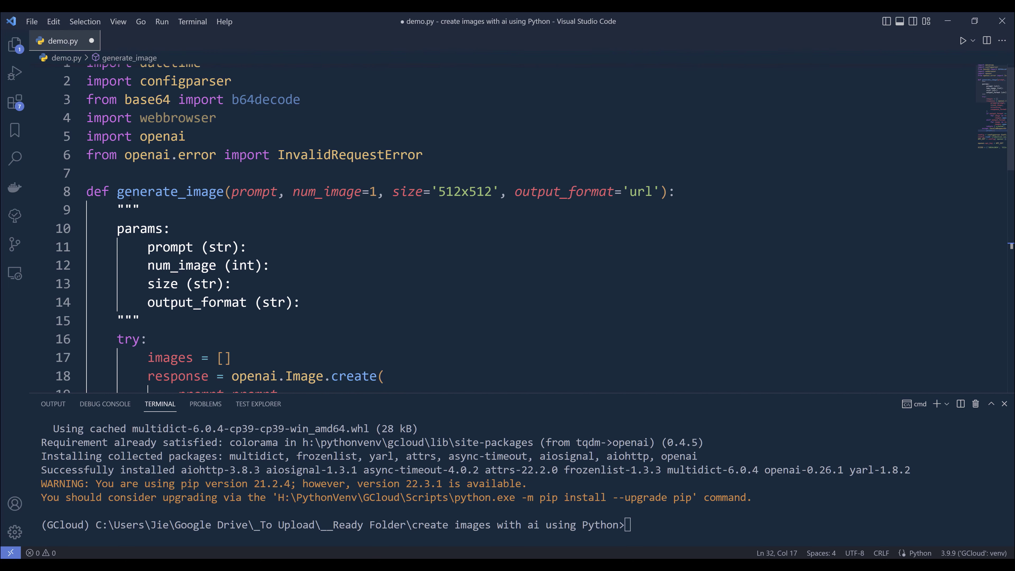
{"action": "double_click", "coordinate": [171, 191]}
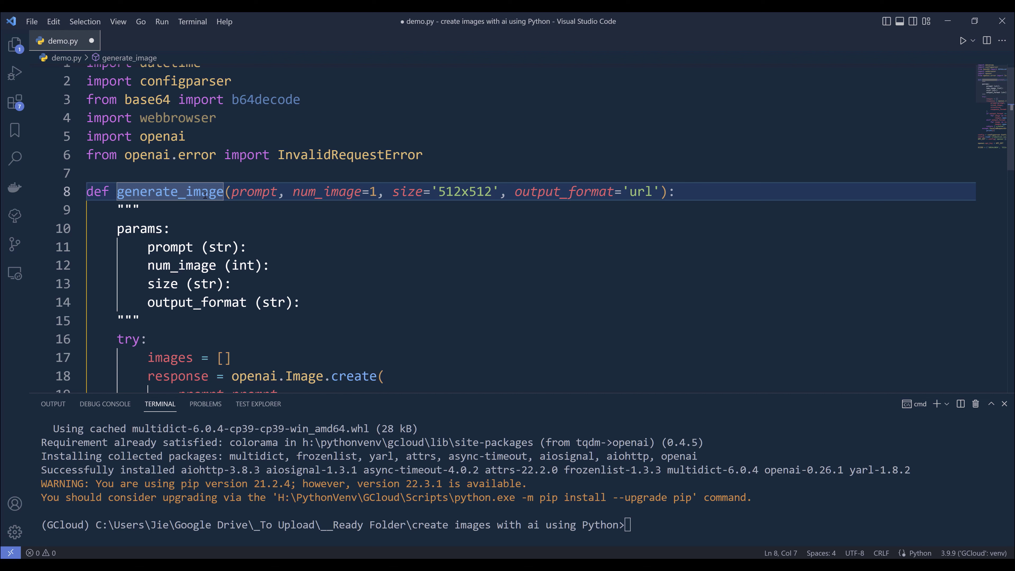
{"action": "mouse_move", "coordinate": [169, 191]}
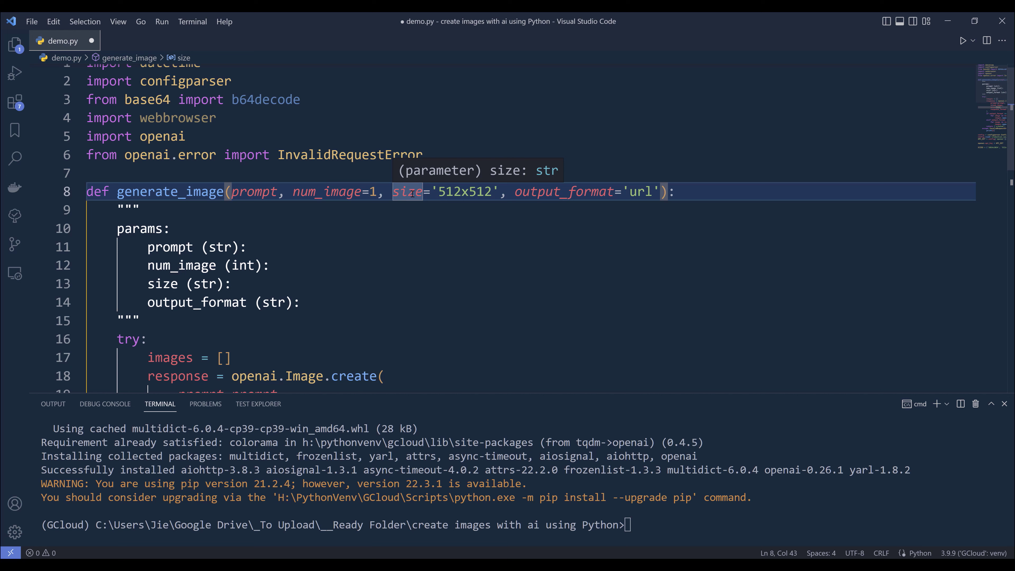
{"action": "left_click", "coordinate": [171, 228]}
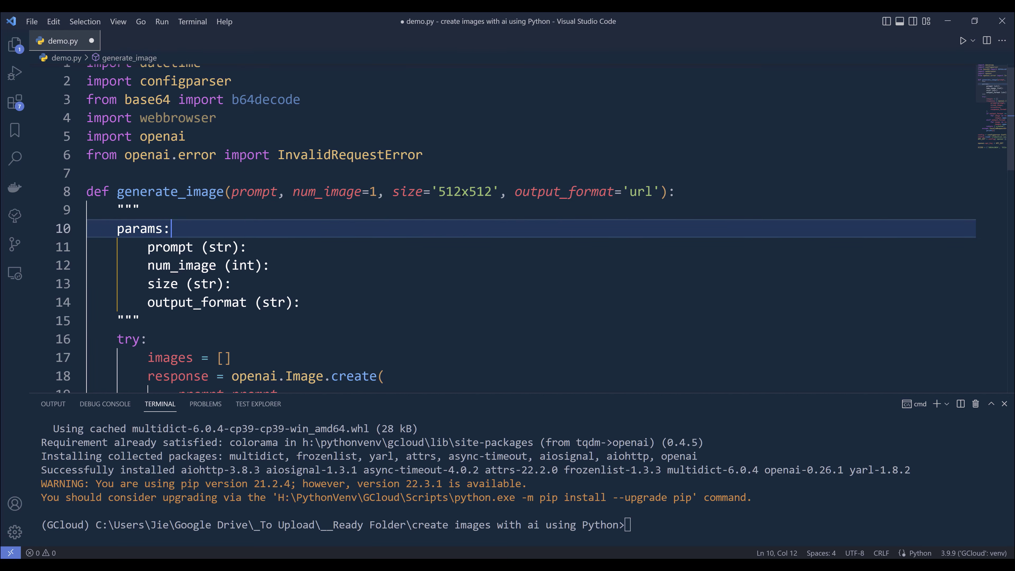
{"action": "left_click", "coordinate": [563, 191]}
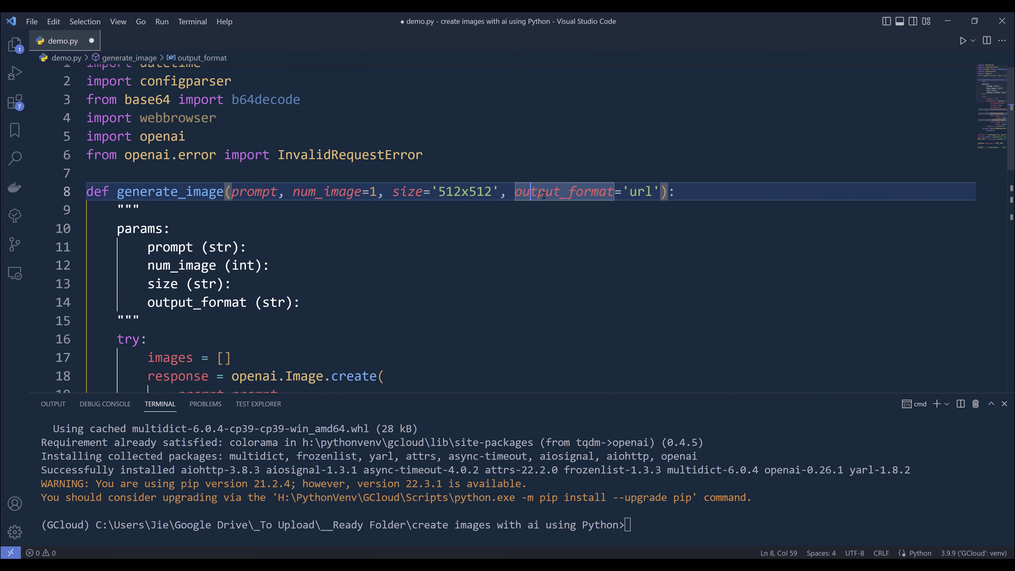
{"action": "mouse_move", "coordinate": [620, 202]}
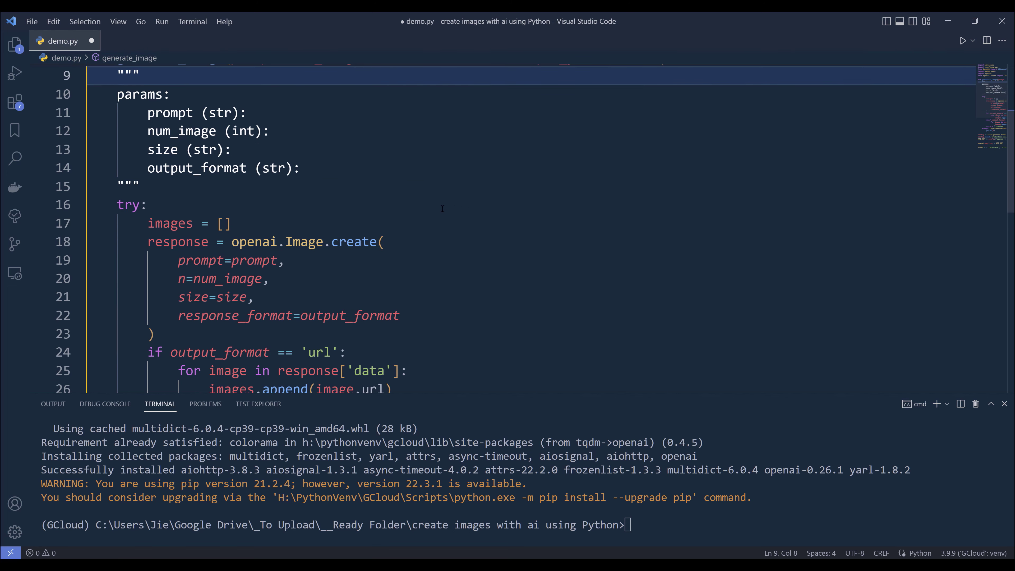
{"action": "scroll", "scroll_direction": "down", "scroll_amount": 3}
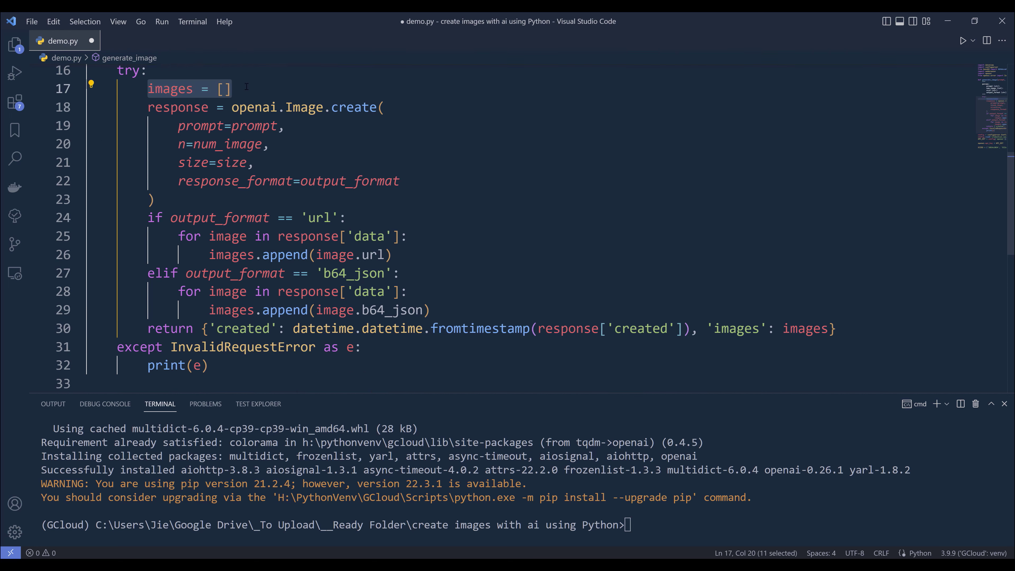
{"action": "double_click", "coordinate": [170, 89]}
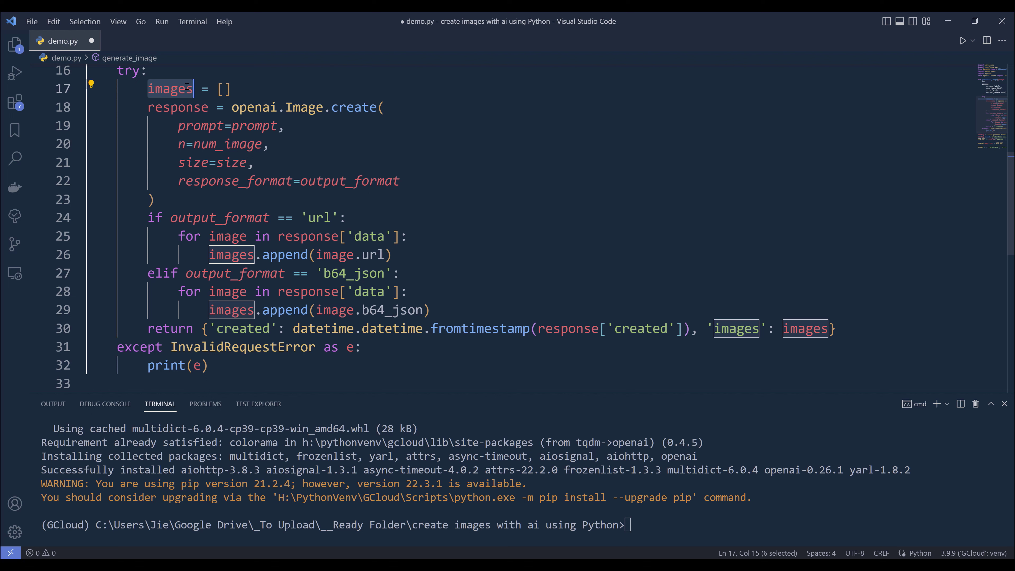
{"action": "mouse_move", "coordinate": [170, 88]}
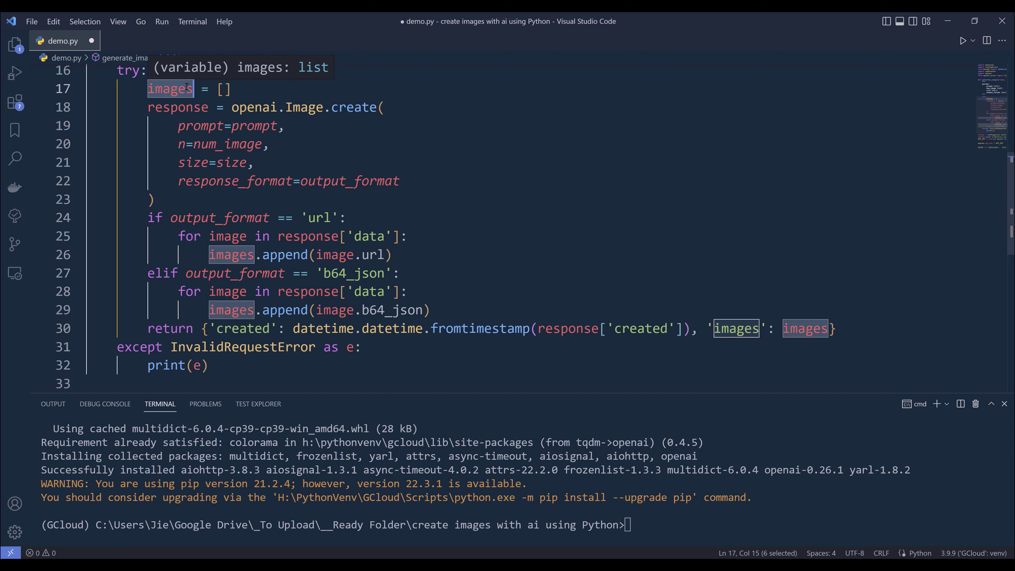
{"action": "mouse_move", "coordinate": [283, 200]}
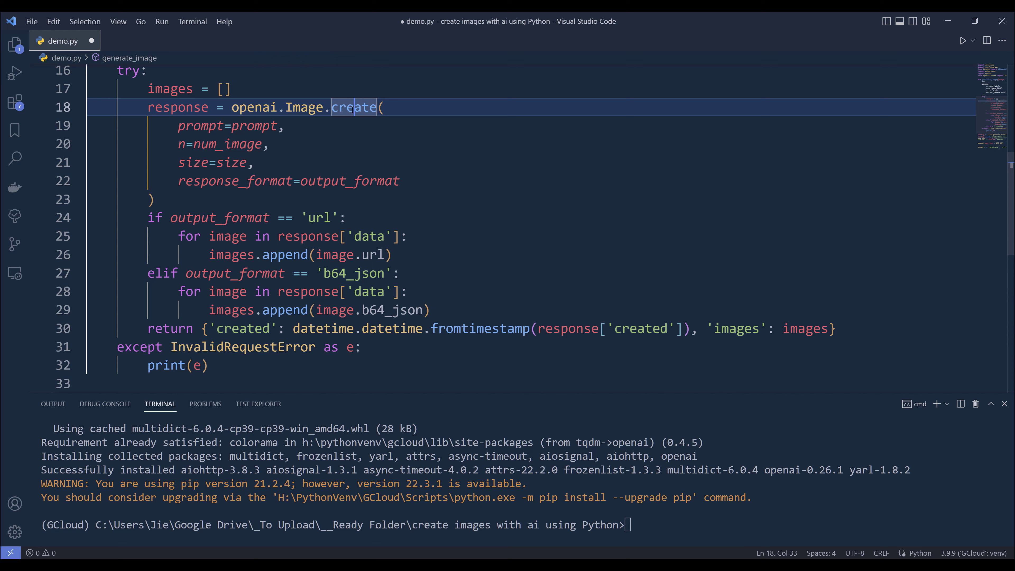
{"action": "double_click", "coordinate": [354, 106]}
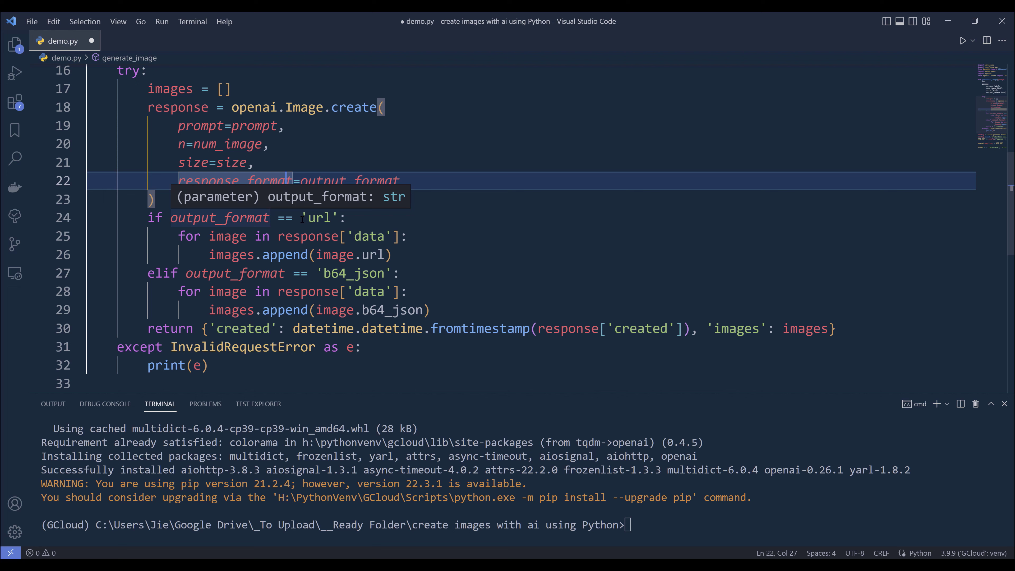
{"action": "left_click", "coordinate": [311, 218]}
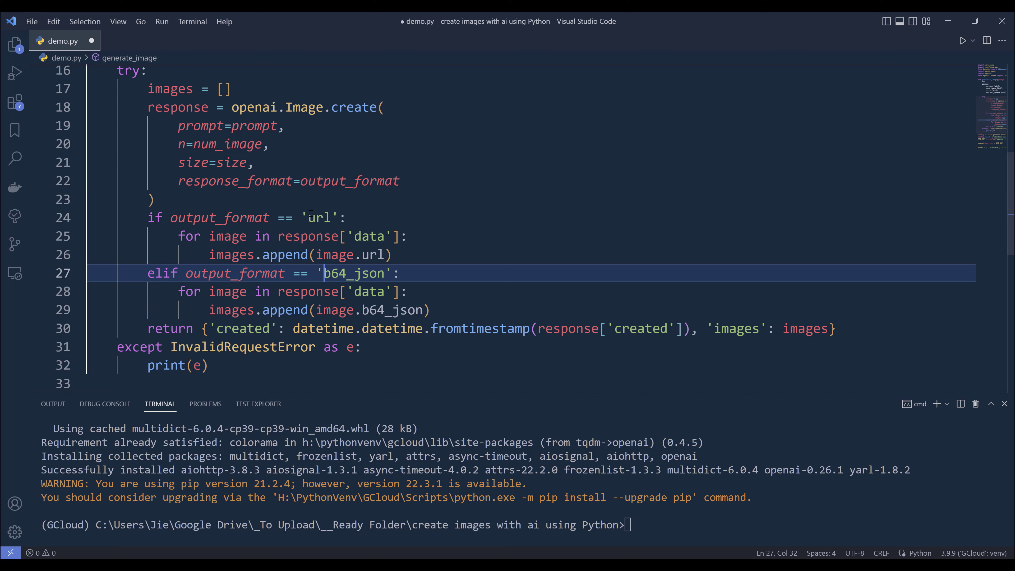
{"action": "left_click", "coordinate": [376, 346]}
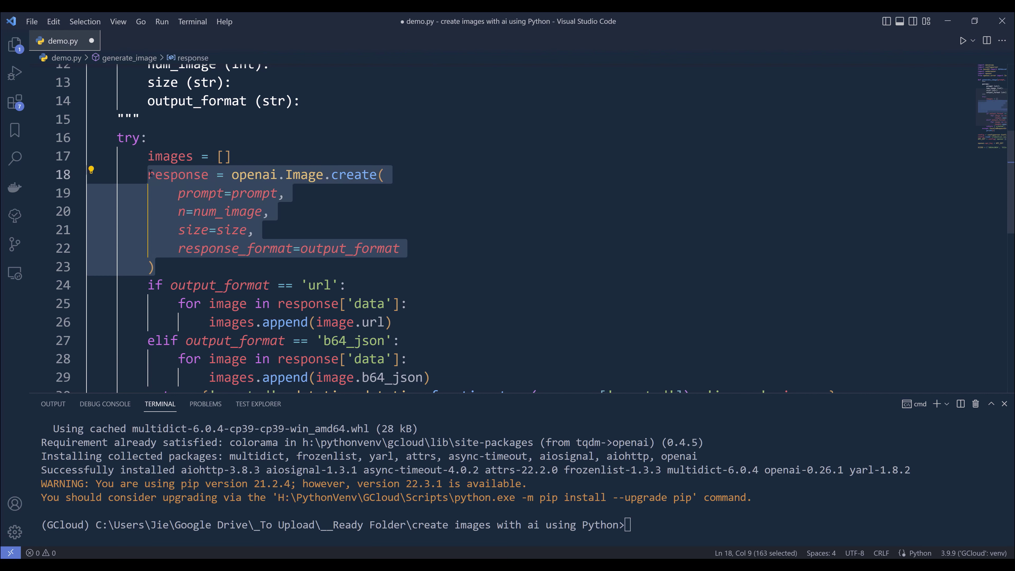
{"action": "mouse_move", "coordinate": [178, 174]}
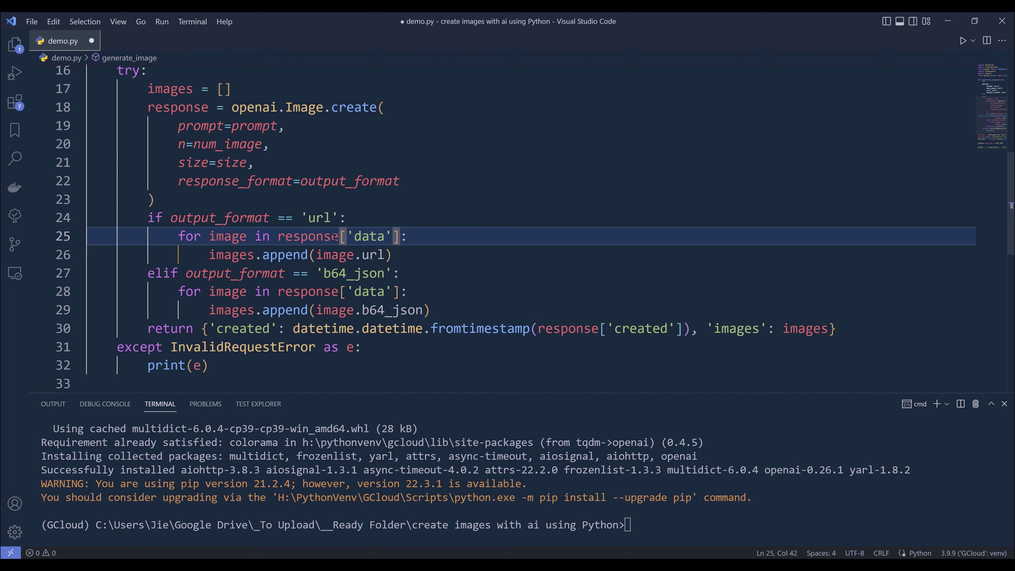
Send all of demo.py to an interactive Python session, noting the response's data key.
{"action": "double_click", "coordinate": [308, 236]}
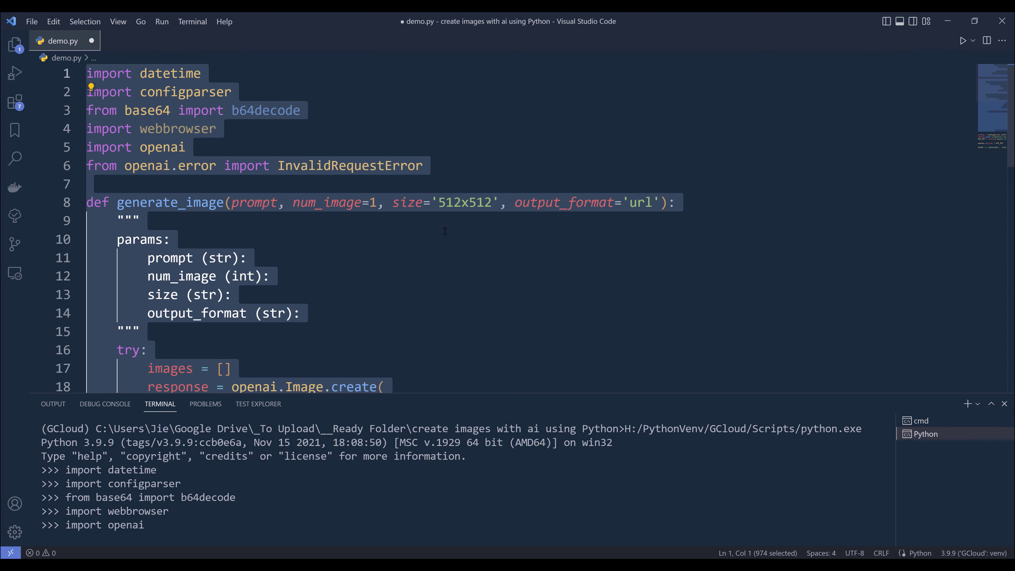
Add response = generate_image('corgi with hats', num_image=2, size=SIZES[1]) and print(response), then run it.
{"action": "scroll", "scroll_direction": "down", "scroll_amount": 3}
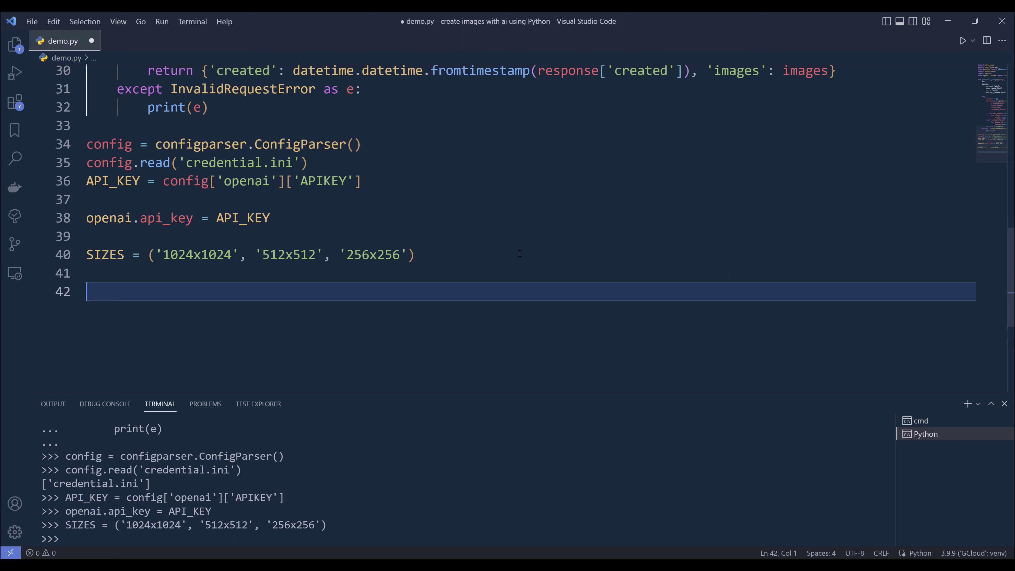
{"action": "type", "text": "response ="}
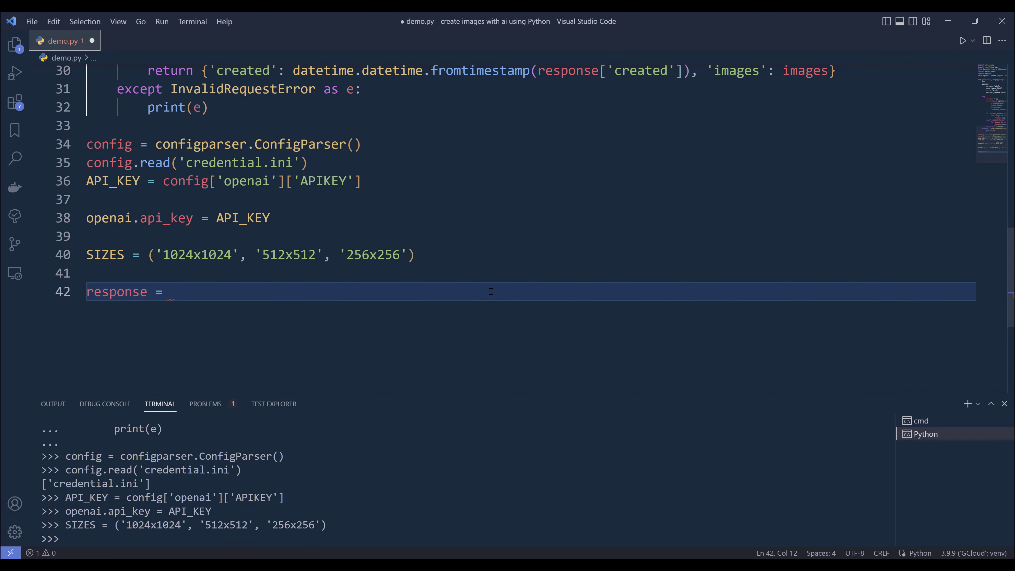
{"action": "type", "text": "generate_image"}
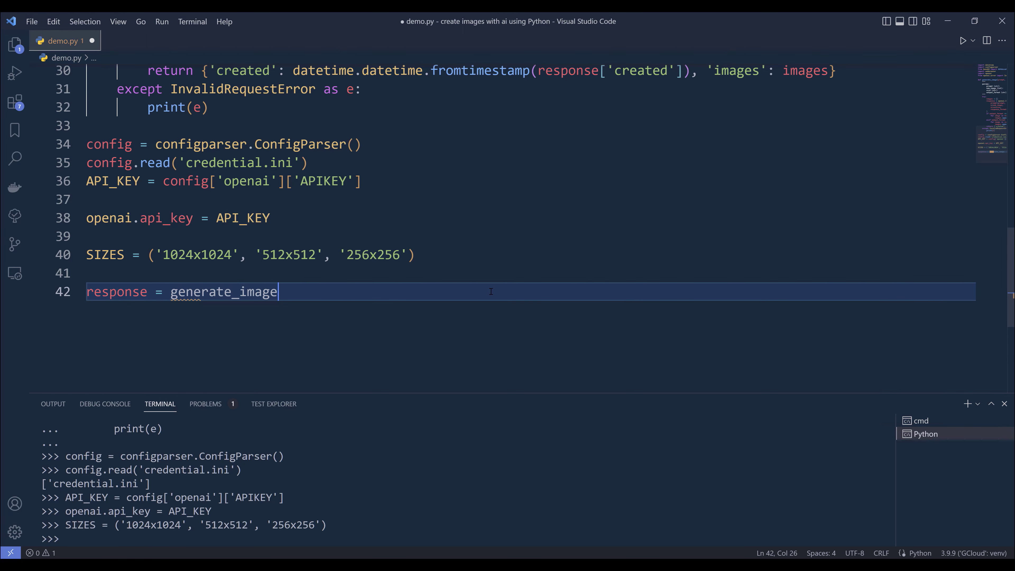
{"action": "type", "text": "('')"}
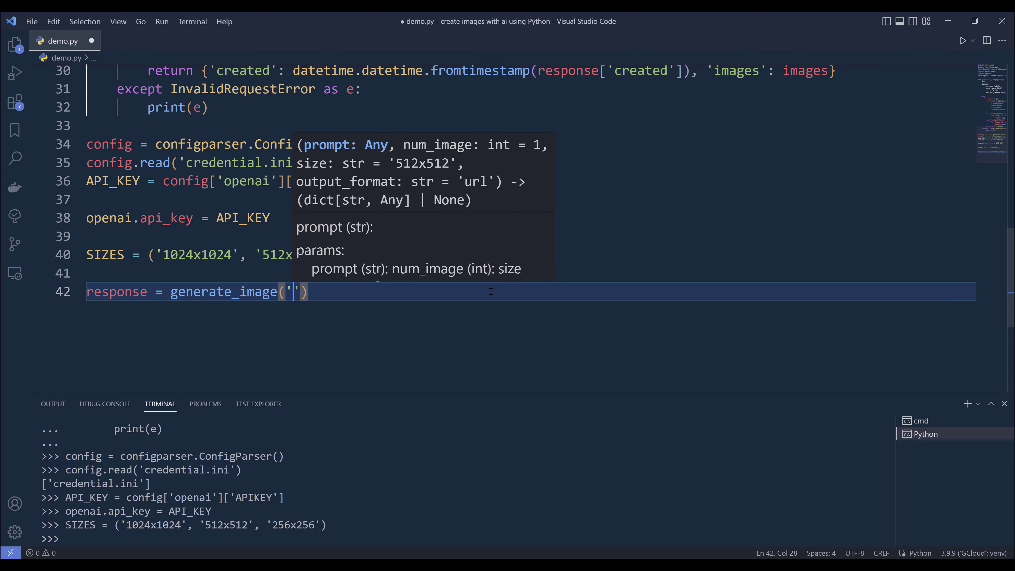
{"action": "type", "text": "corgi with"}
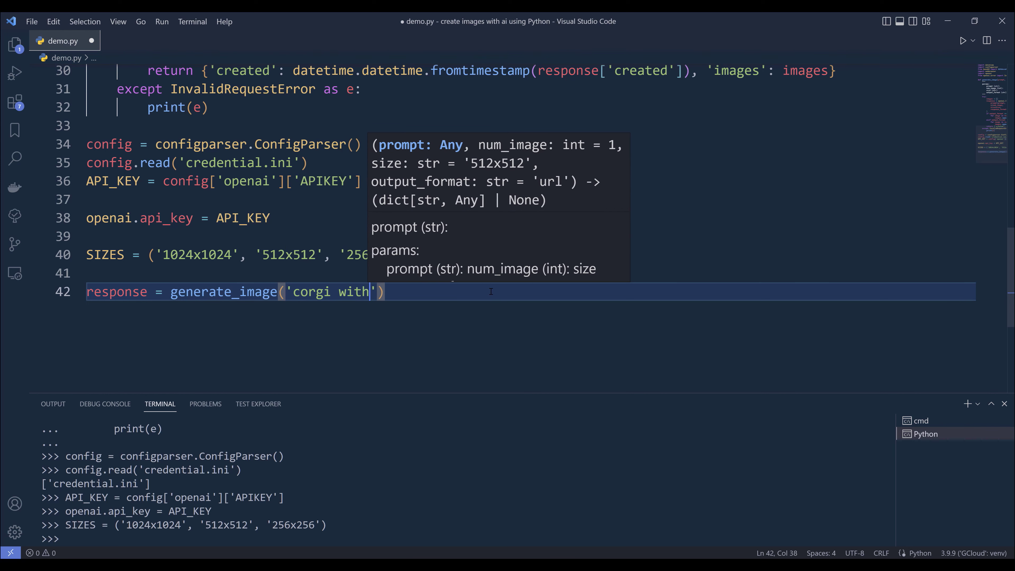
{"action": "type", "text": "hats',"}
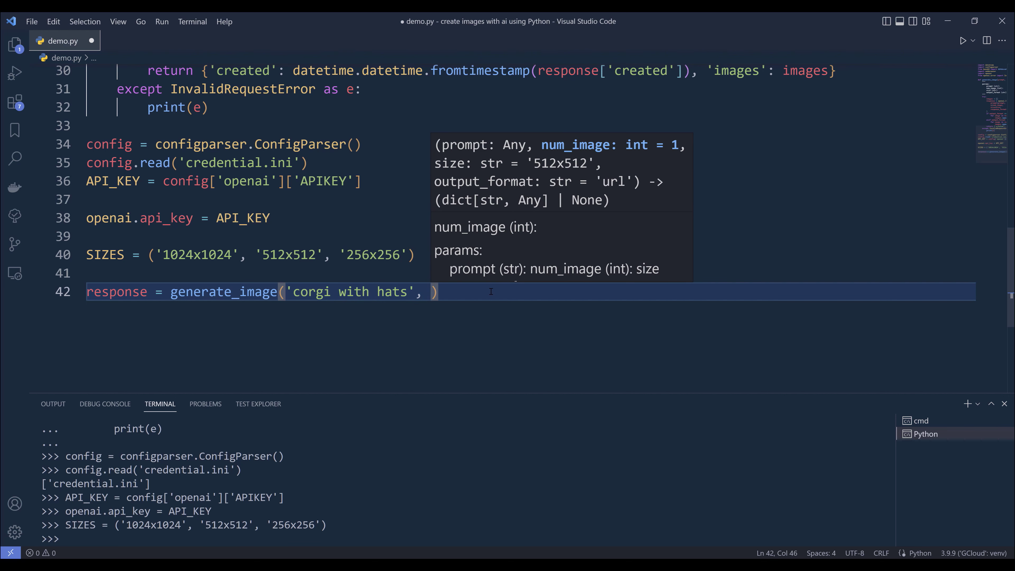
{"action": "type", "text": "num_image=2"}
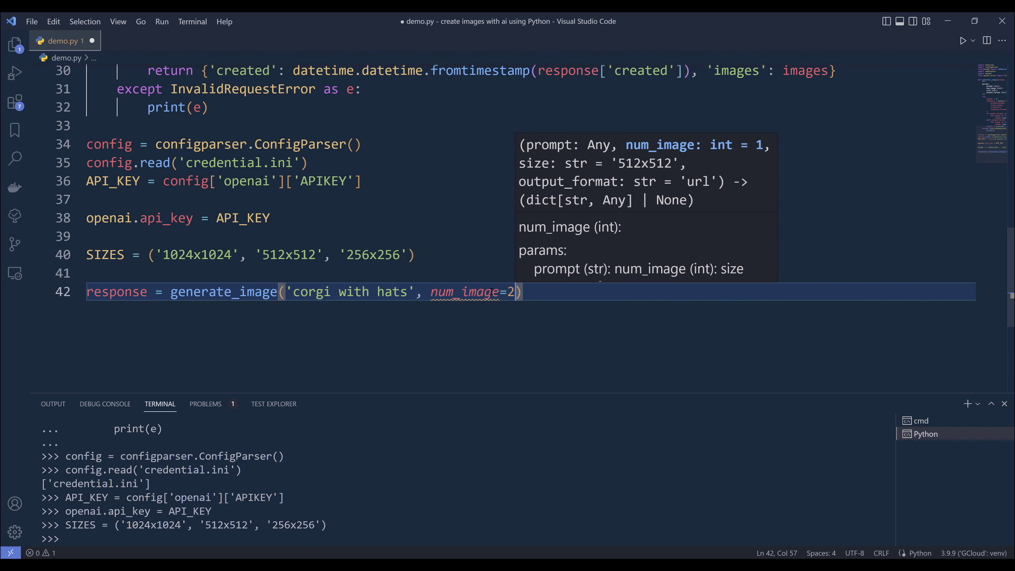
{"action": "type", "text": ", size=("}
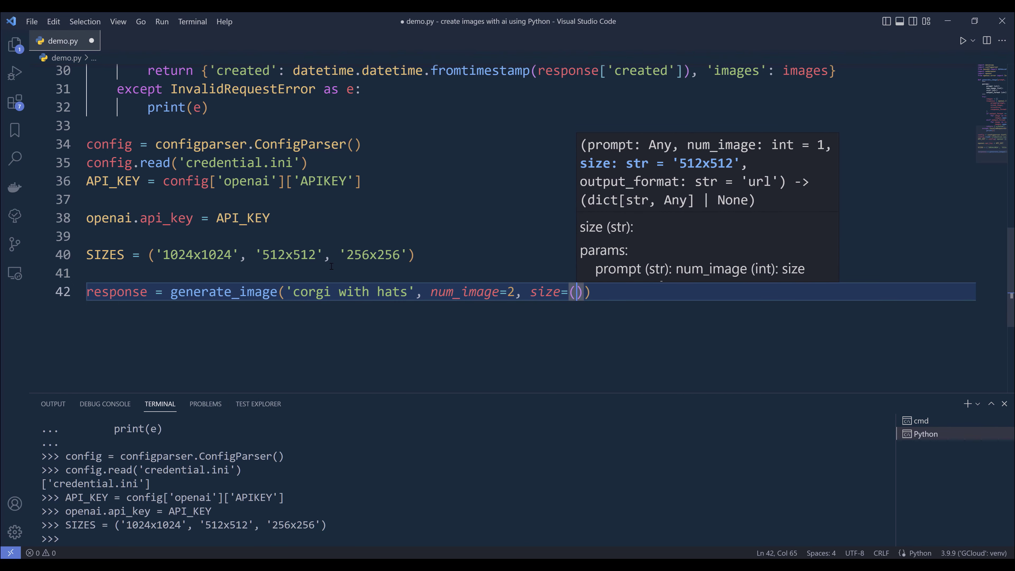
{"action": "type", "text": "SIZ"}
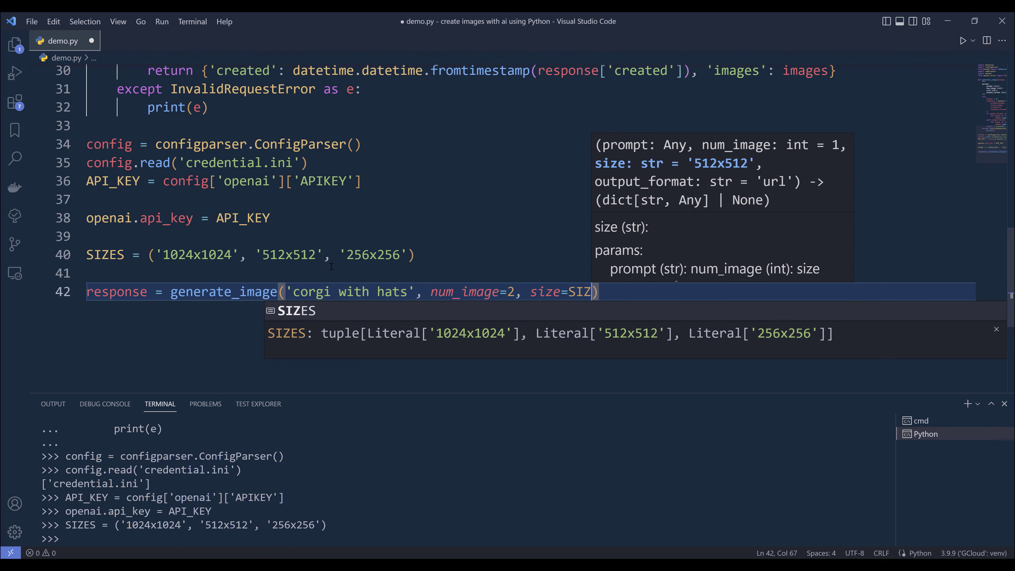
{"action": "type", "text": "ES[1]"}
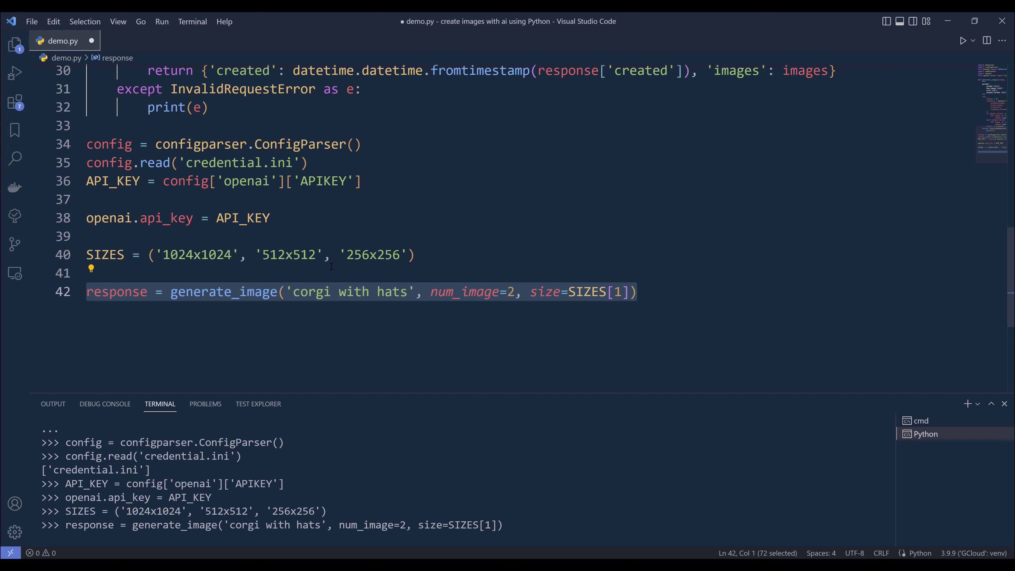
{"action": "key", "text": "Enter"}
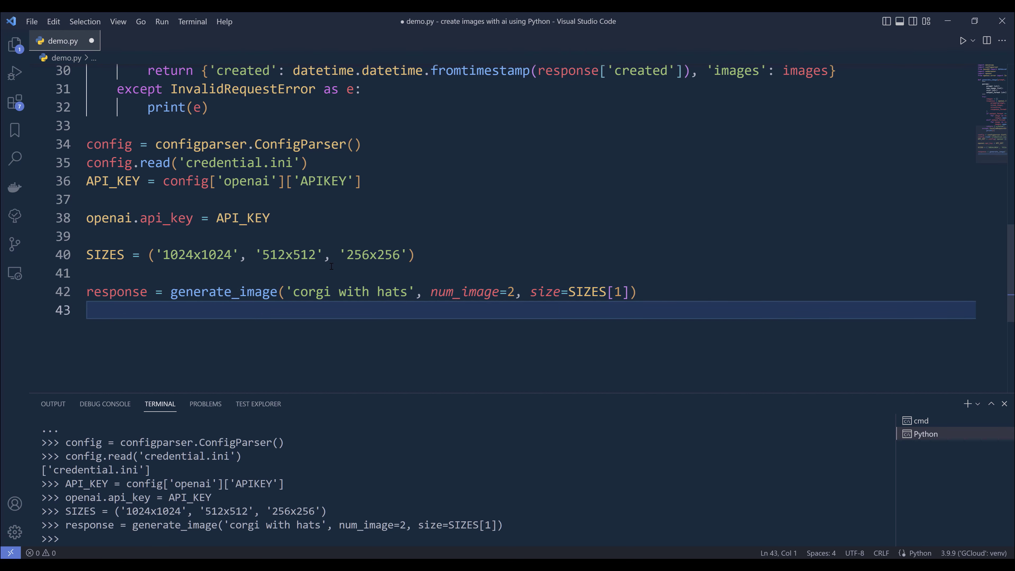
{"action": "type", "text": "print(response)"}
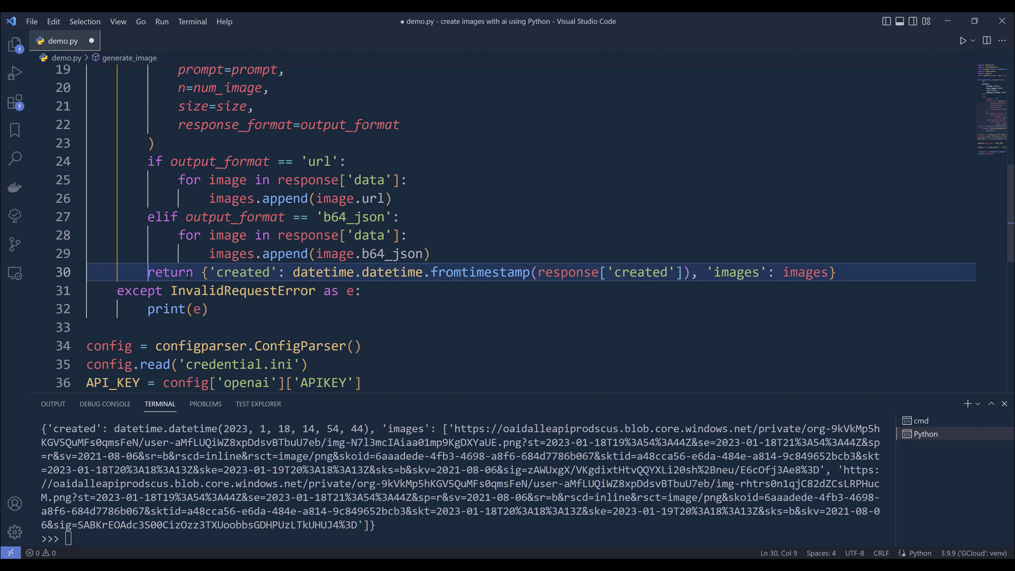
Point out the 'created' and 'images' keys in generate_image's returned dictionary.
{"action": "left_click", "coordinate": [836, 272]}
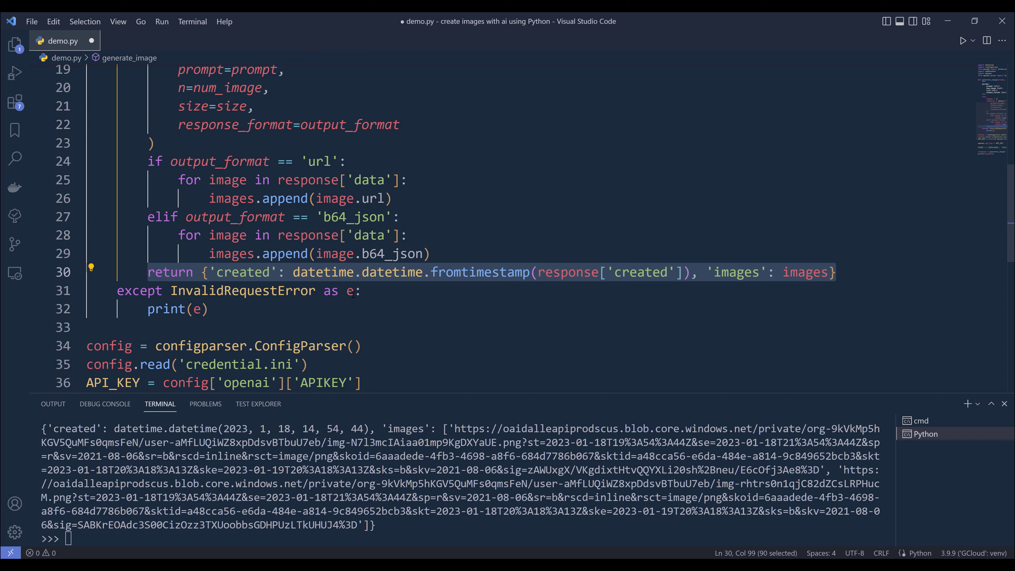
{"action": "double_click", "coordinate": [640, 271]}
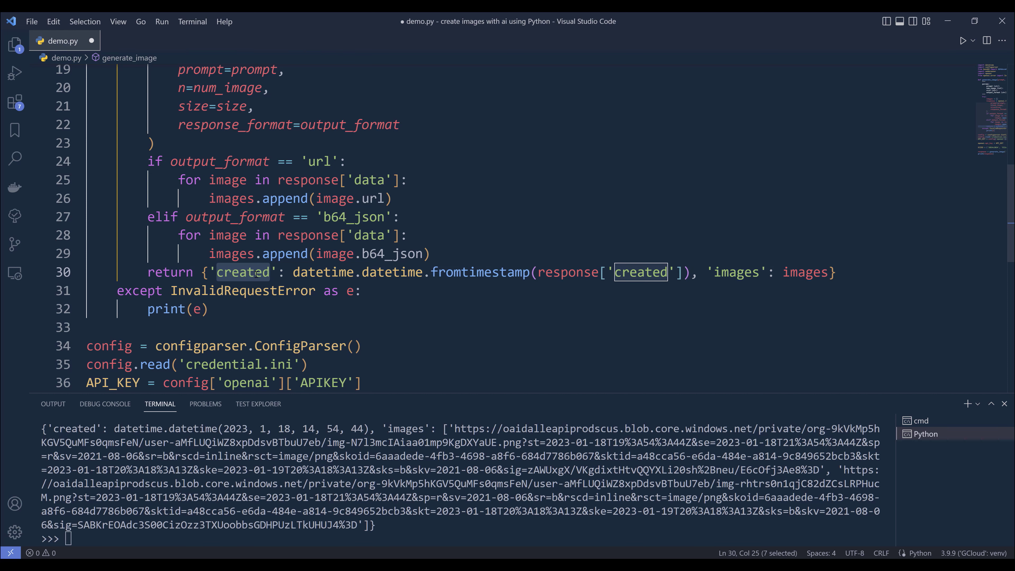
{"action": "mouse_move", "coordinate": [481, 272]}
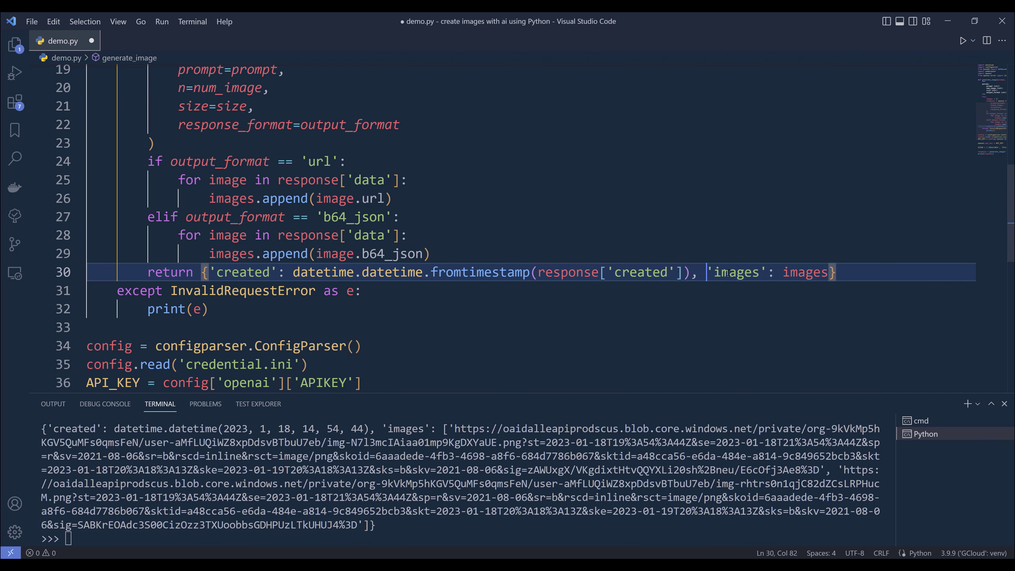
{"action": "double_click", "coordinate": [806, 272]}
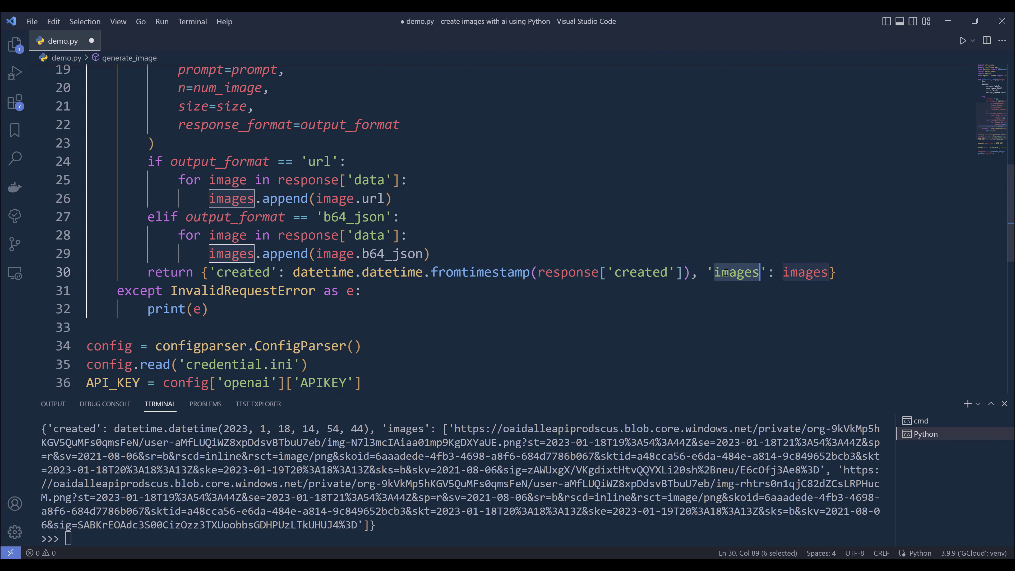
{"action": "mouse_move", "coordinate": [806, 272]}
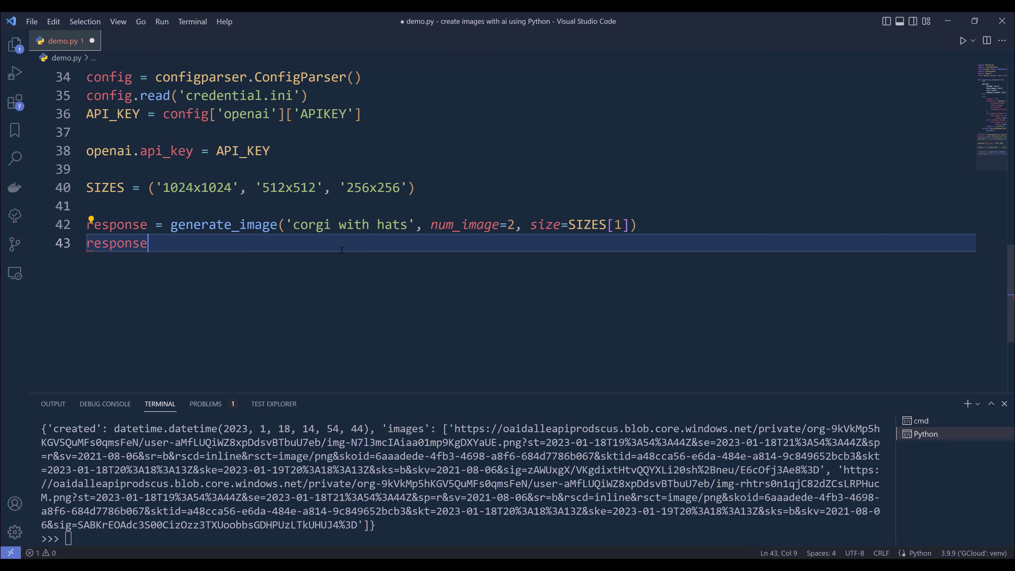
Evaluate response['created'], store images = response['images'], and show images[0] in the terminal.
{"action": "type", "text": "['created']"}
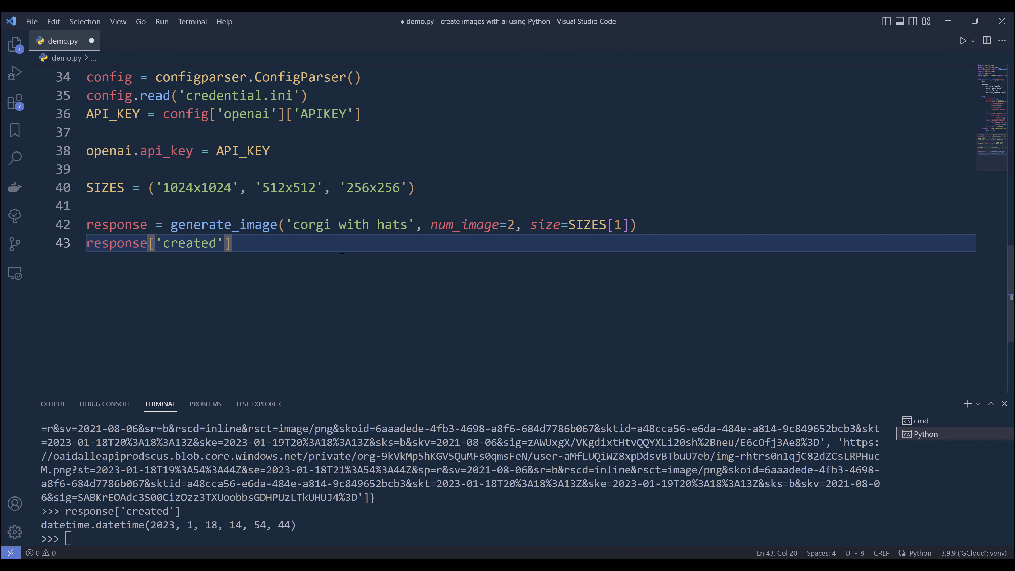
{"action": "type", "text": "response['iamges"}
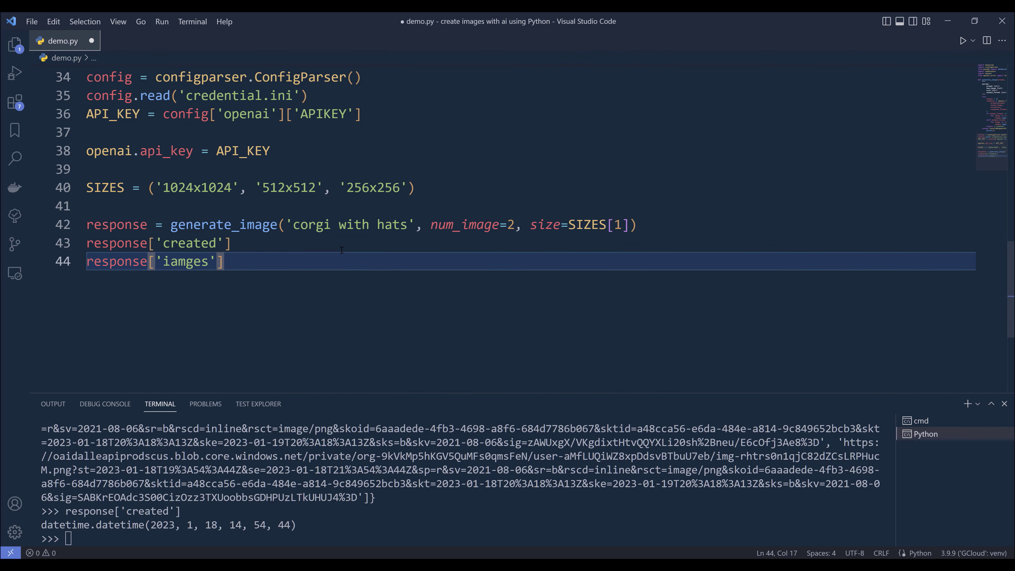
{"action": "type", "text": "images ="}
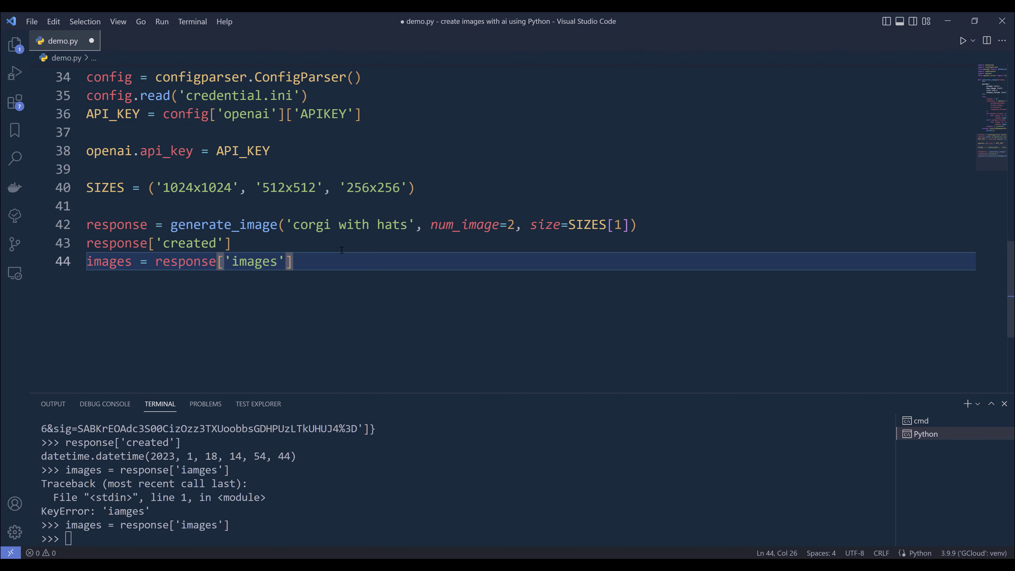
{"action": "type", "text": "imag"}
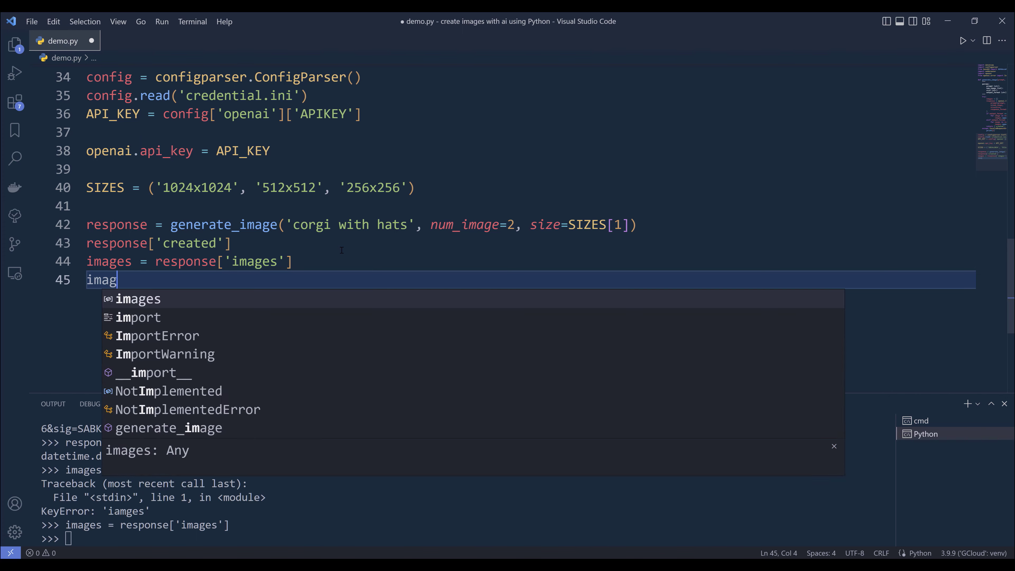
{"action": "type", "text": "es[0]"}
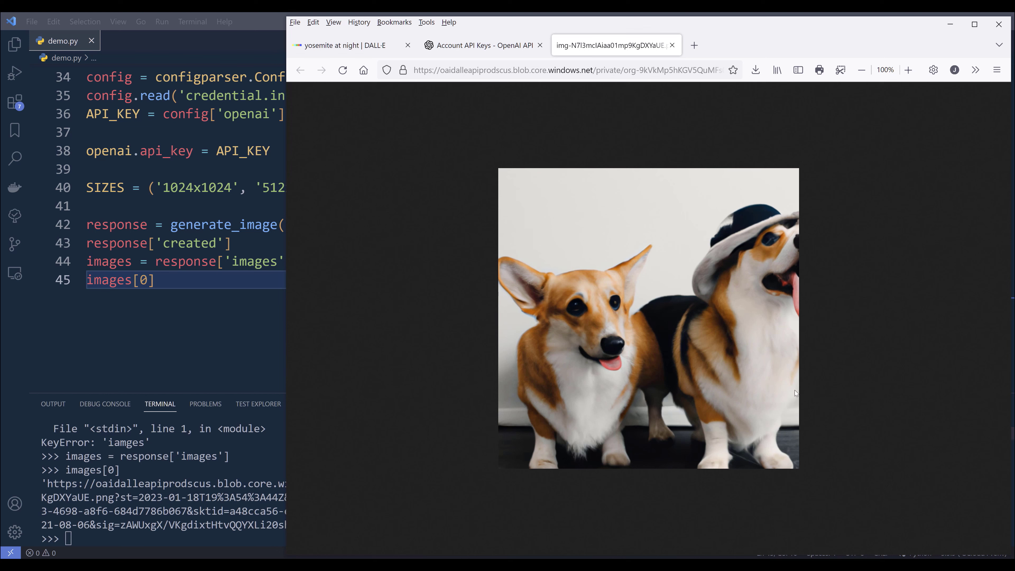
{"action": "mouse_move", "coordinate": [661, 351]}
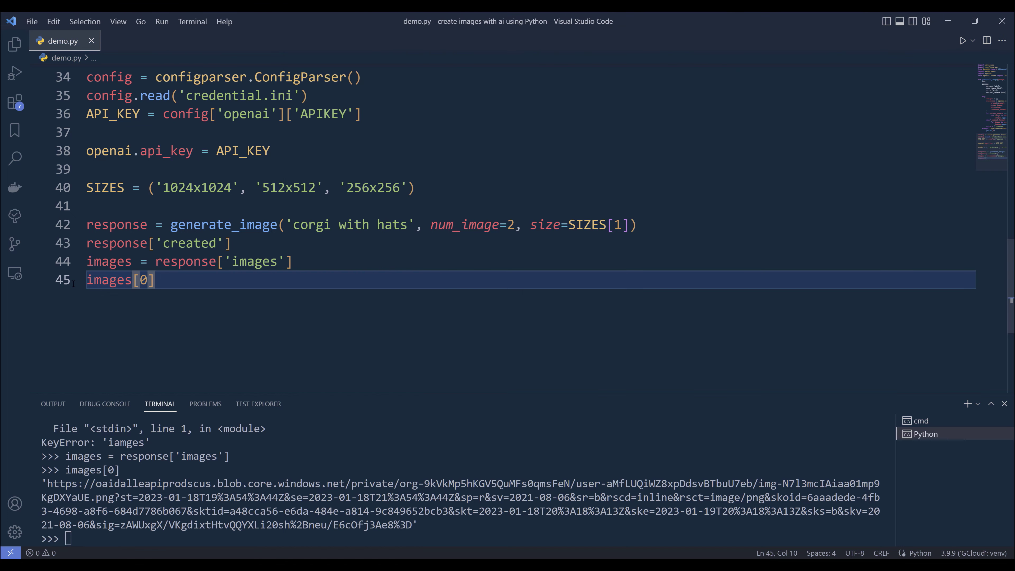
Run a for loop calling webbrowser.open(image) on every URL in images.
{"action": "type", "text": "for image in"}
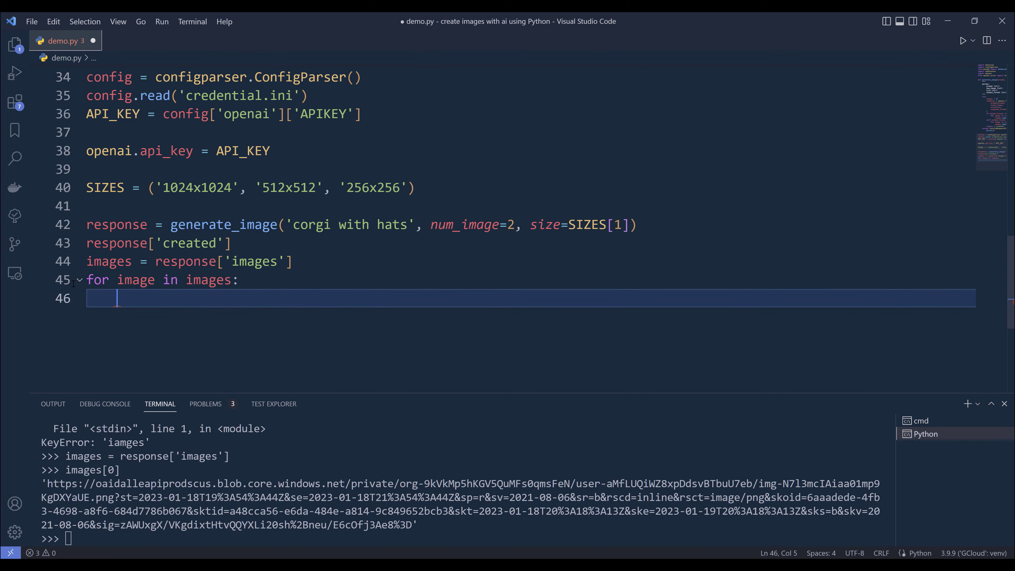
{"action": "type", "text": "webbrowser.o"}
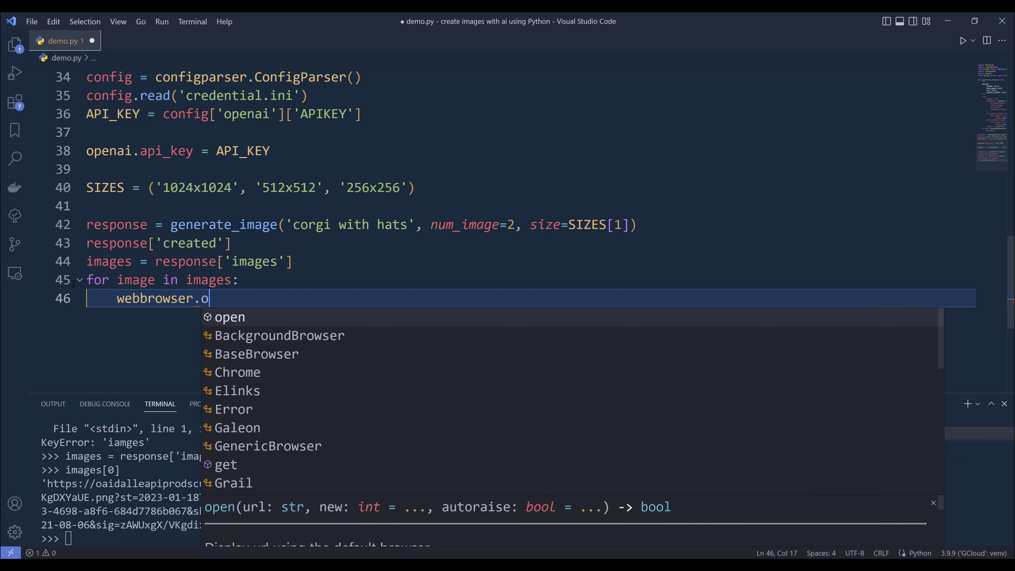
{"action": "type", "text": "pen(image"}
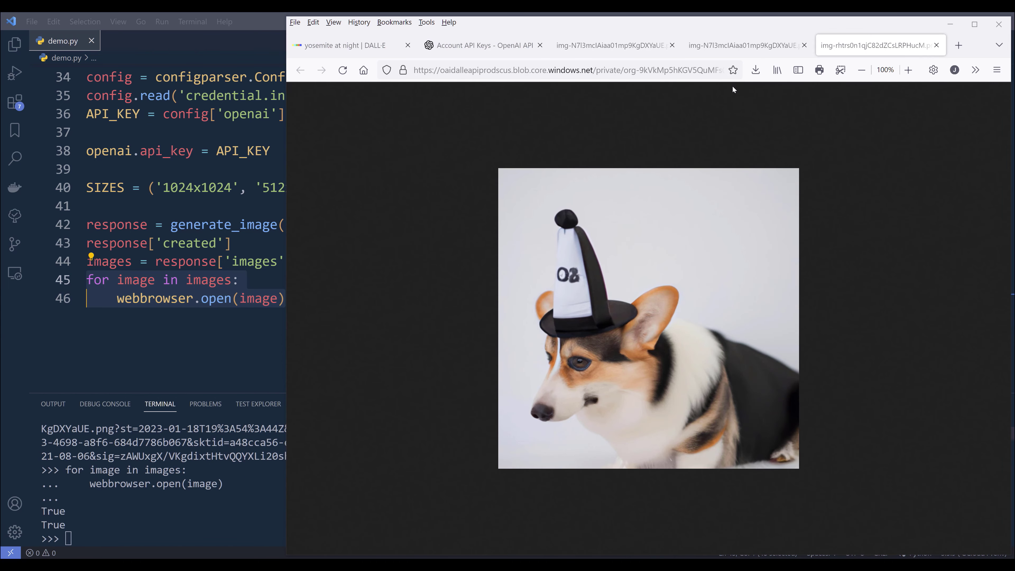
View the two-corgi image and the hat-wearing corgi image in their Firefox tabs.
{"action": "left_click", "coordinate": [743, 45]}
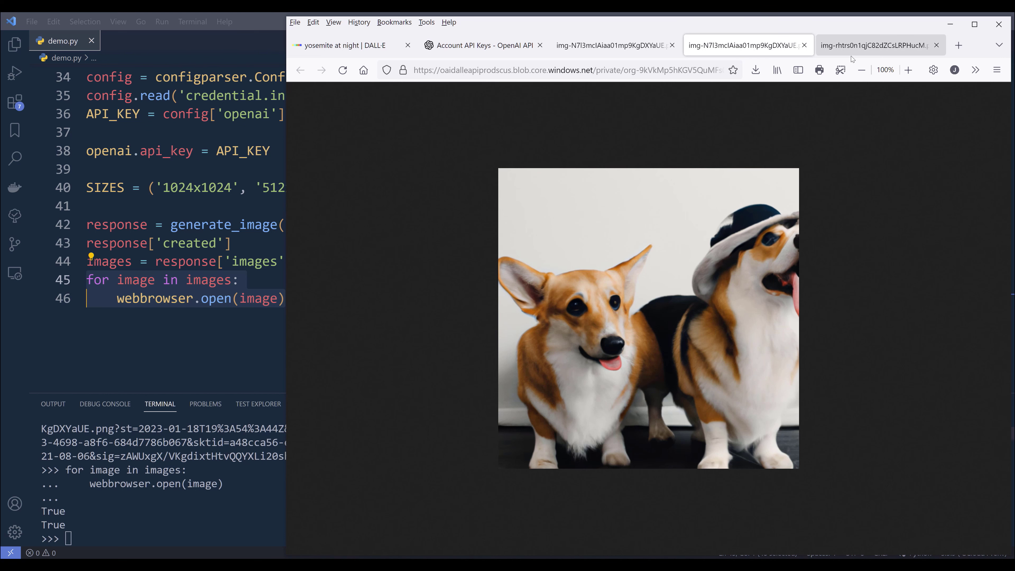
{"action": "left_click", "coordinate": [874, 45]}
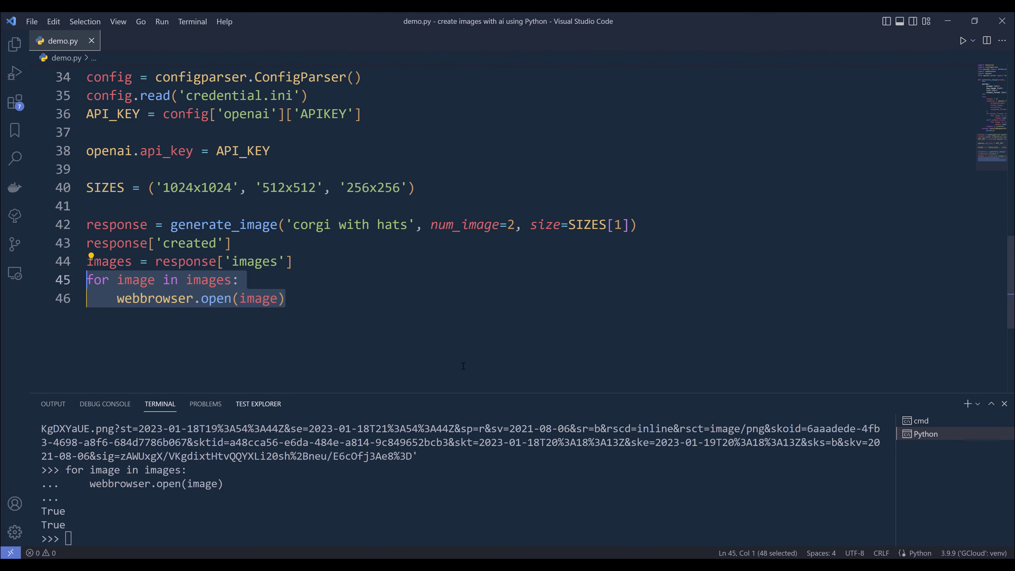
{"action": "mouse_move", "coordinate": [364, 316]}
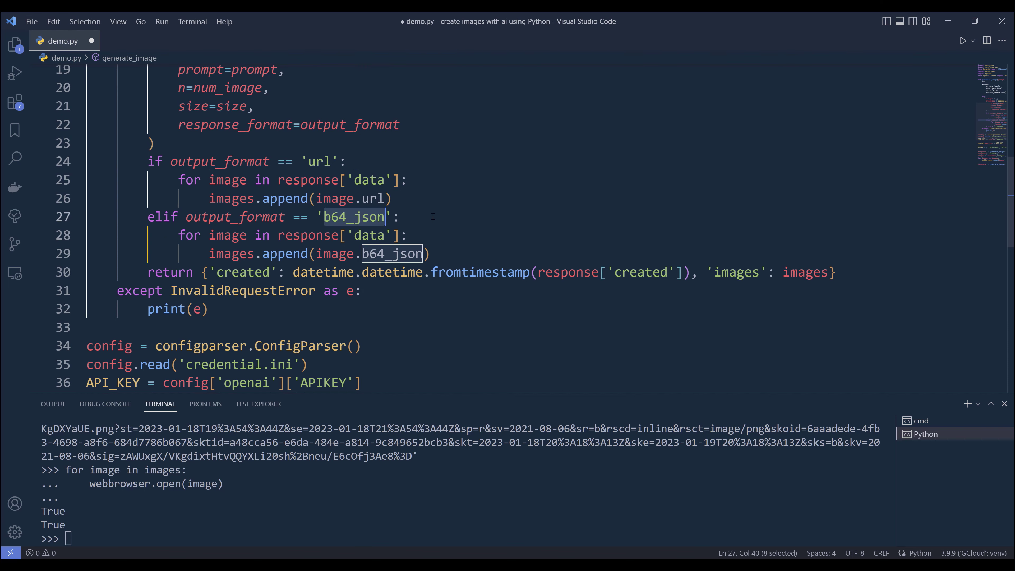
Call generate_image for 'San Francisco and Chicago mixed' with output_format='b64_json' and print the response.
{"action": "scroll", "scroll_direction": "down", "scroll_amount": 3}
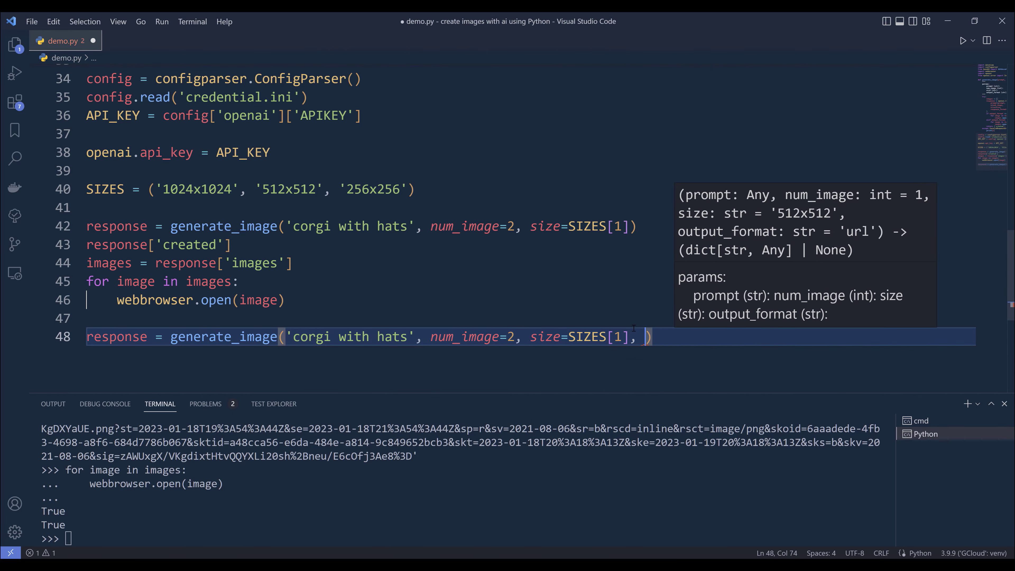
{"action": "type", "text": "'"}
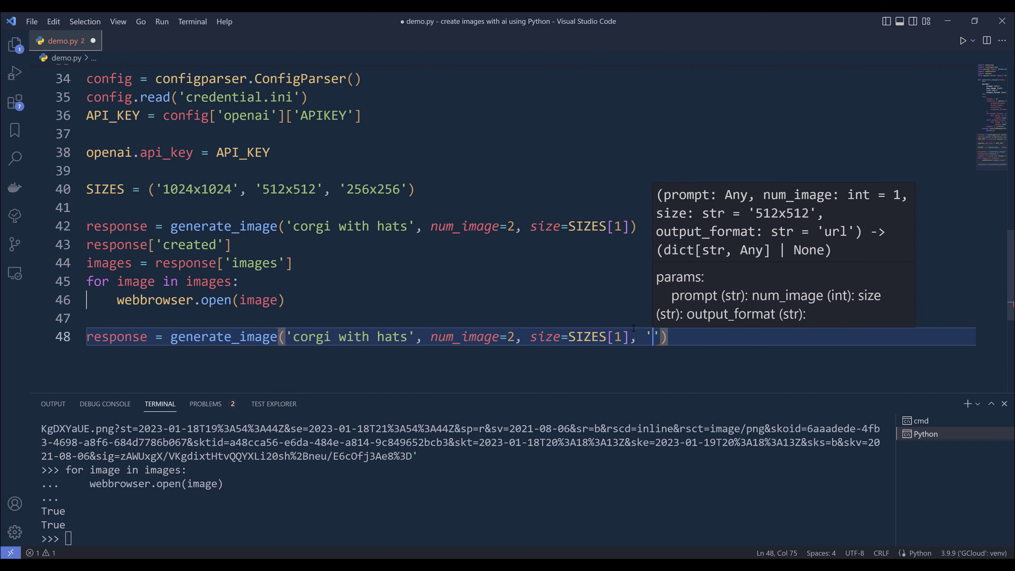
{"action": "type", "text": "b64_json"}
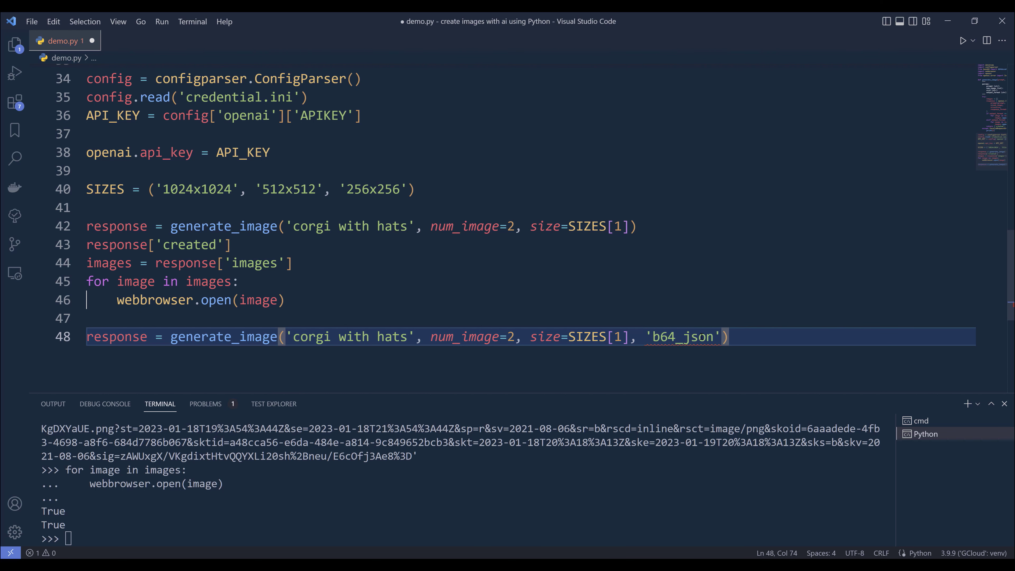
{"action": "type", "text": "output_for"}
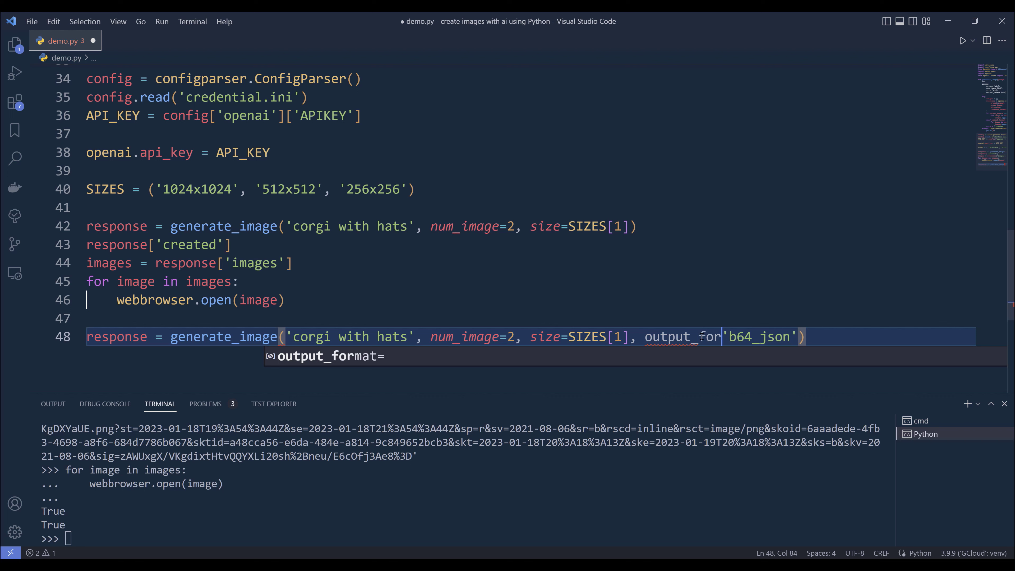
{"action": "key", "text": "Tab"}
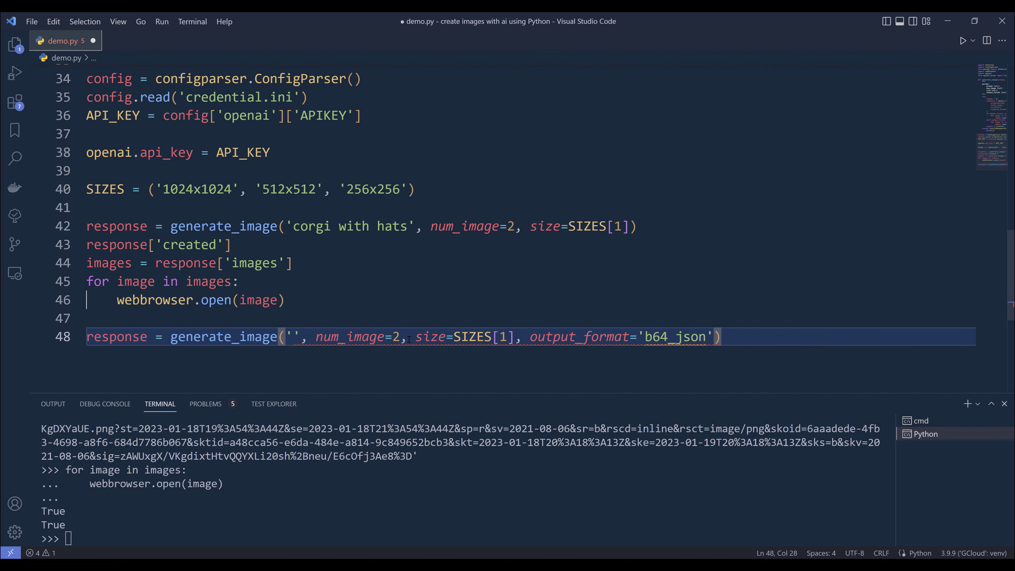
{"action": "type", "text": "San Francisco and Chicago mixed"}
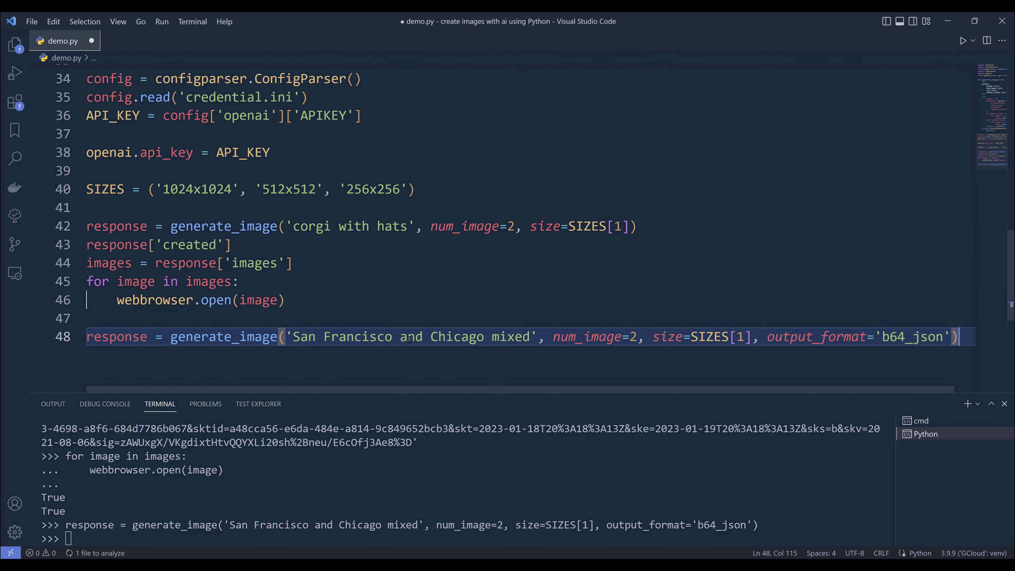
{"action": "type", "text": "print(res"}
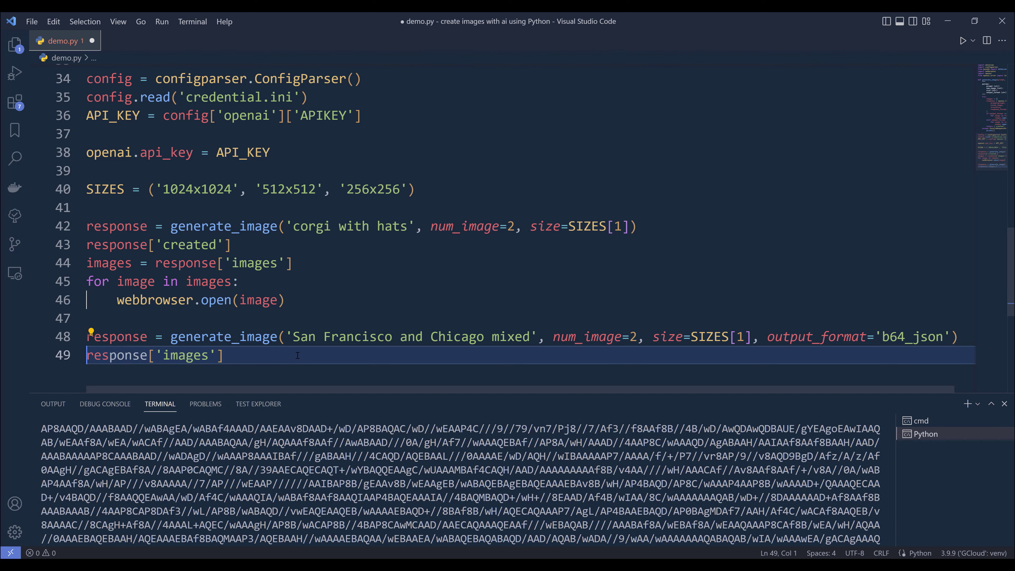
Define prefix = 'demo' and start a for loop over enumerate(images).
{"action": "key", "text": "Enter"}
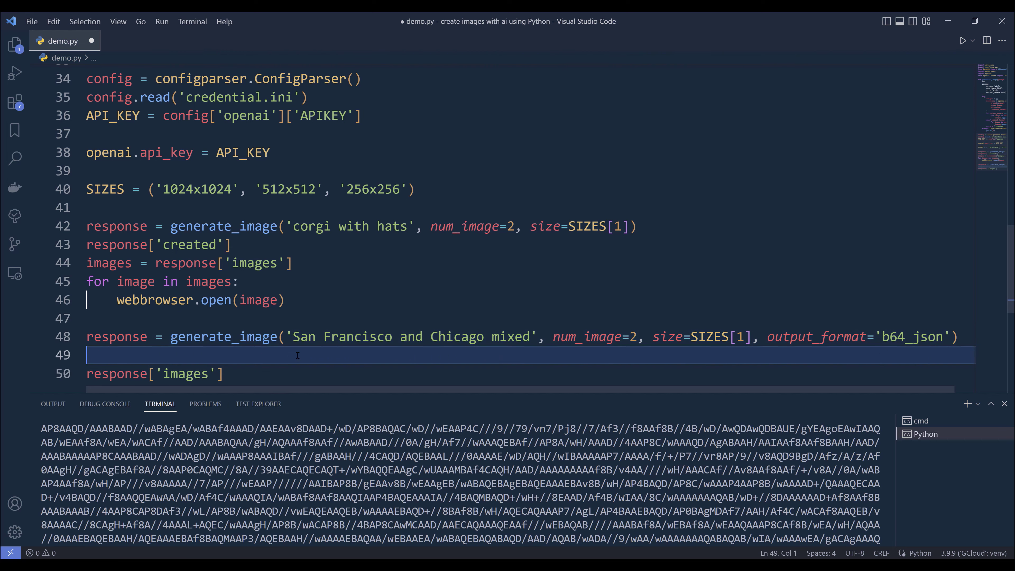
{"action": "type", "text": "prefix"}
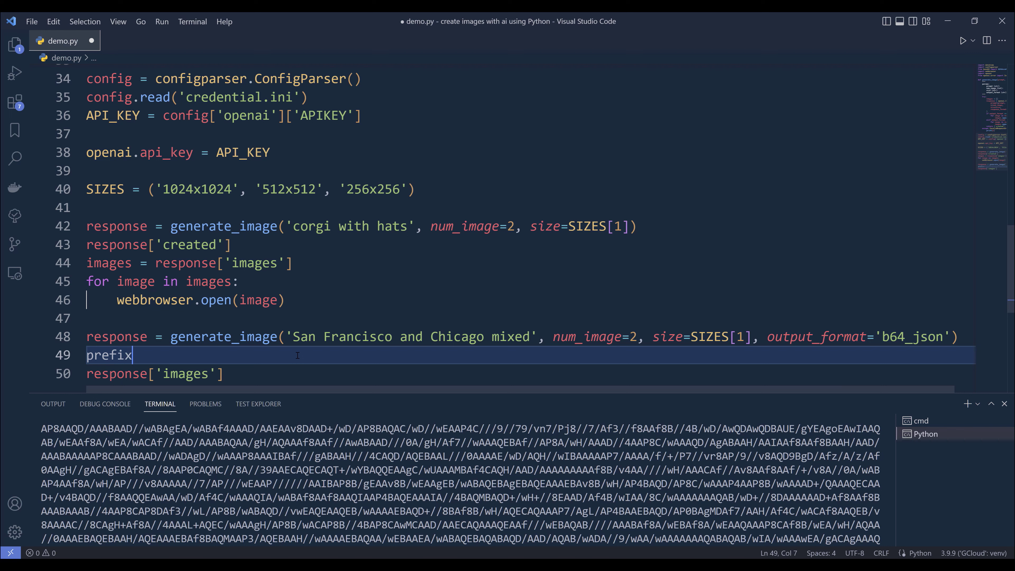
{"action": "type", "text": "= ''"}
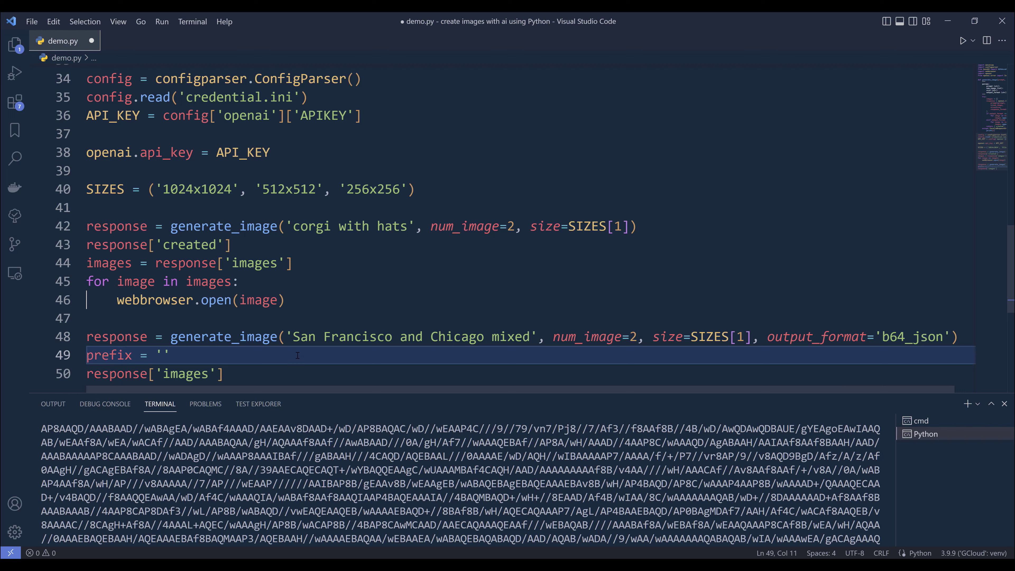
{"action": "type", "text": "demo"}
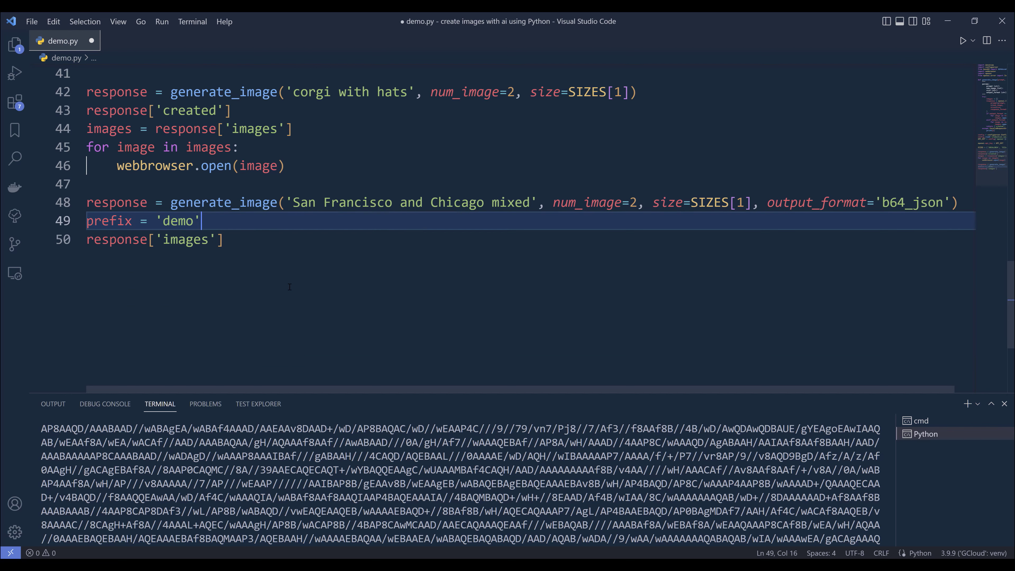
{"action": "type", "text": "for image"}
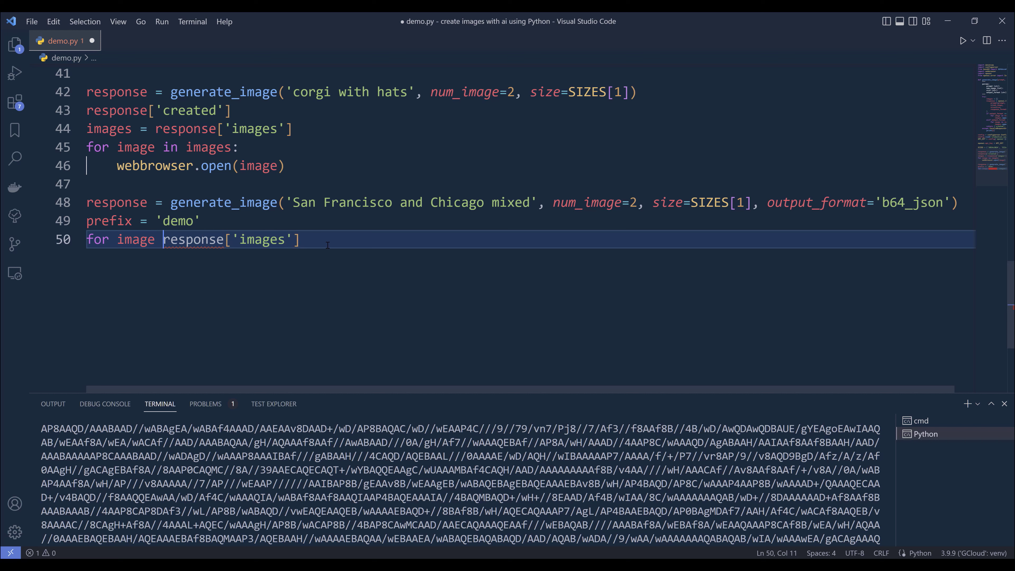
{"action": "type", "text": "in"}
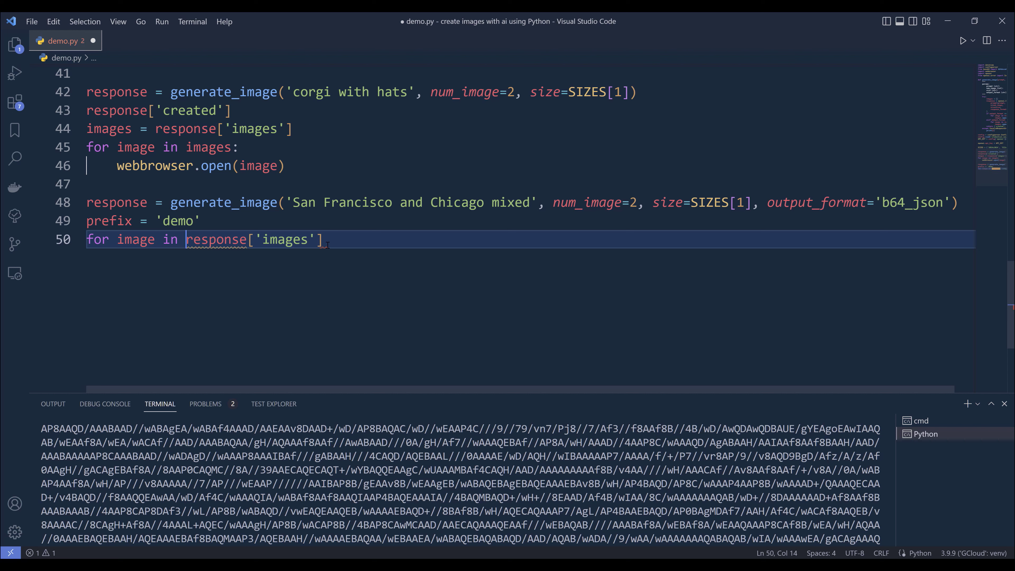
{"action": "type", "text": "enumerate("}
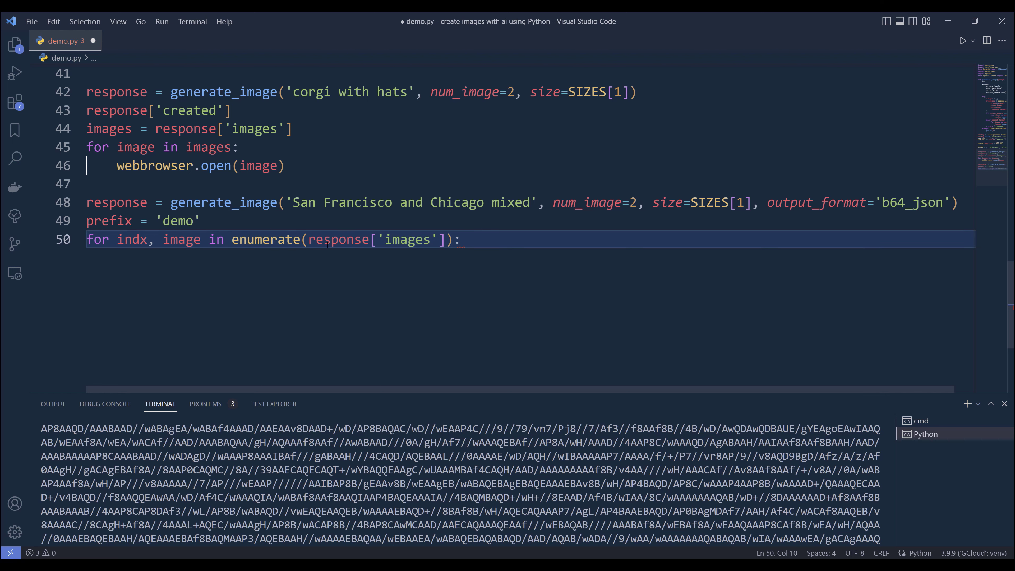
{"action": "key", "text": "enter"}
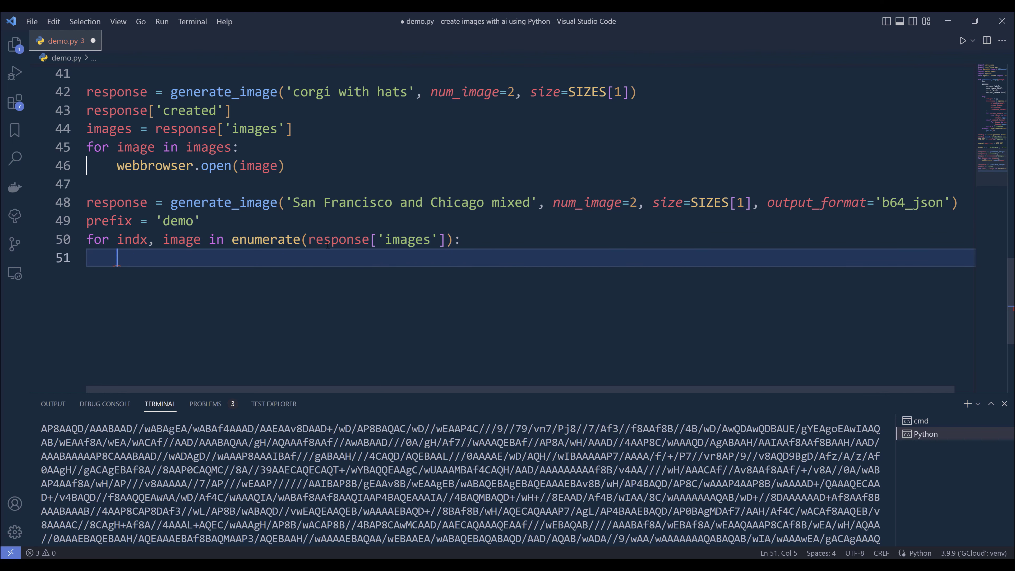
In the loop body, open f'{prefix}_{indx}.jpg' in 'wb' mode and write b64decode(image) to it.
{"action": "type", "text": "with"}
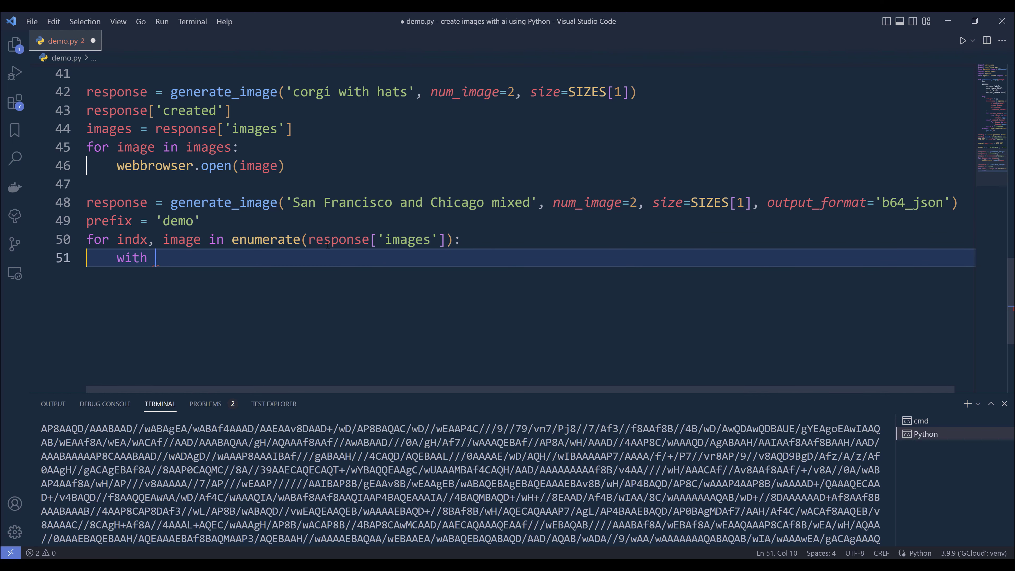
{"action": "type", "text": "open"}
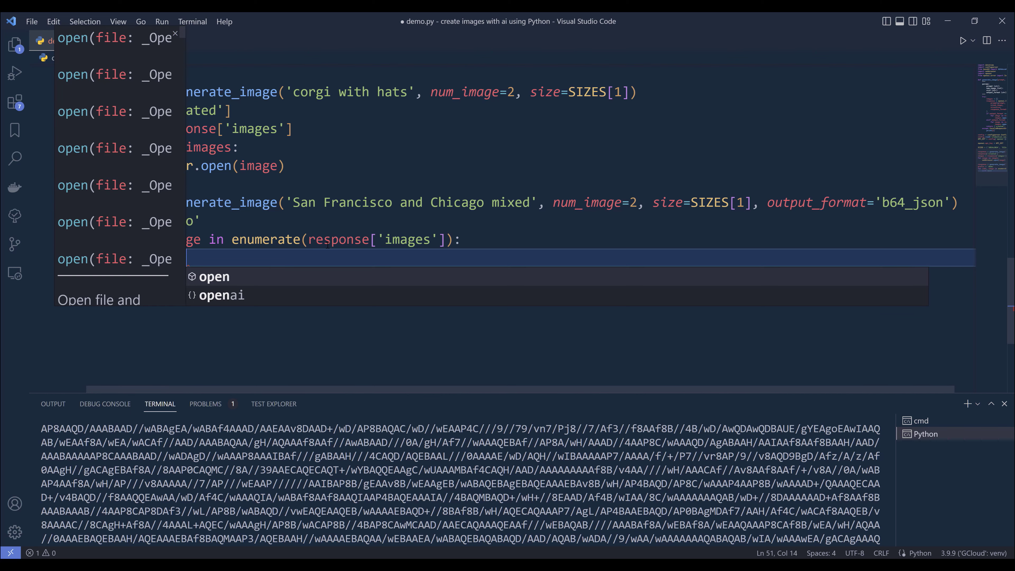
{"action": "type", "text": "open('')"}
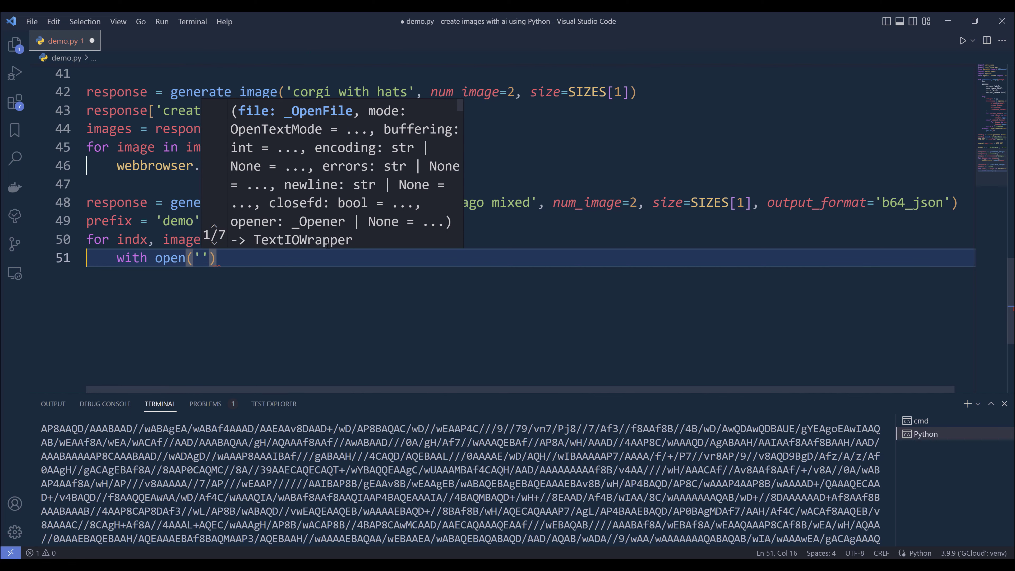
{"action": "type", "text": "f"}
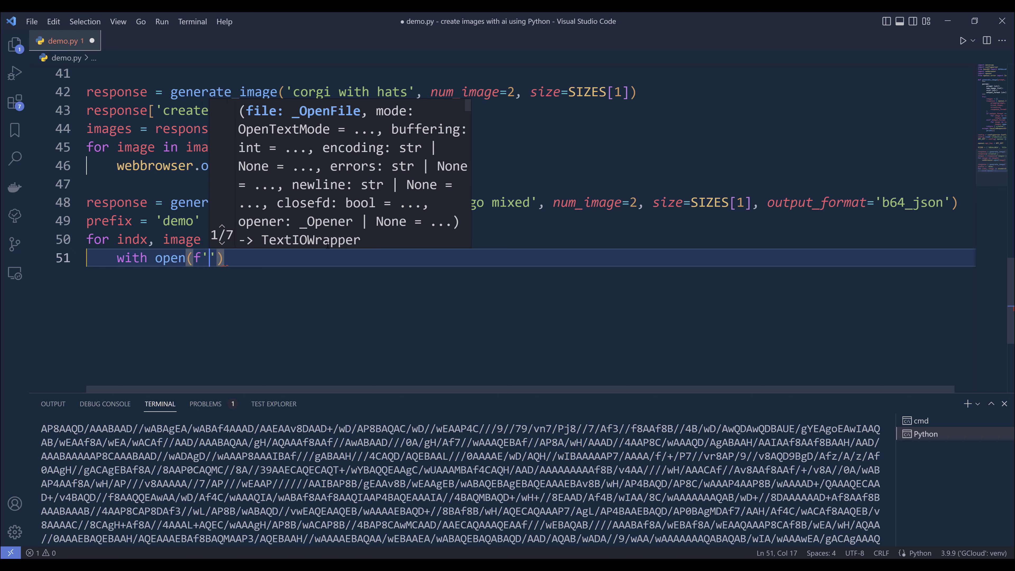
{"action": "type", "text": "{prefix_"}
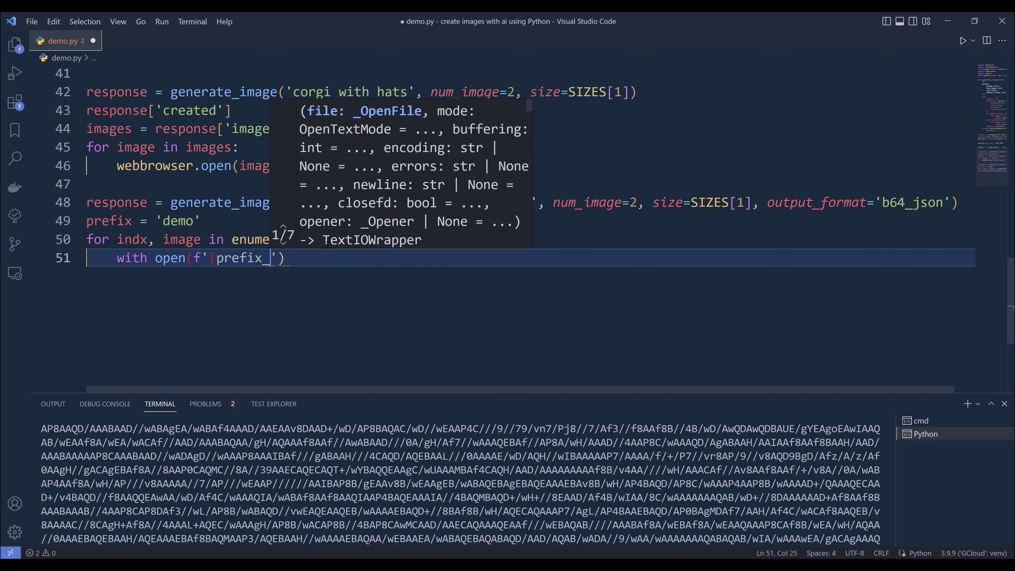
{"action": "type", "text": "_{ind"}
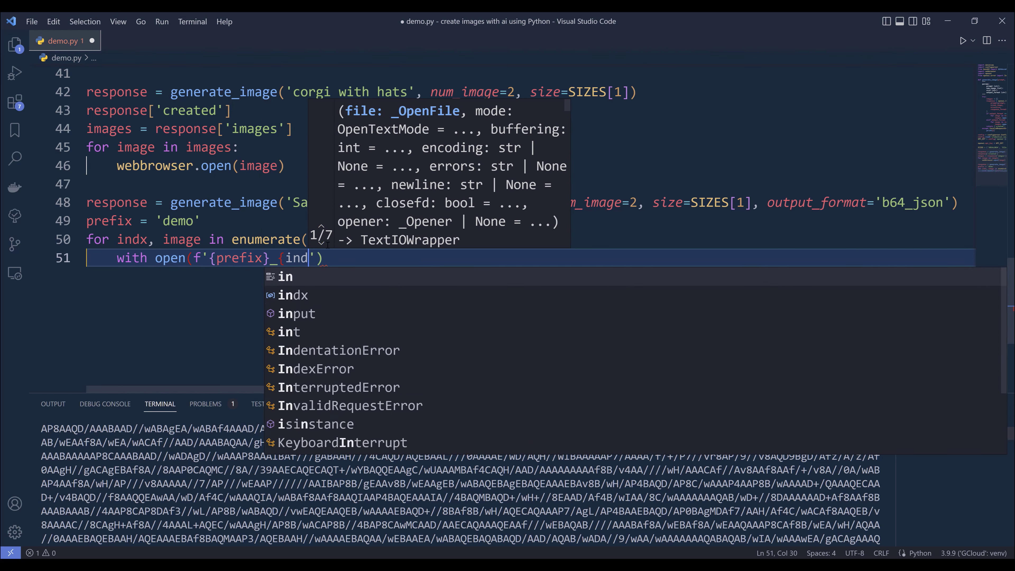
{"action": "type", "text": "x}.jpg', 'wb"}
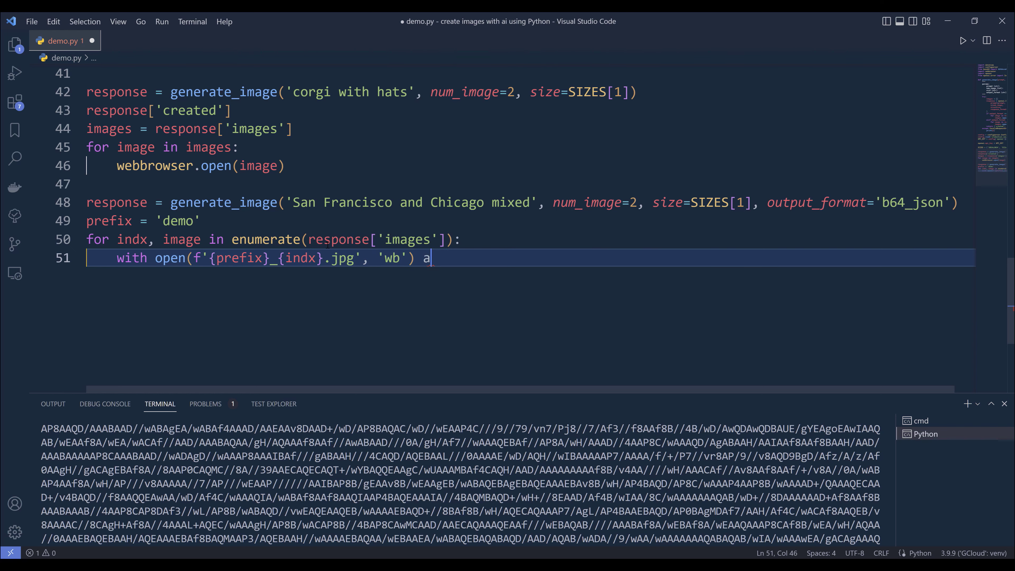
{"action": "type", "text": "s f:"}
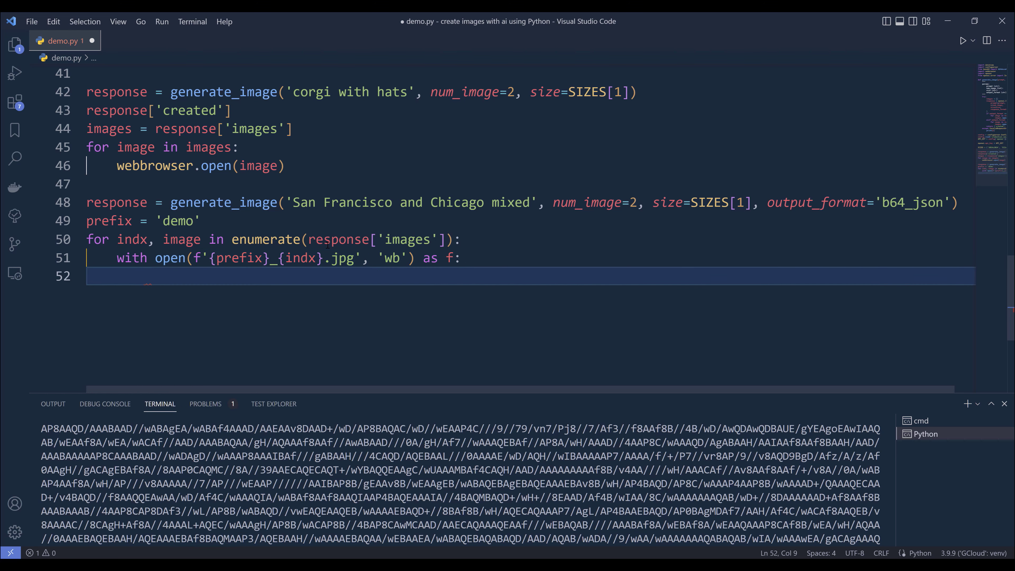
{"action": "type", "text": "f."}
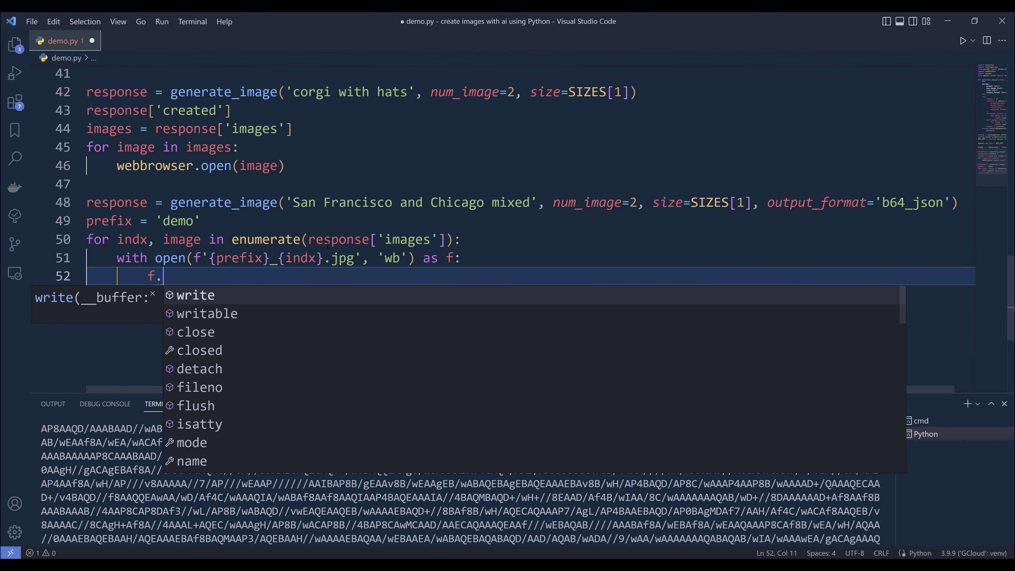
{"action": "type", "text": "w"}
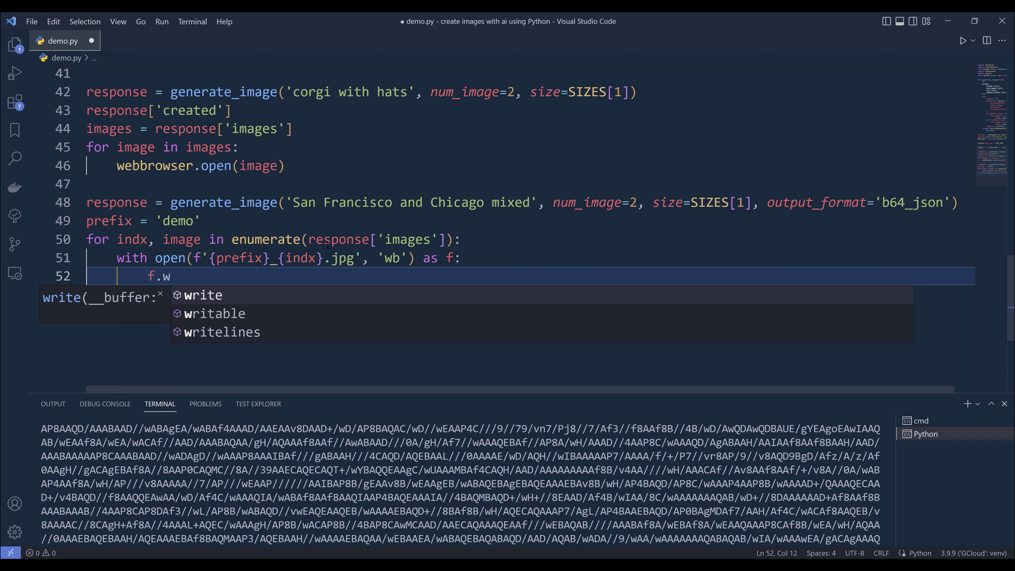
{"action": "key", "text": "Tab"}
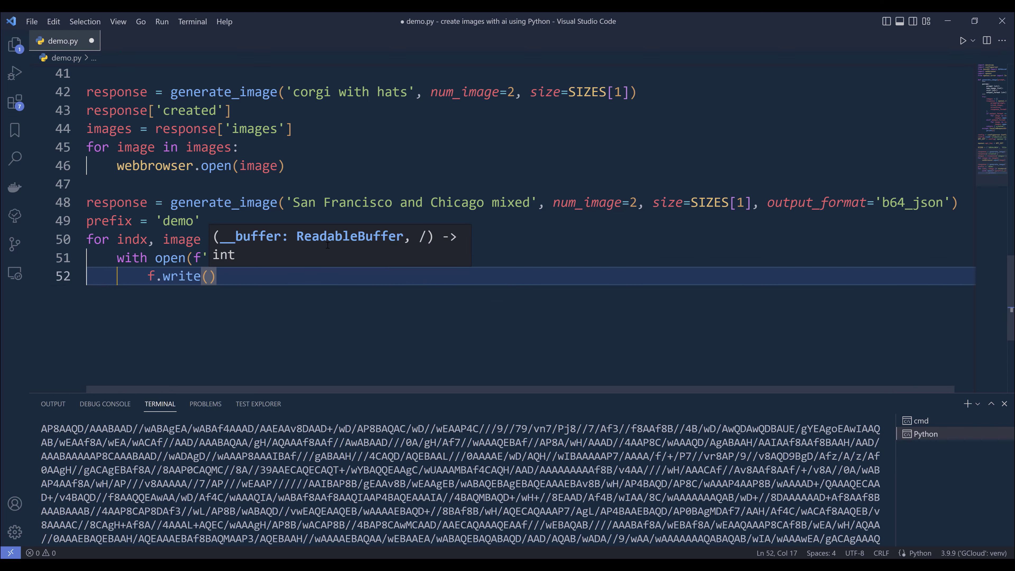
{"action": "type", "text": "b64decode"}
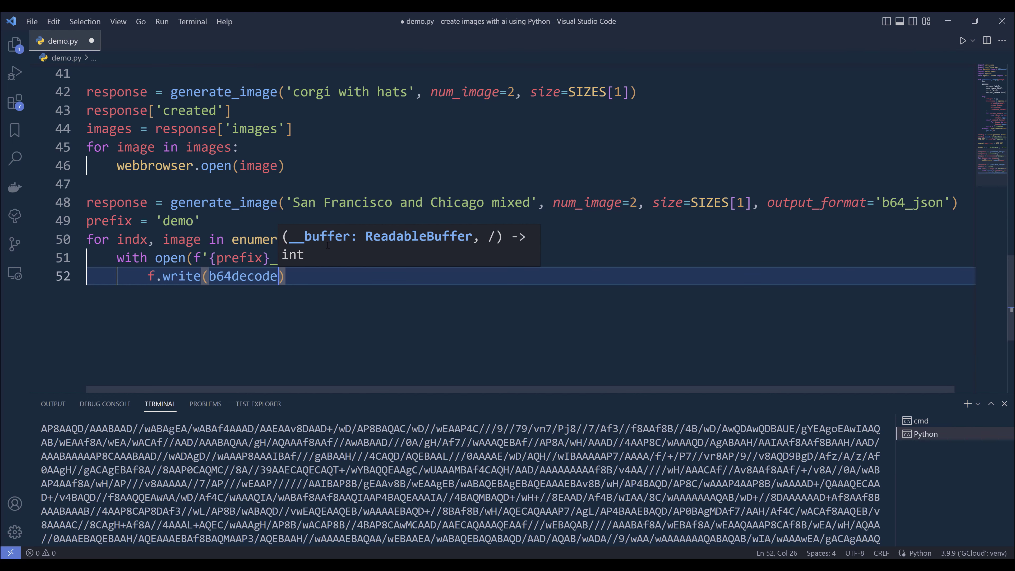
{"action": "type", "text": "image"}
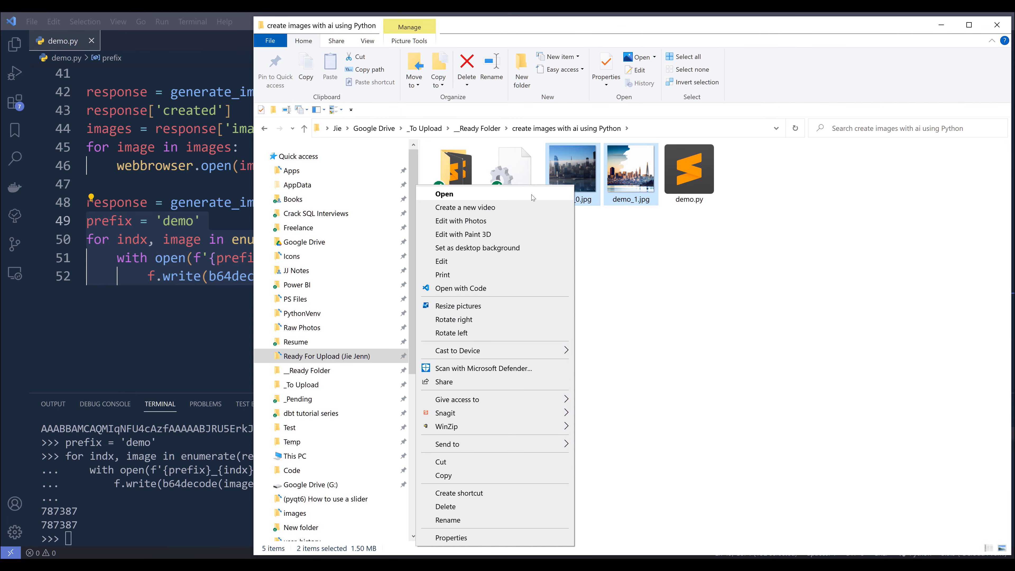
Open the saved demo_0.jpg and demo_1.jpg skyline images in the photo viewer from the project folder.
{"action": "left_click", "coordinate": [444, 193]}
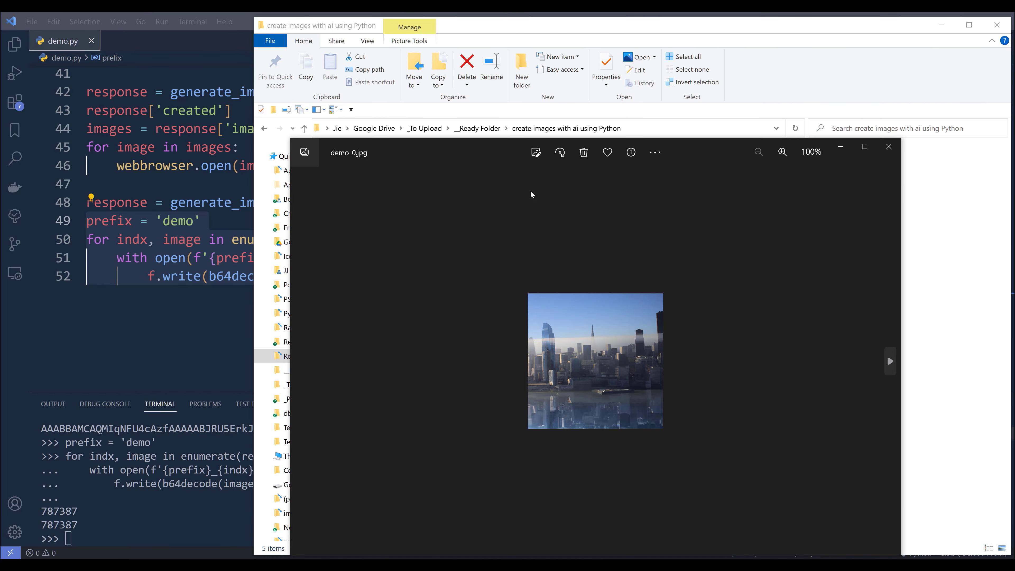
{"action": "left_click", "coordinate": [782, 152]}
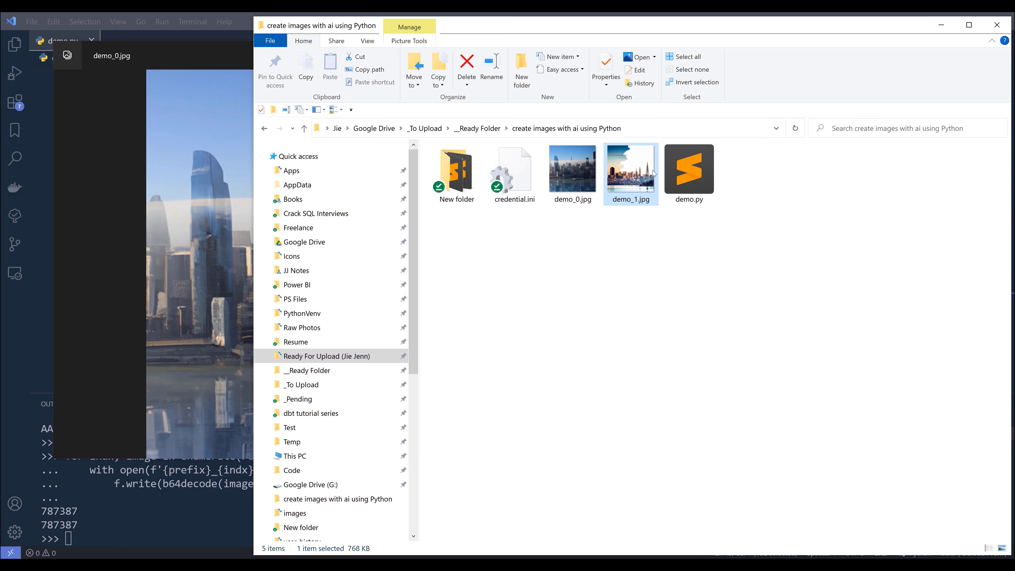
{"action": "double_click", "coordinate": [631, 168]}
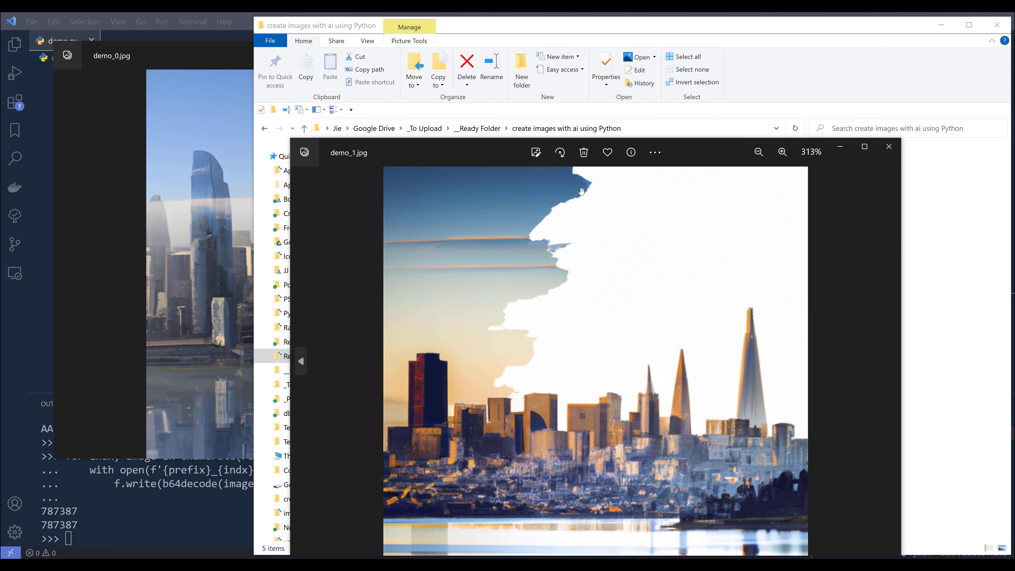